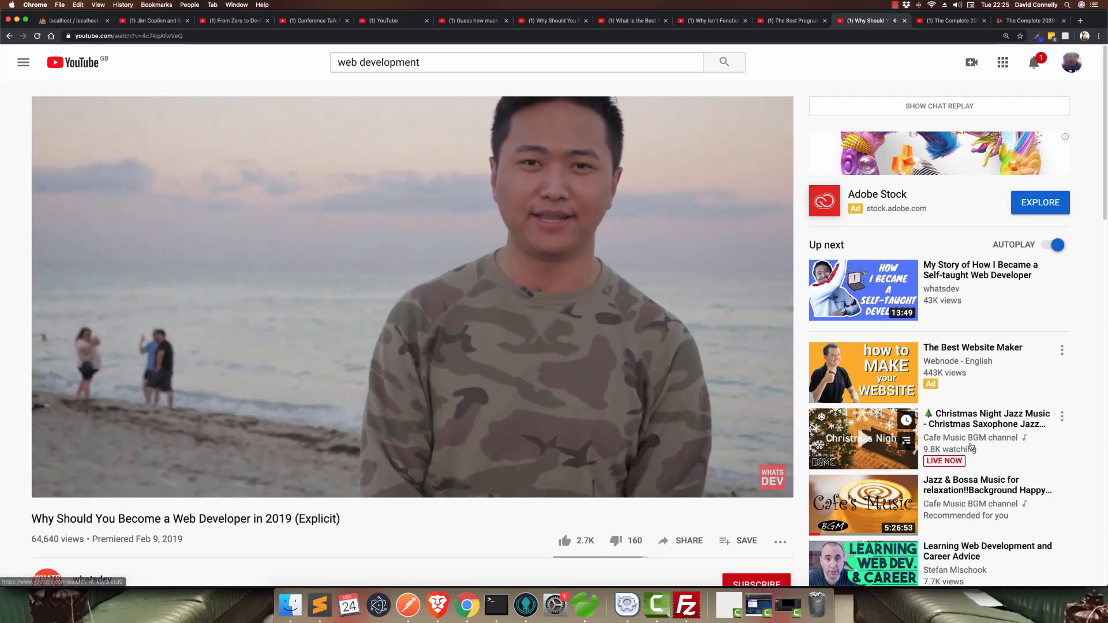
- Go back from the video to the 'web development' search results
left_click(153, 21)
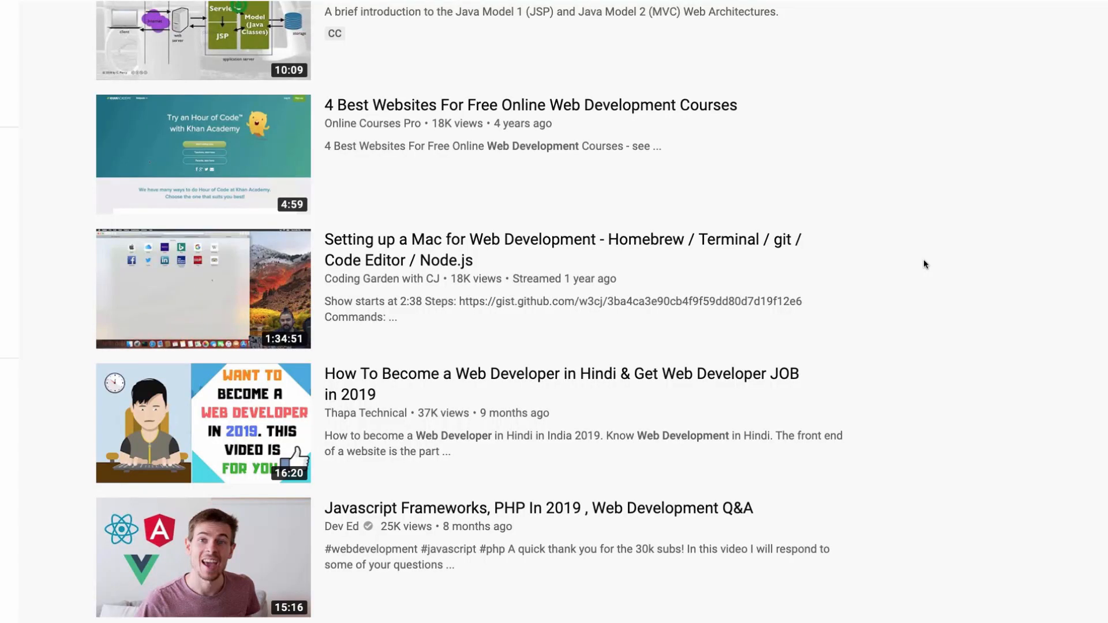
scroll("down", 3)
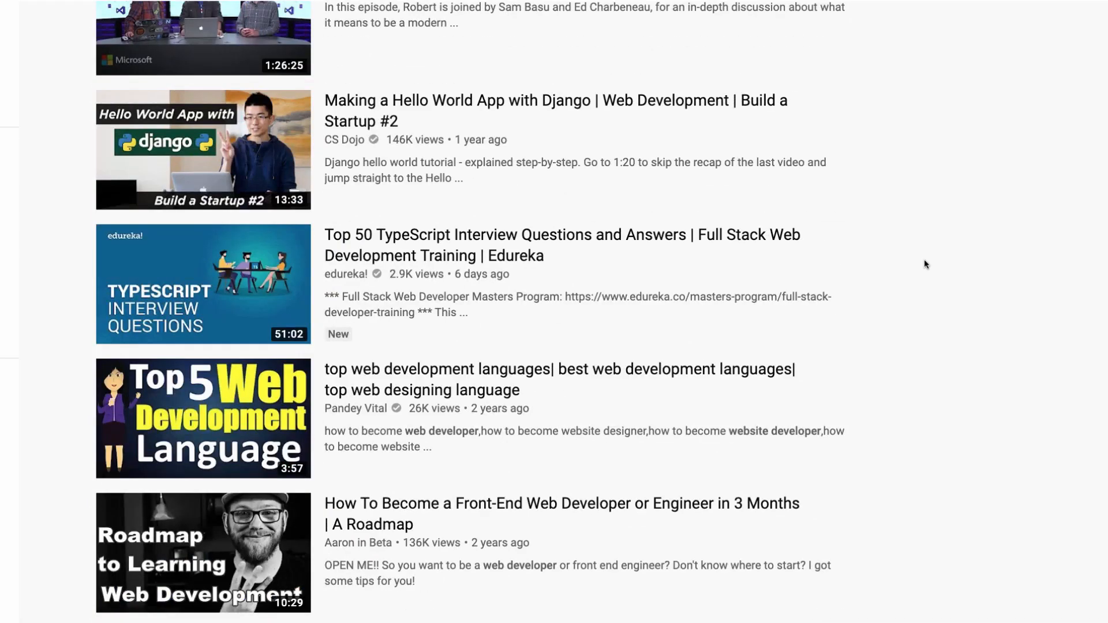
scroll("down", 3)
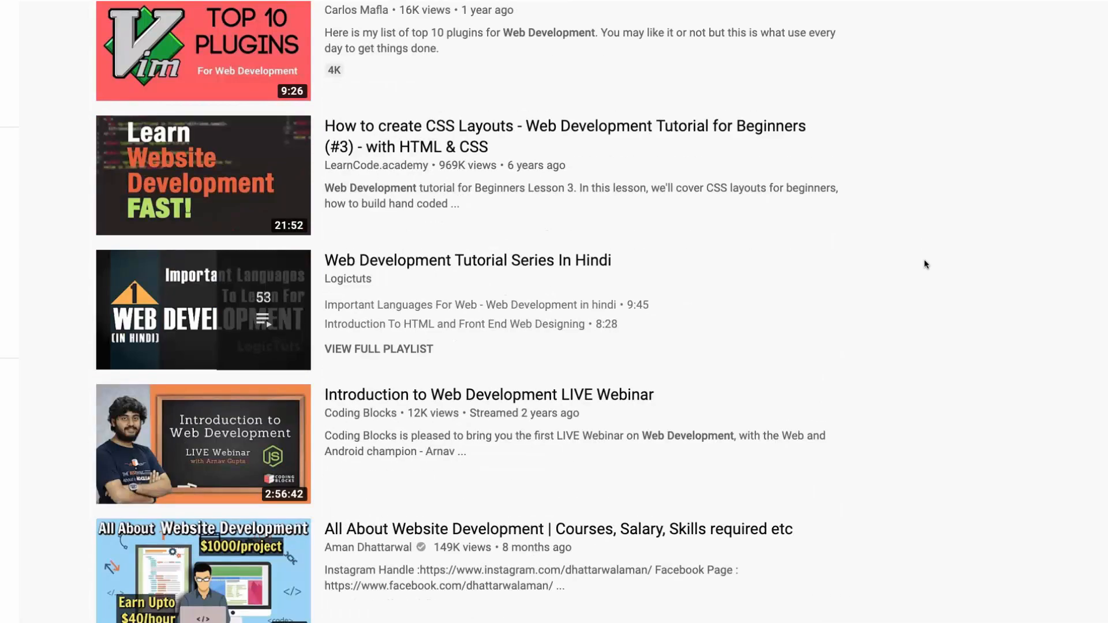
scroll("down", 3)
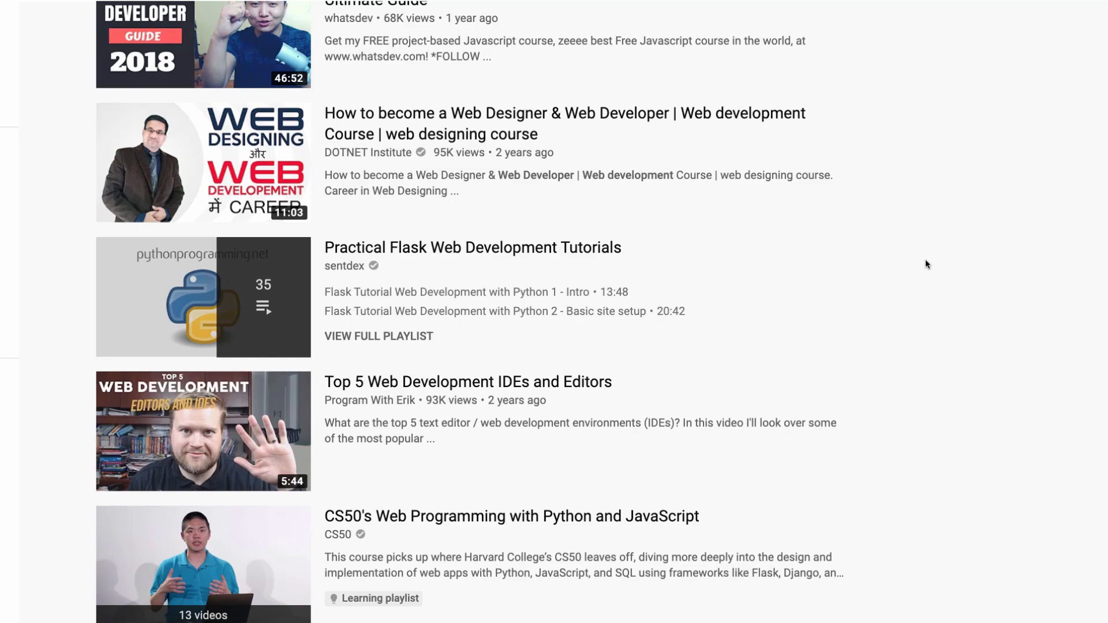
scroll("down", 3)
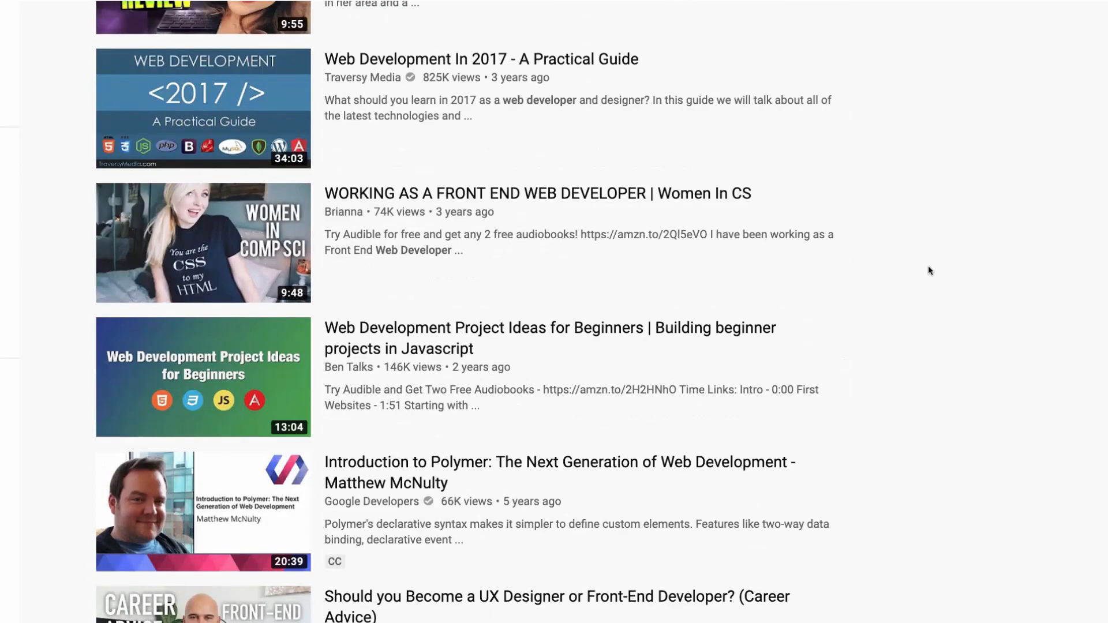
scroll("down", 3)
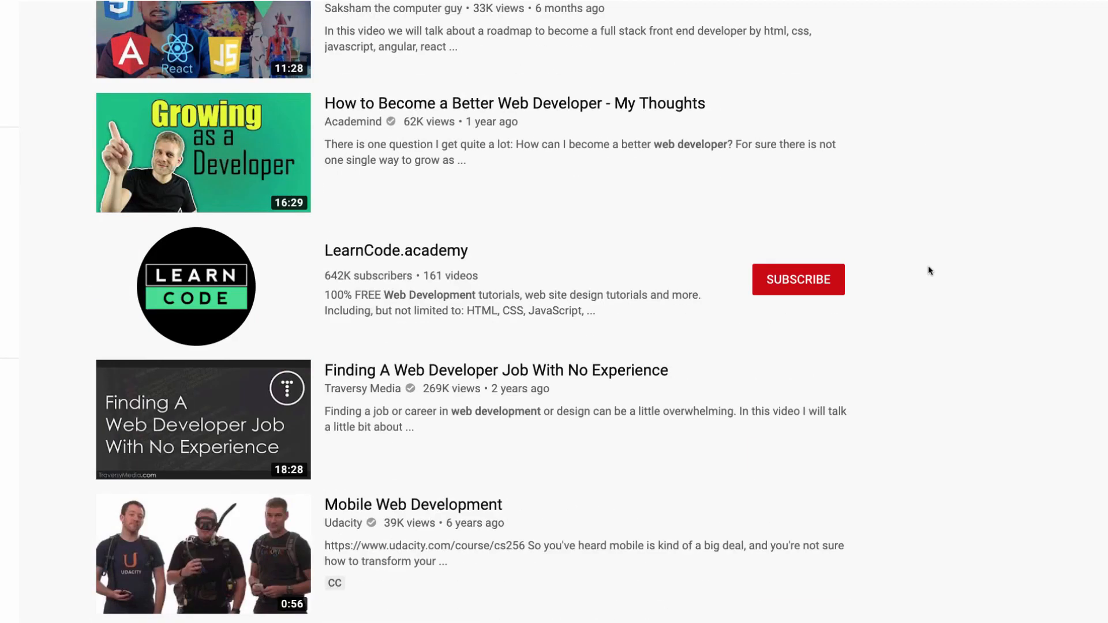
scroll("down", 3)
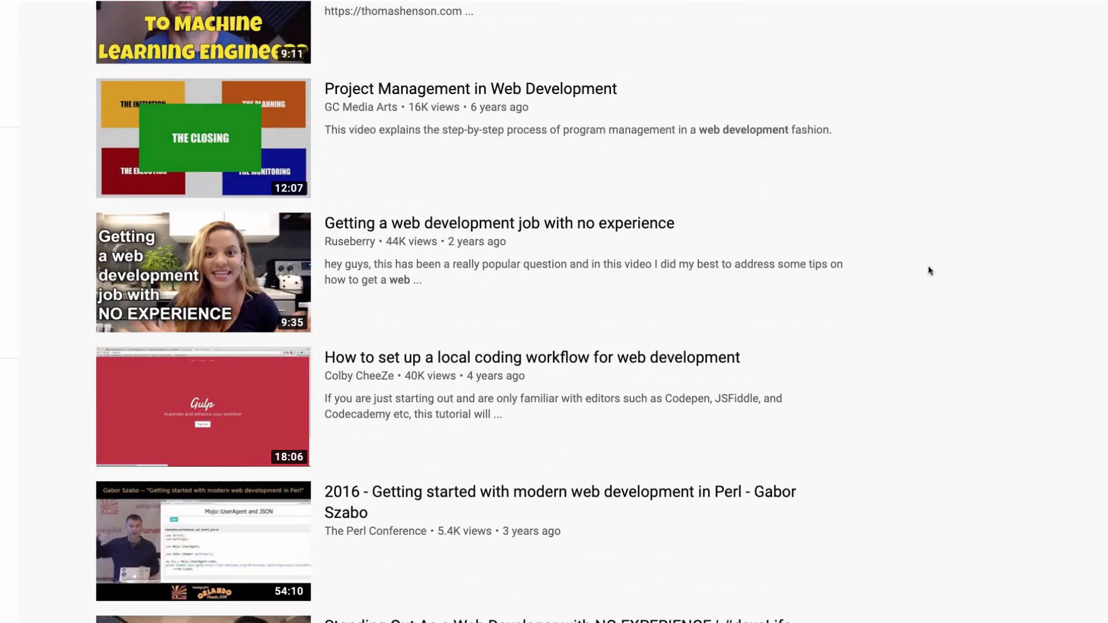
scroll("down", 3)
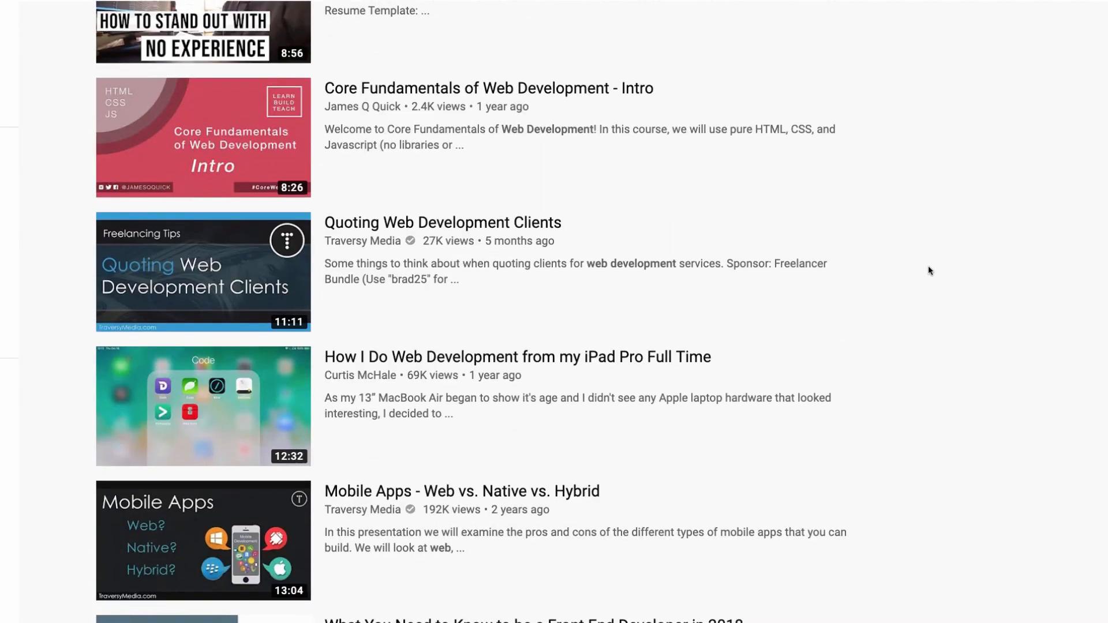
scroll("down", 3)
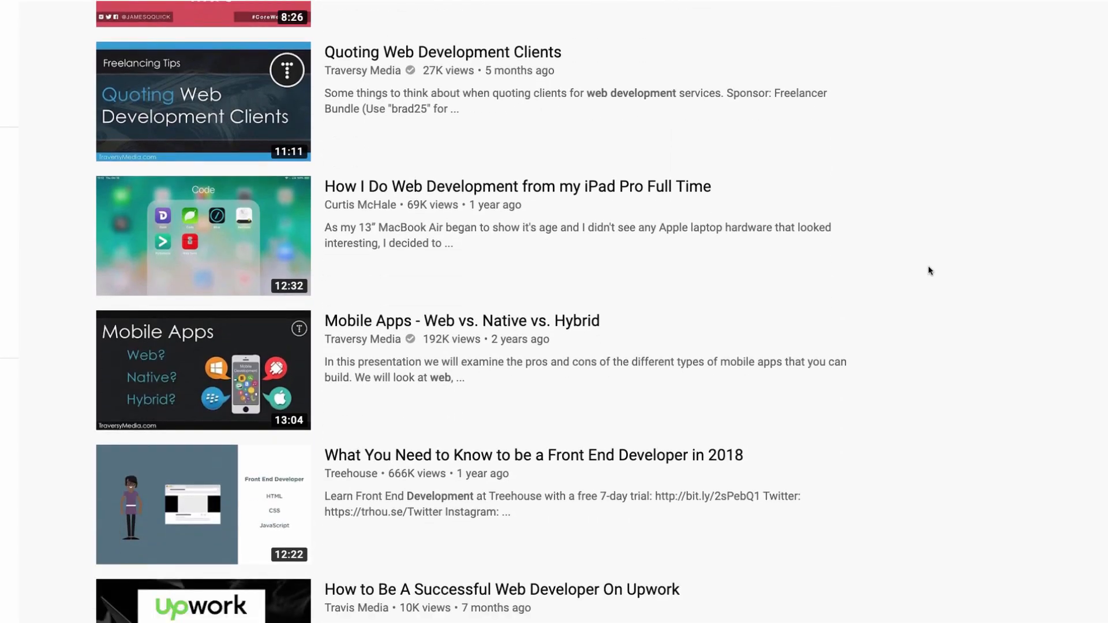
scroll("down", 3)
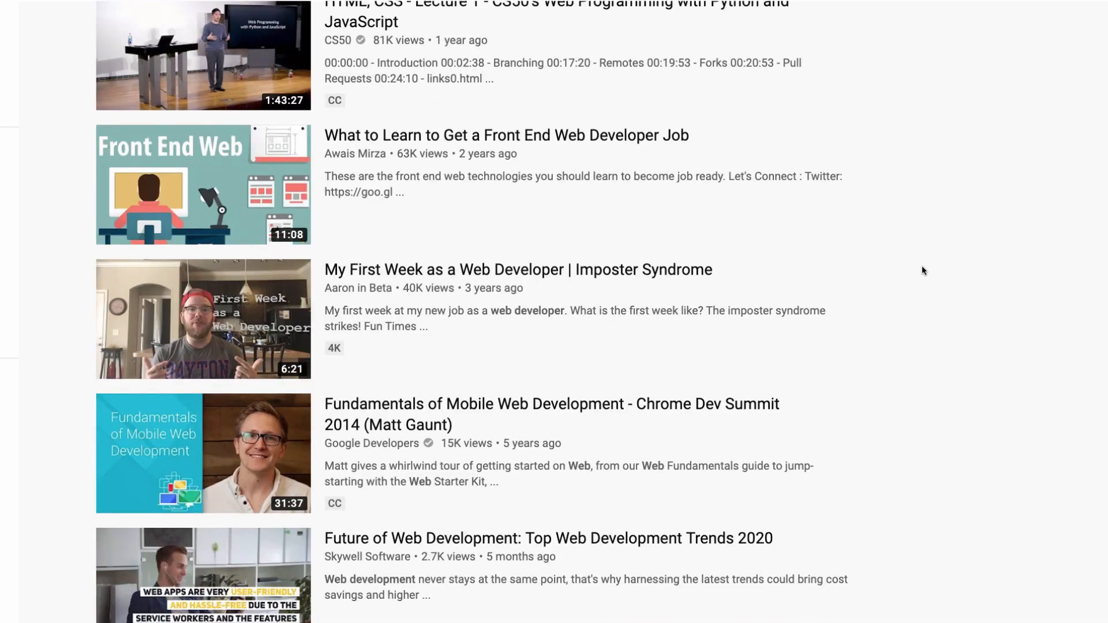
scroll("down", 3)
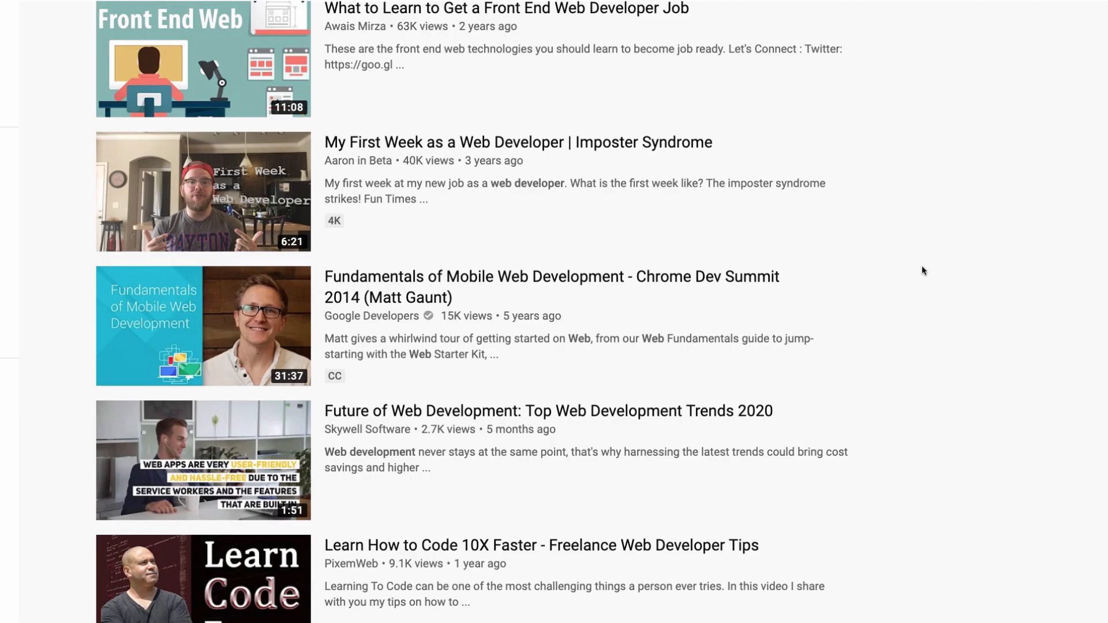
scroll("down", 3)
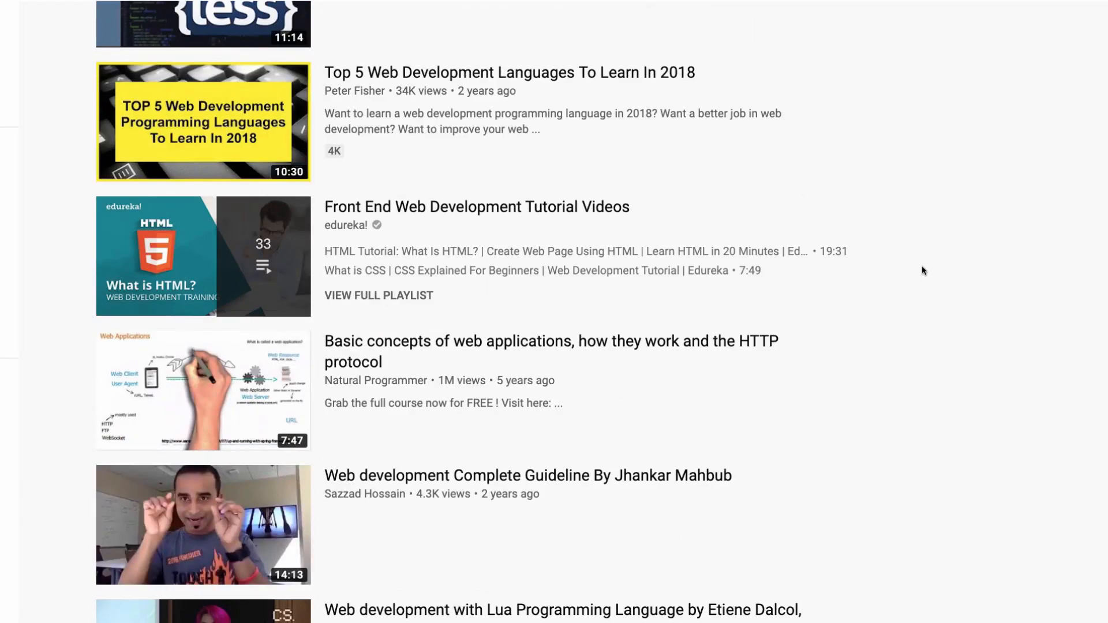
scroll("down", 3)
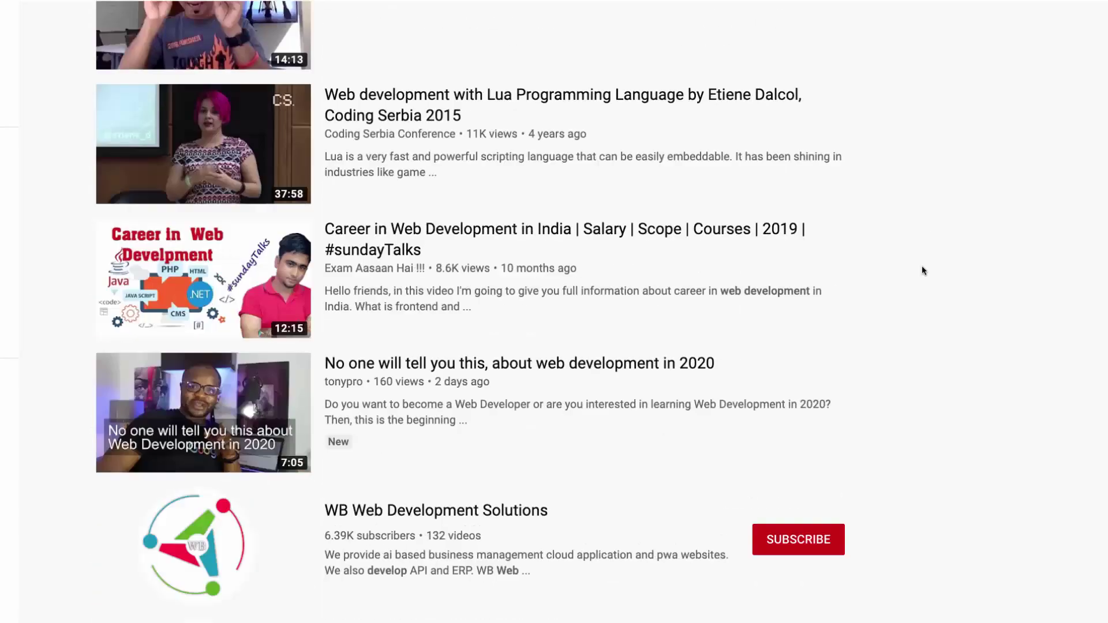
scroll("down", 3)
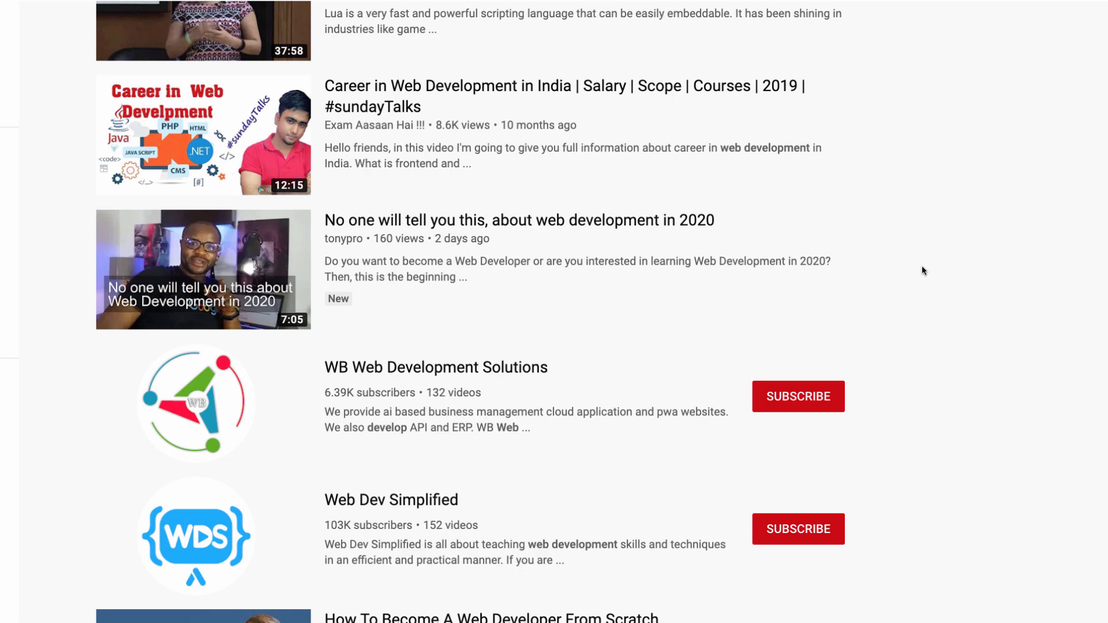
scroll("down", 3)
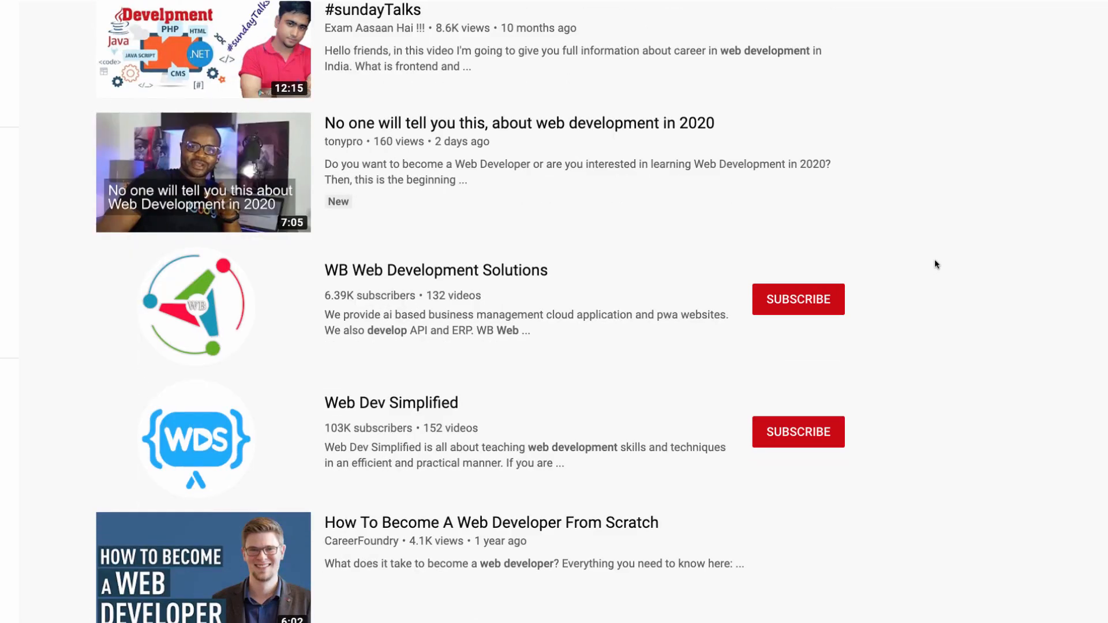
scroll("down", 3)
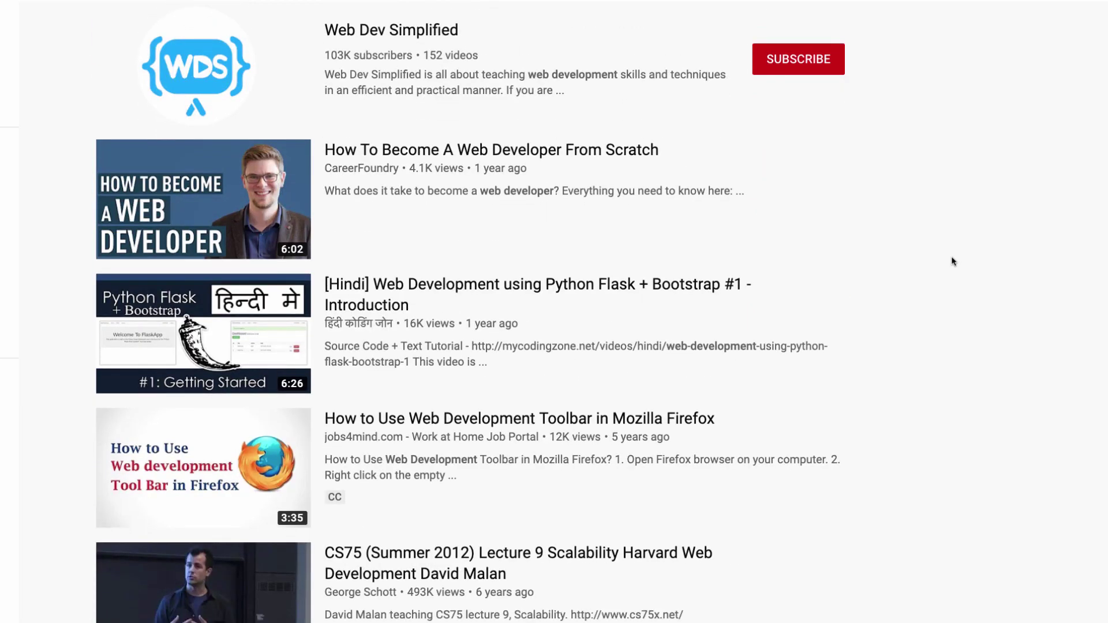
scroll("down", 3)
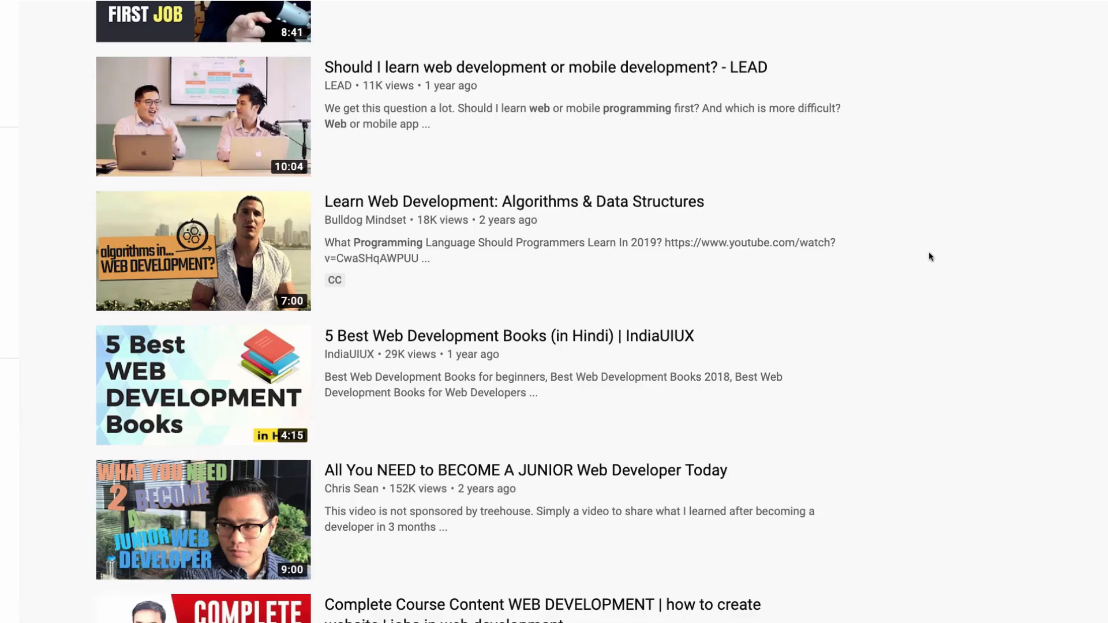
scroll("down", 3)
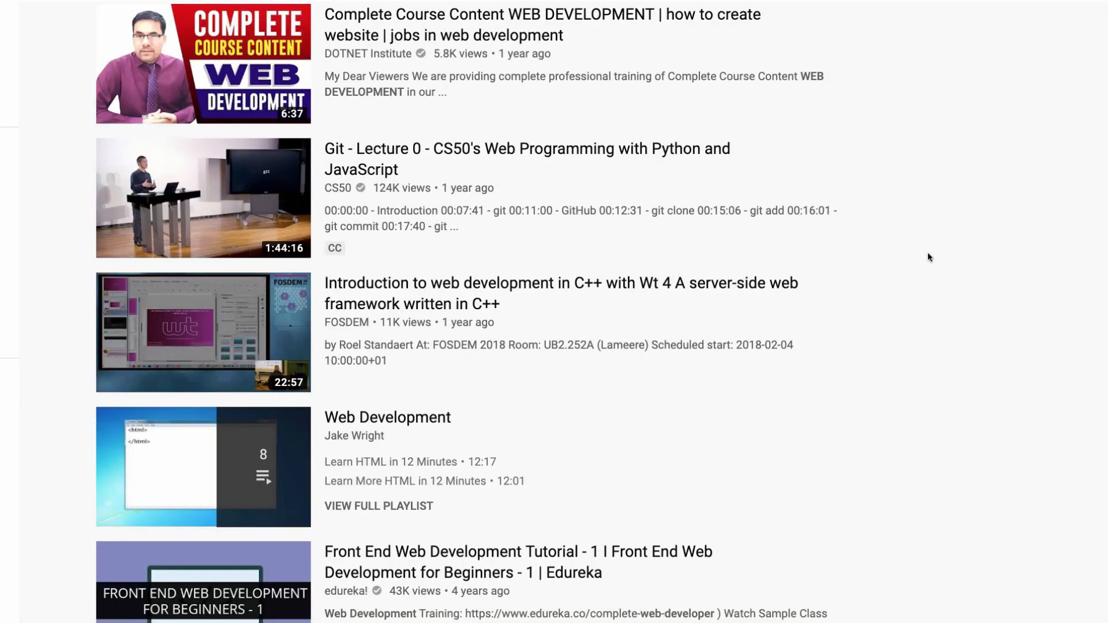
scroll("down", 3)
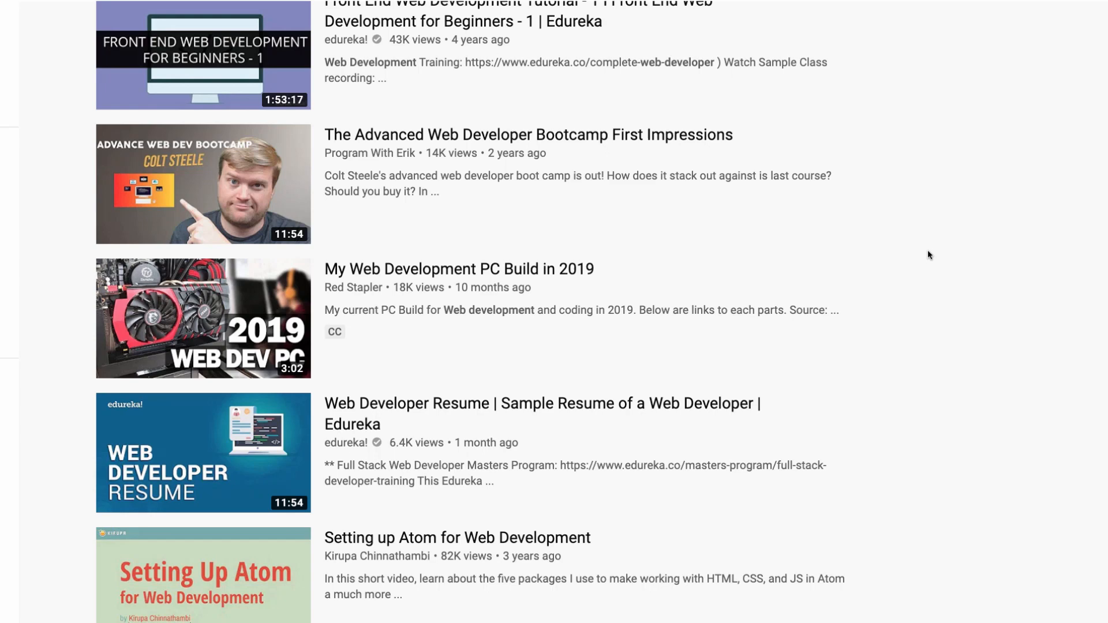
scroll("down", 3)
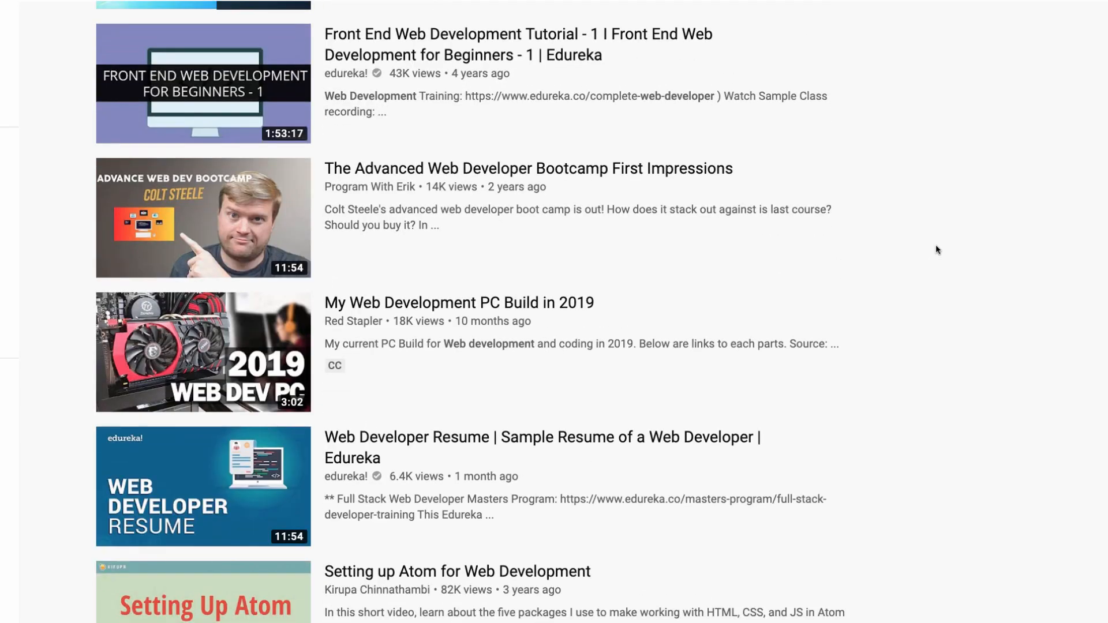
- Scroll through the 'web development' results past the HTML tutorial videos until 'No more results' appears
scroll("down", 3)
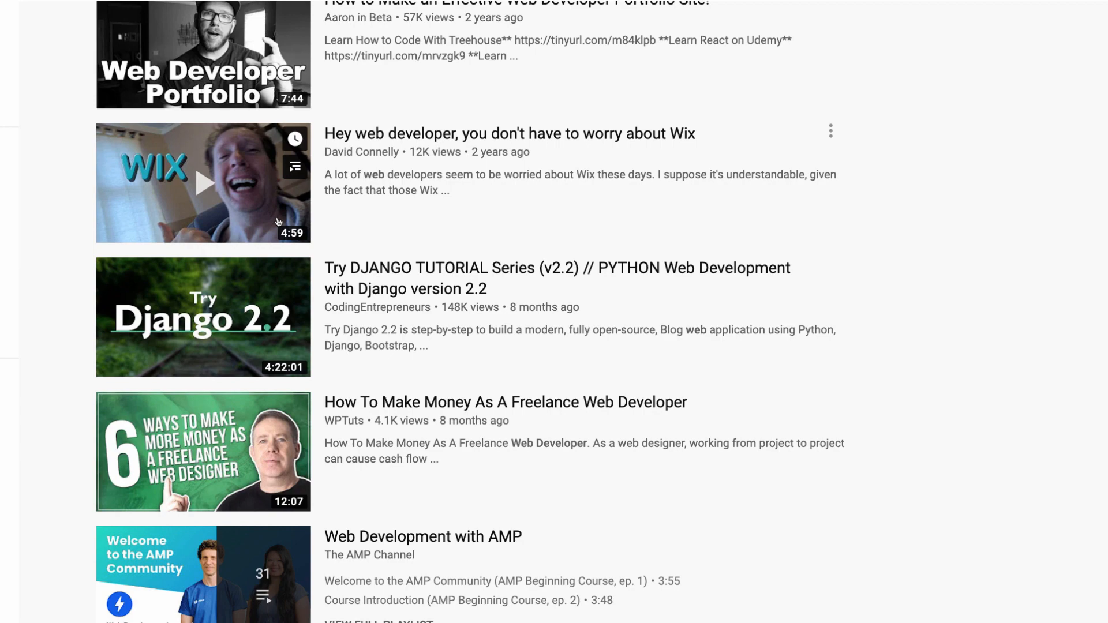
scroll("down", 3)
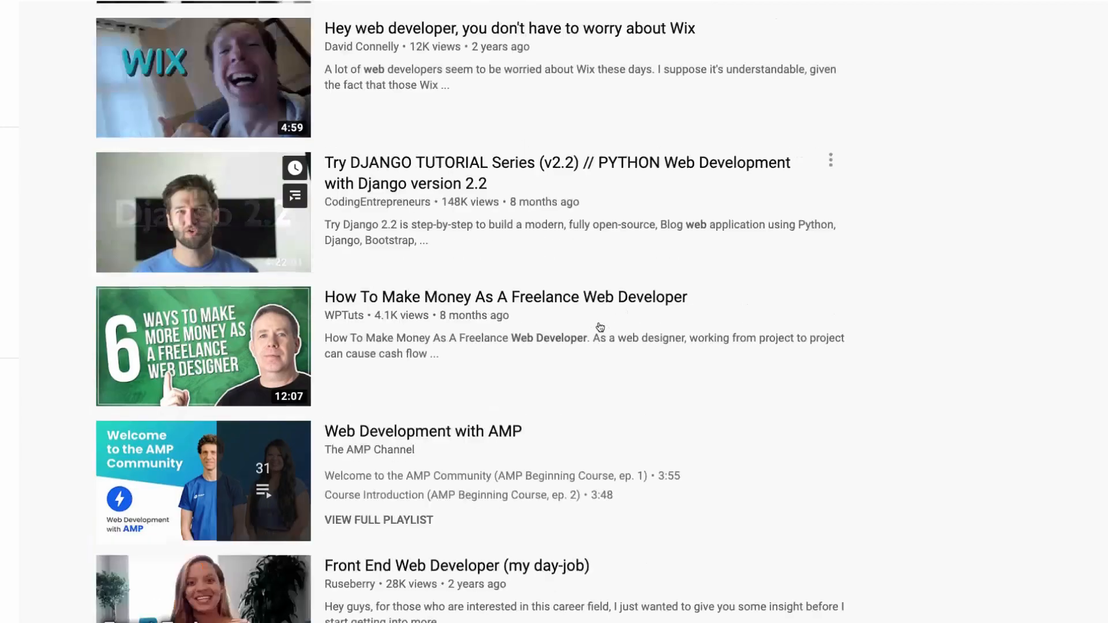
scroll("down", 3)
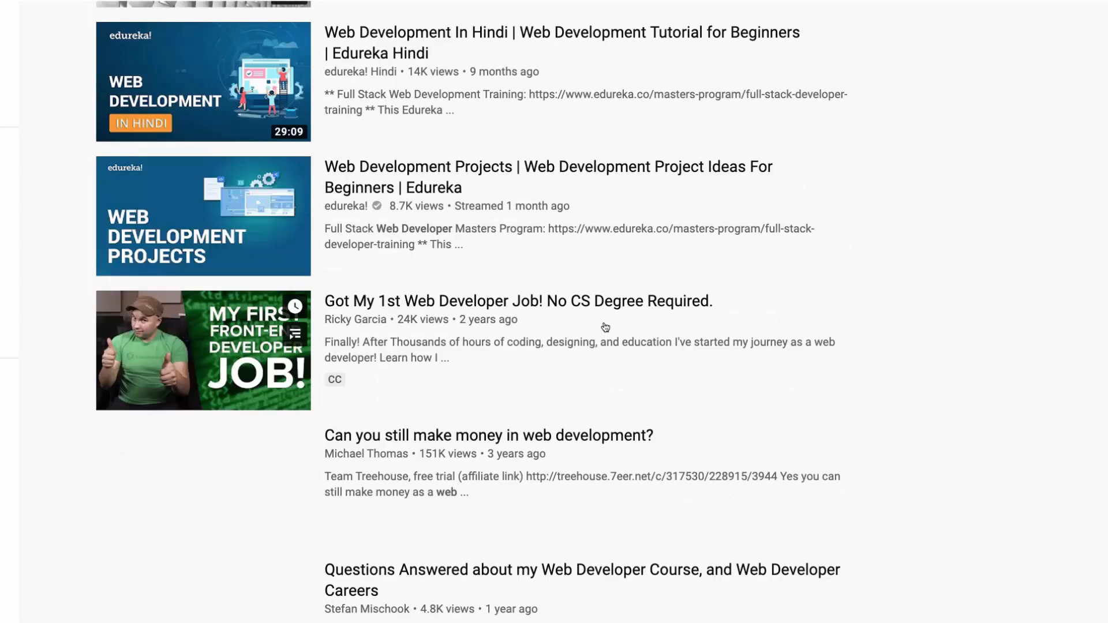
scroll("down", 3)
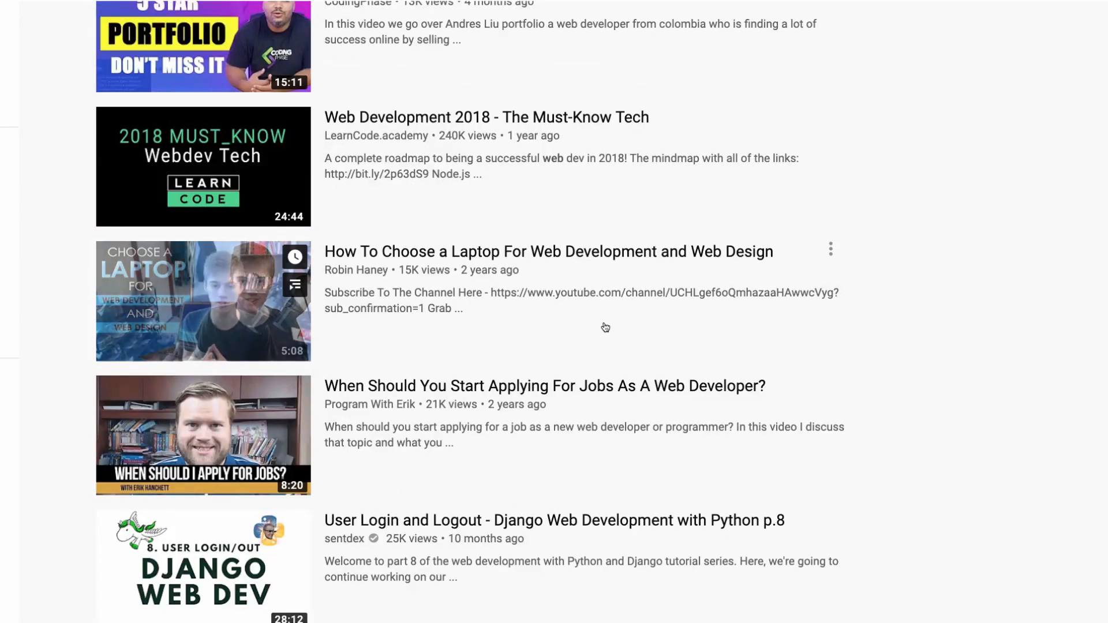
scroll("down", 3)
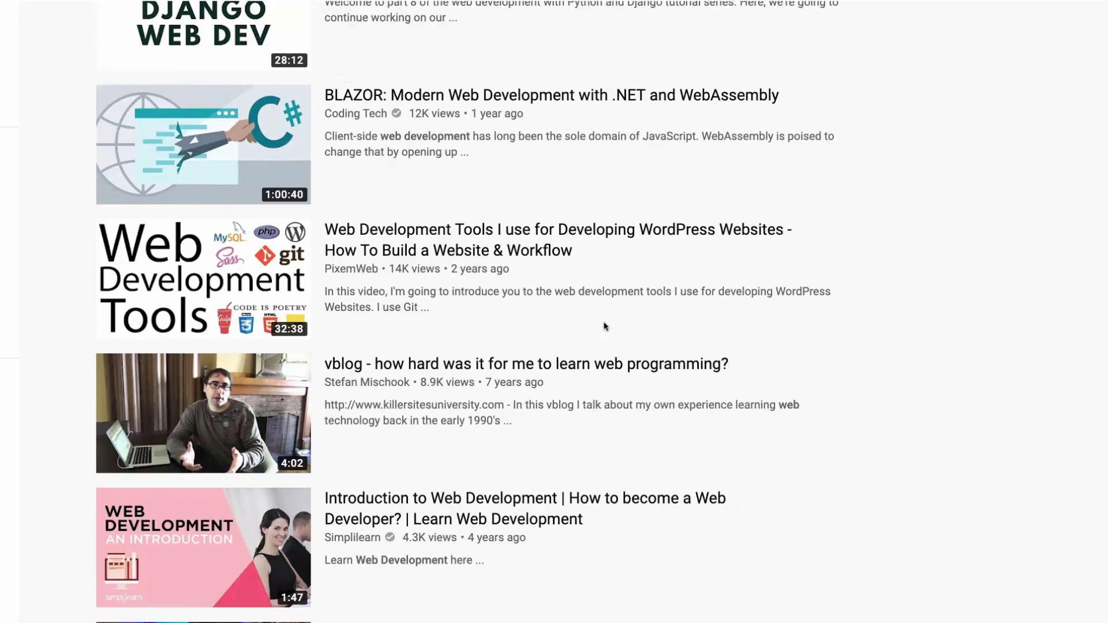
scroll("down", 3)
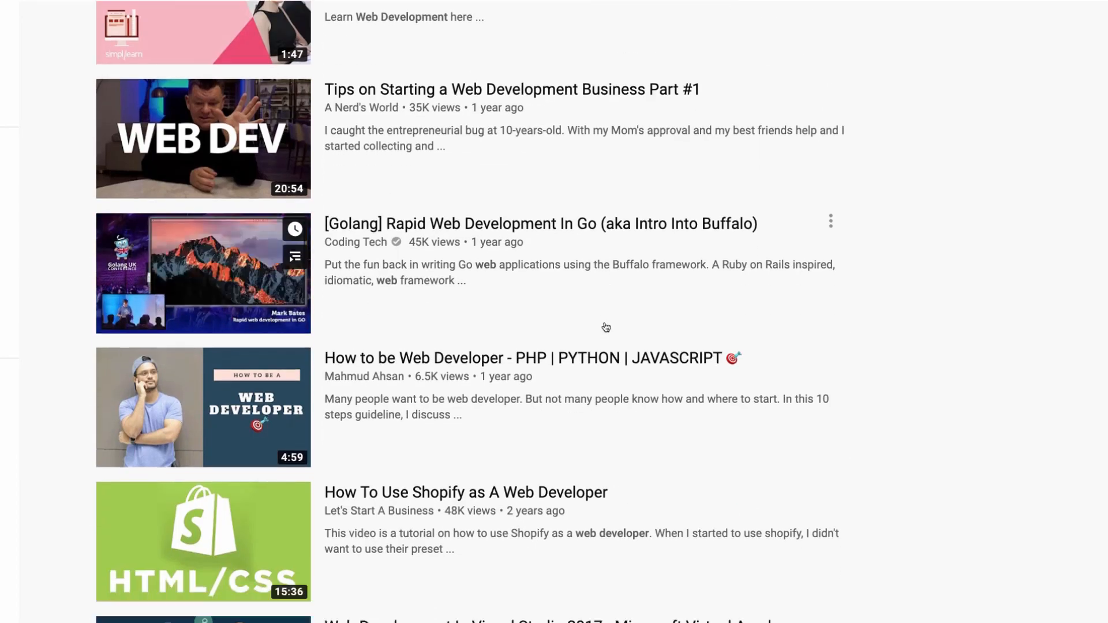
scroll("down", 3)
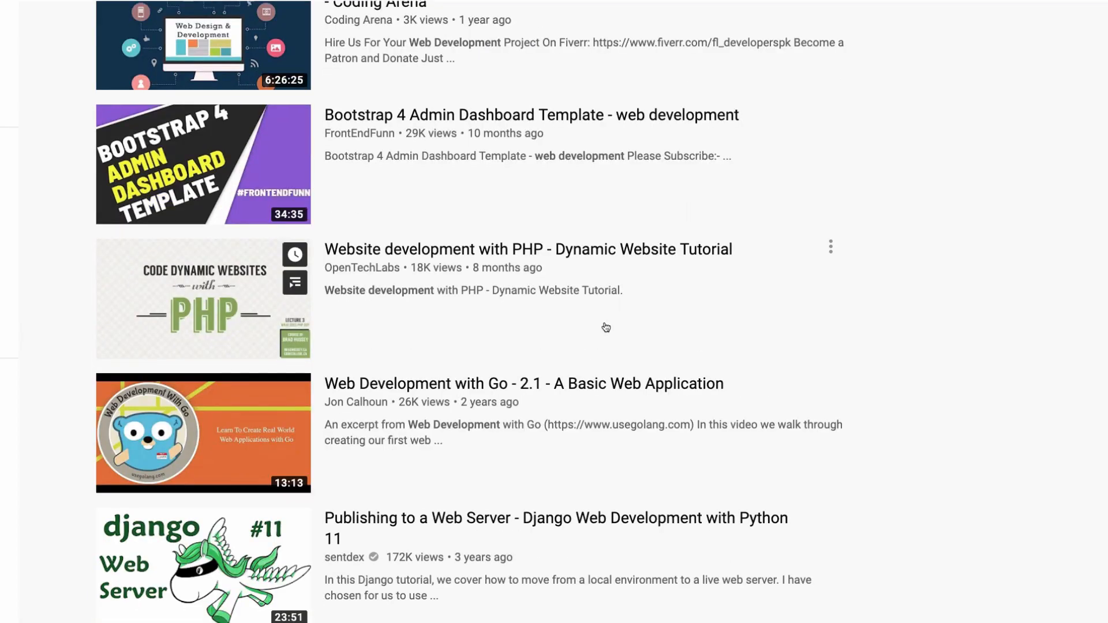
scroll("down", 3)
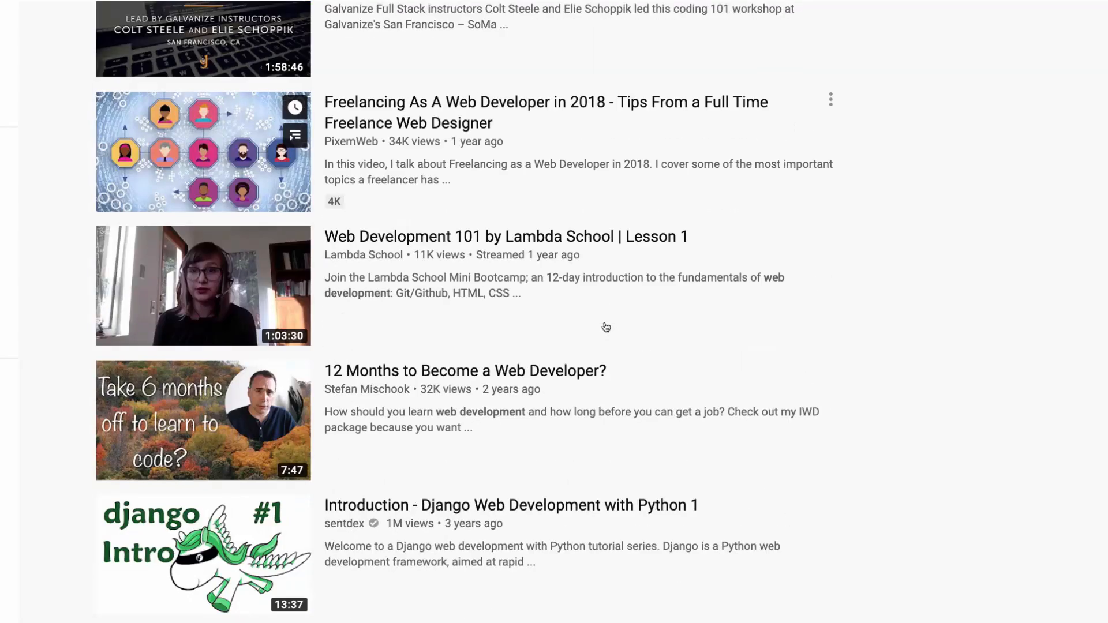
scroll("down", 3)
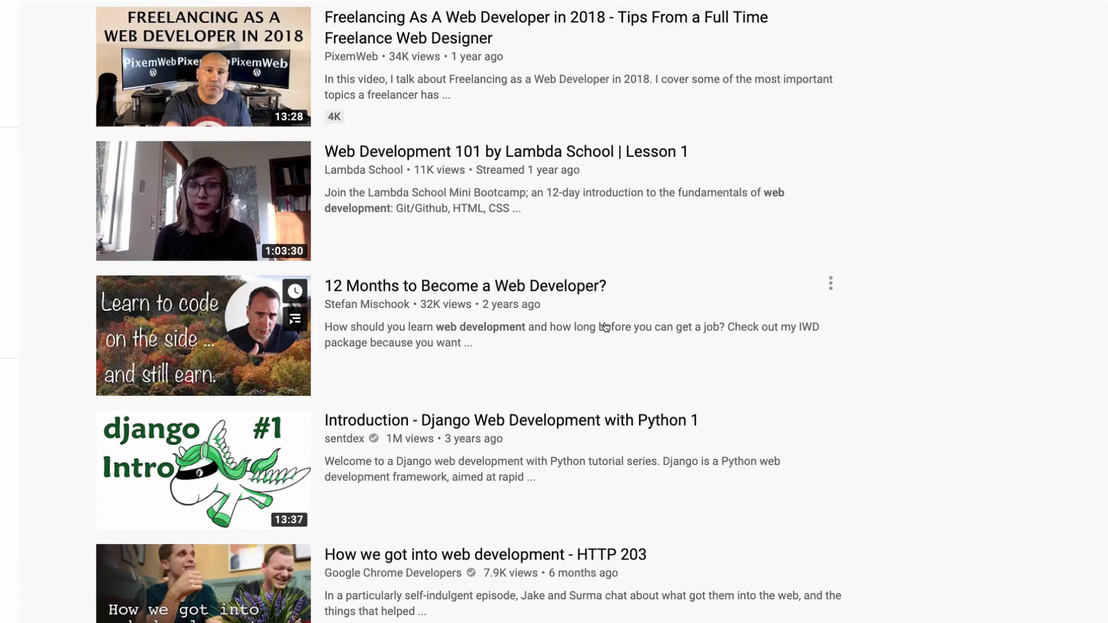
scroll("down", 3)
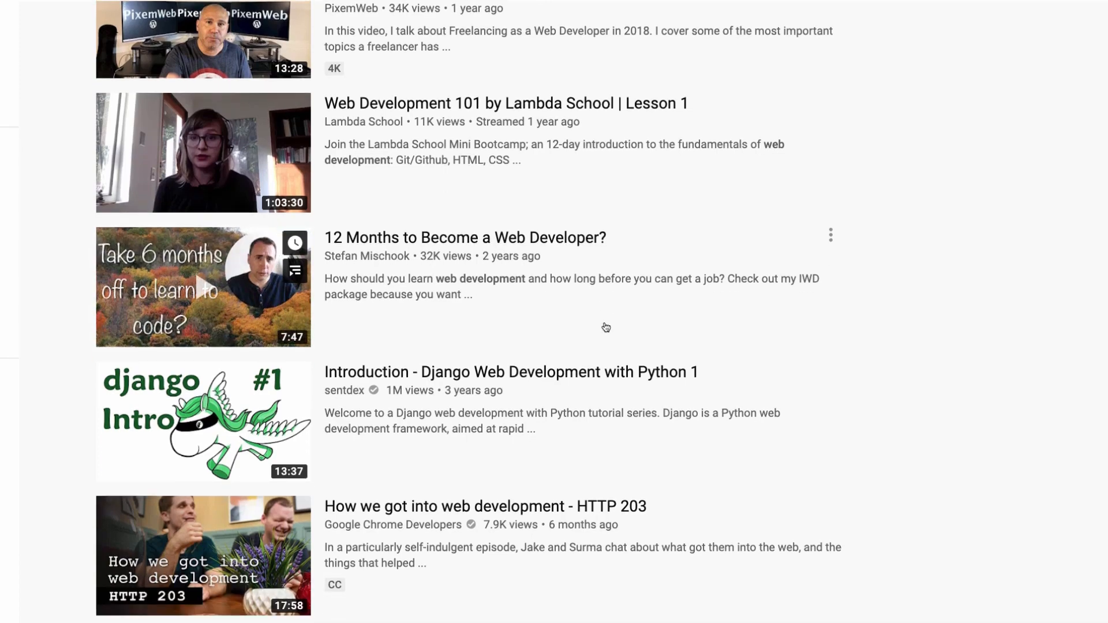
scroll("down", 3)
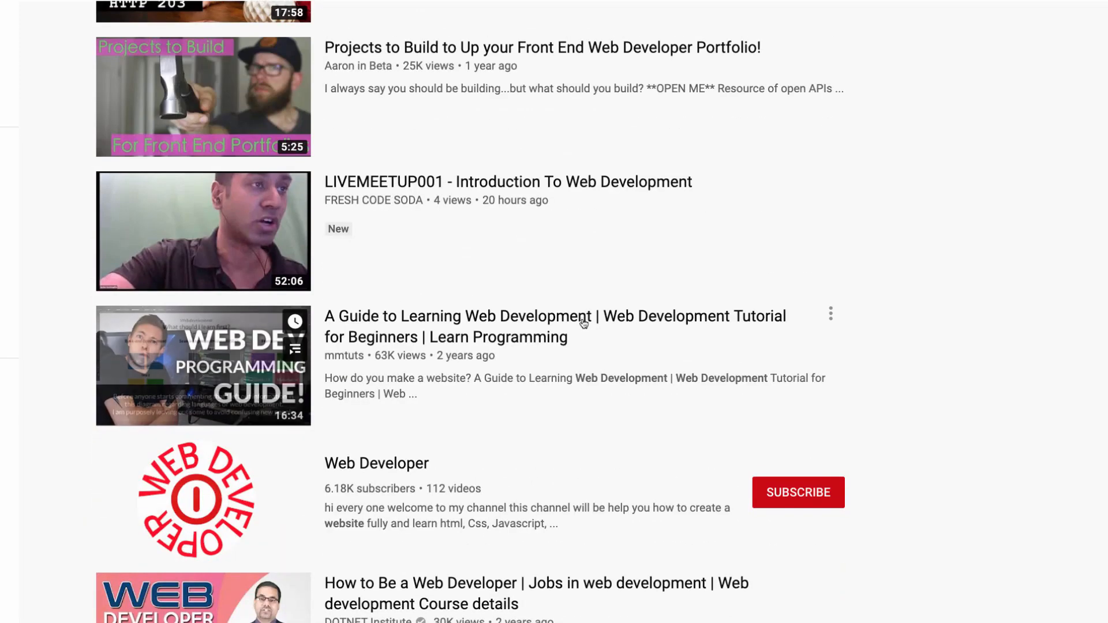
scroll("down", 3)
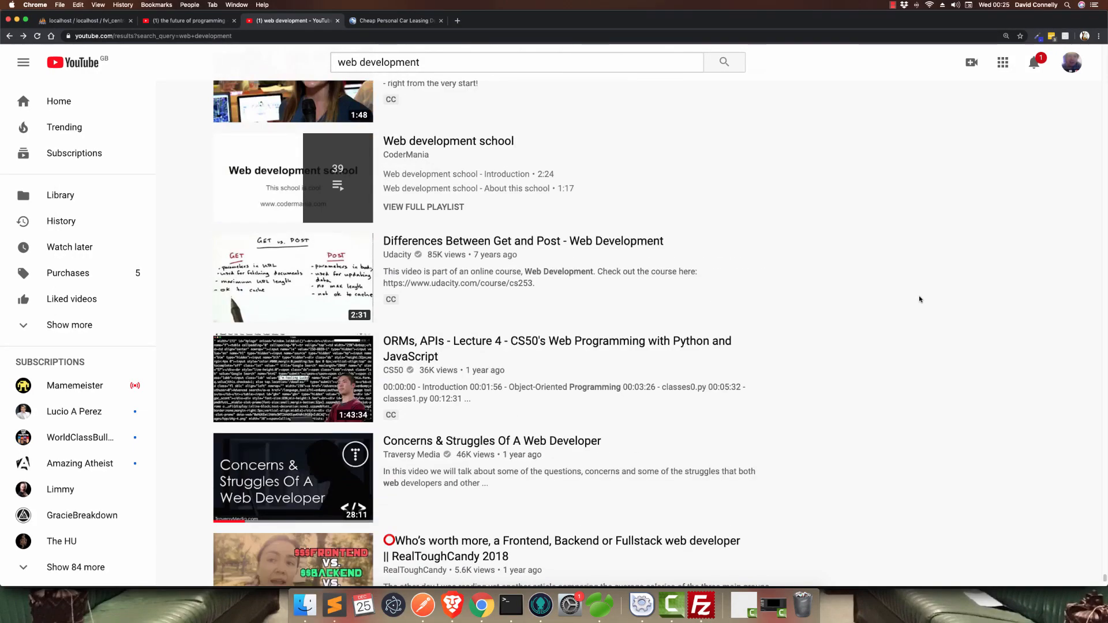
scroll("down", 3)
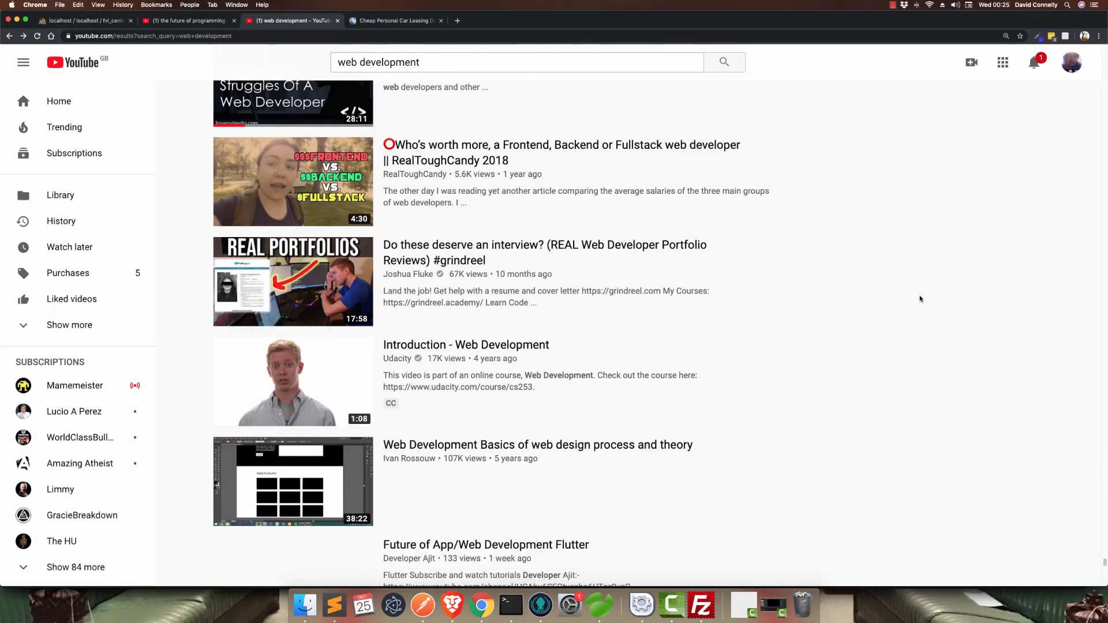
scroll("down", 3)
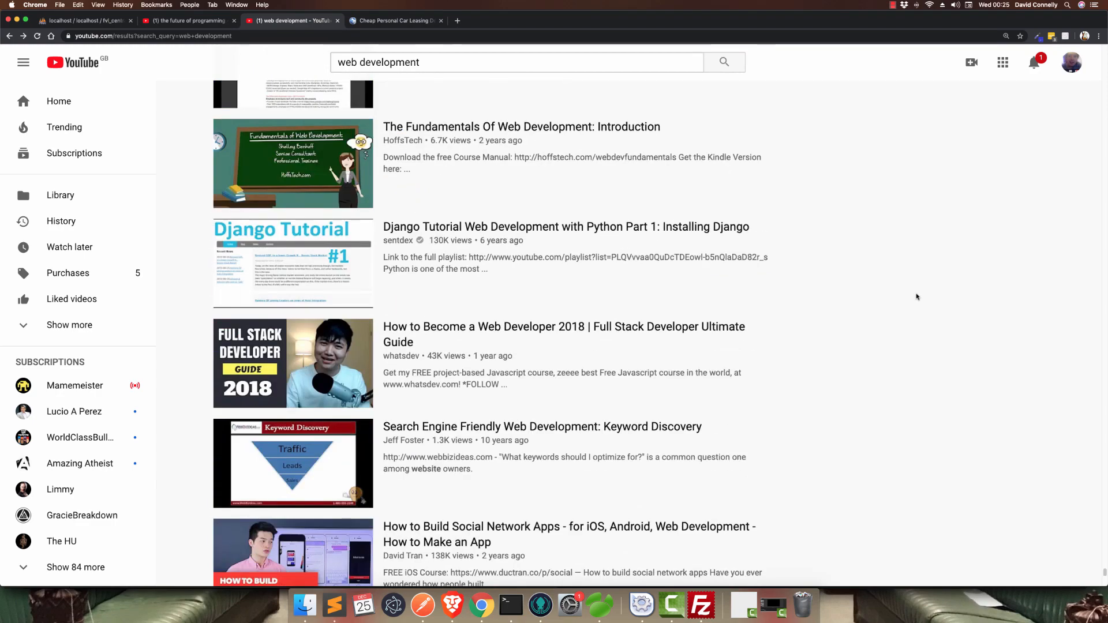
scroll("down", 3)
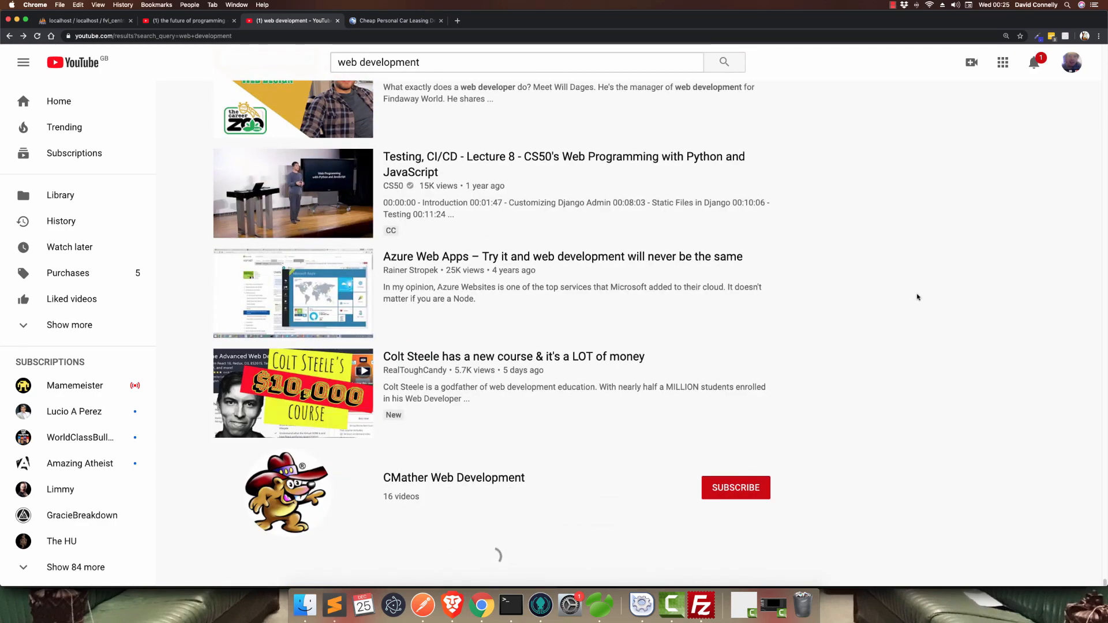
scroll("down", 3)
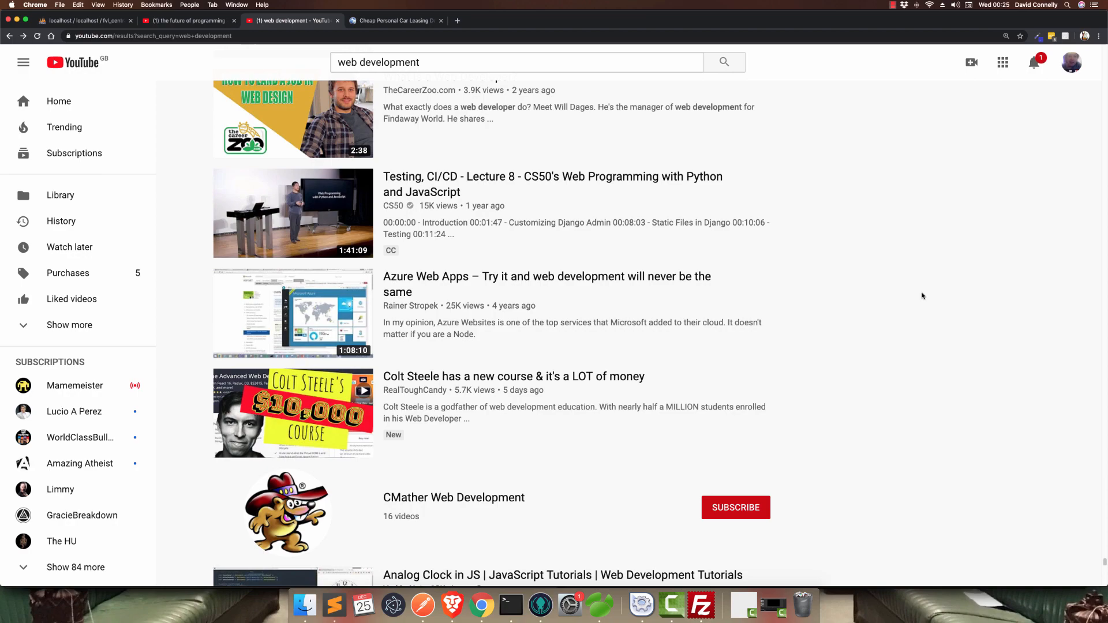
scroll("down", 3)
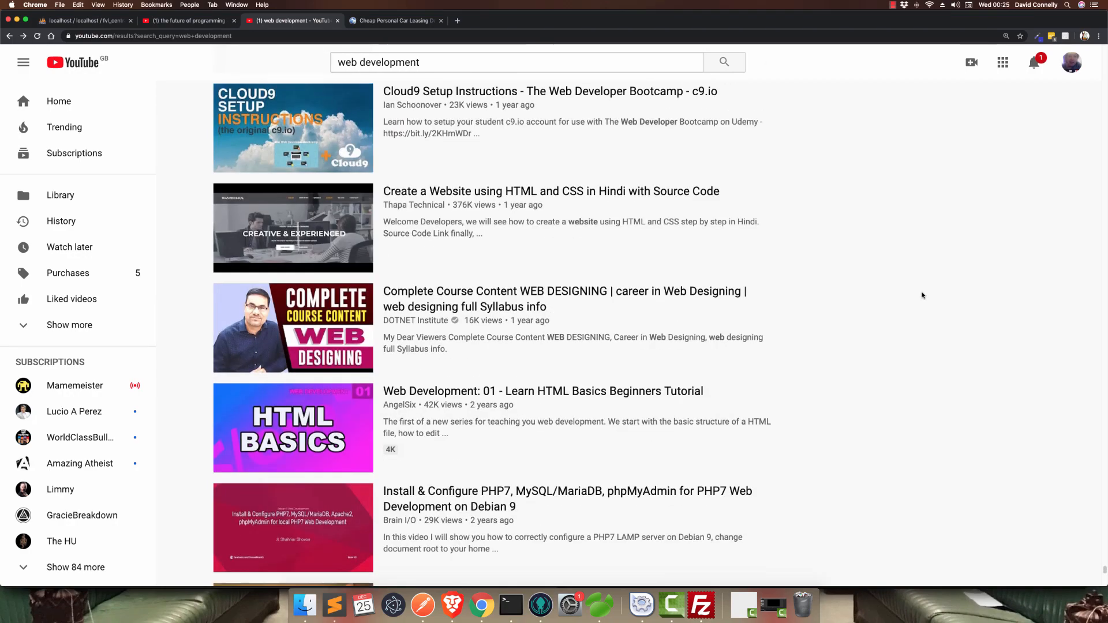
scroll("down", 3)
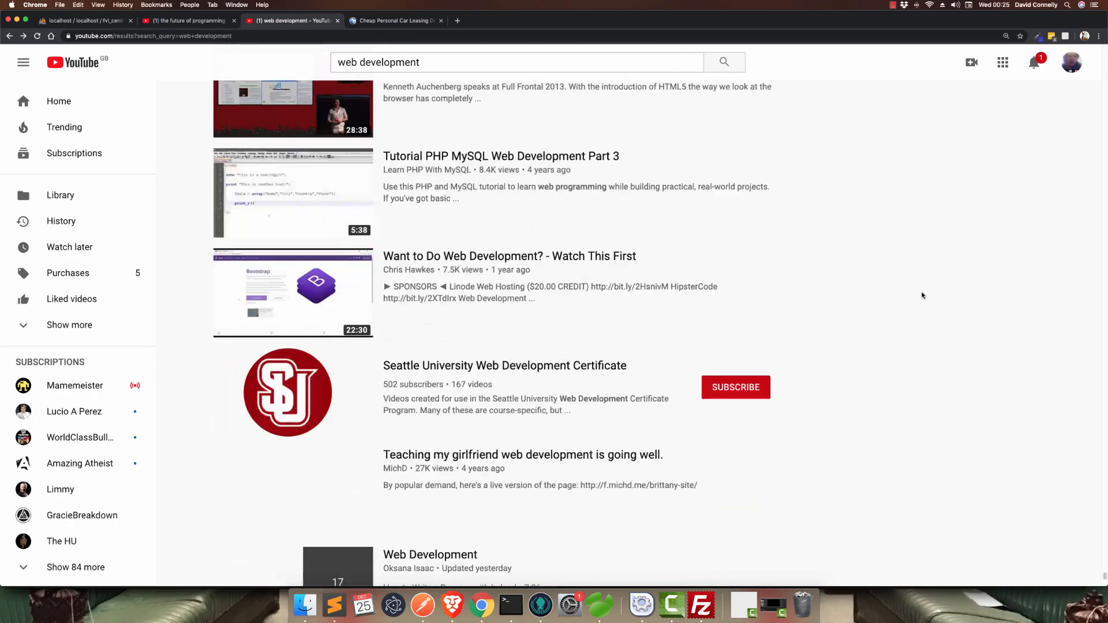
scroll("down", 3)
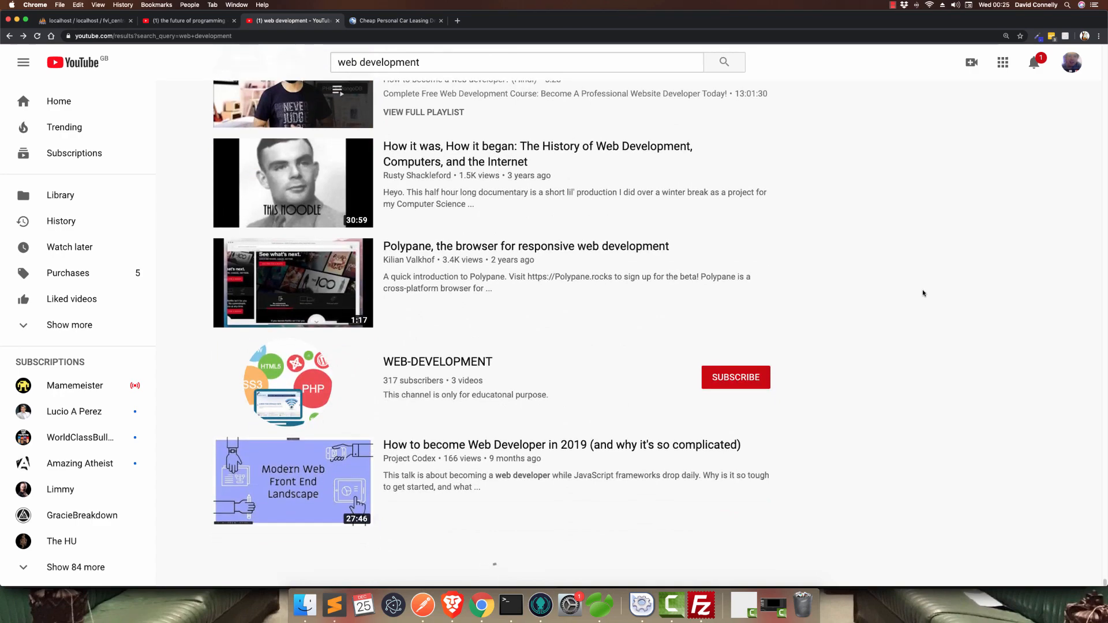
scroll("down", 3)
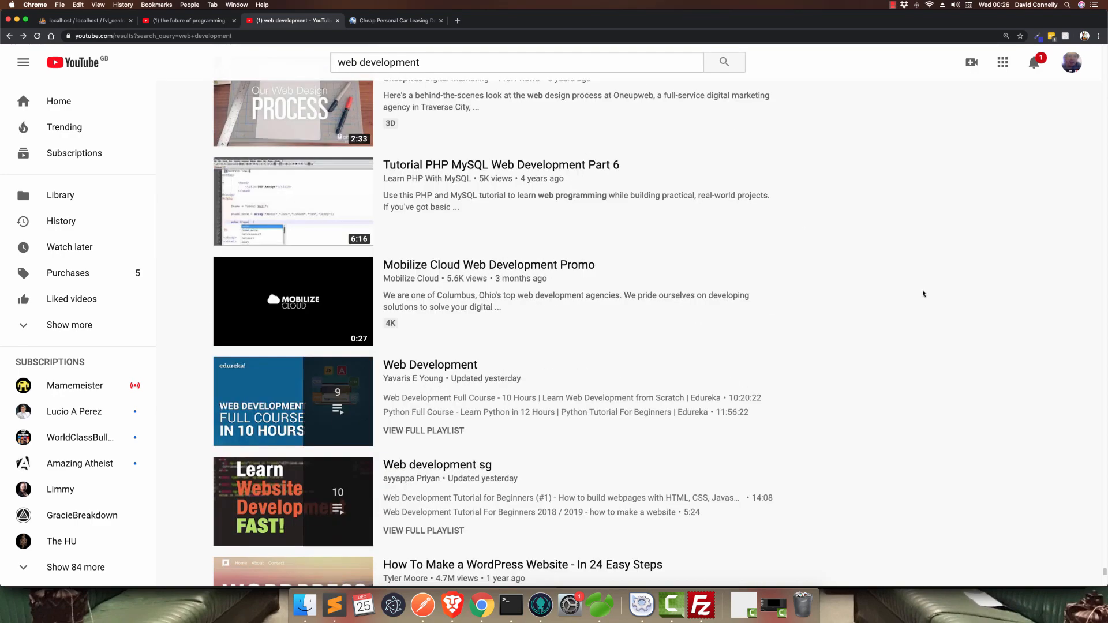
scroll("down", 3)
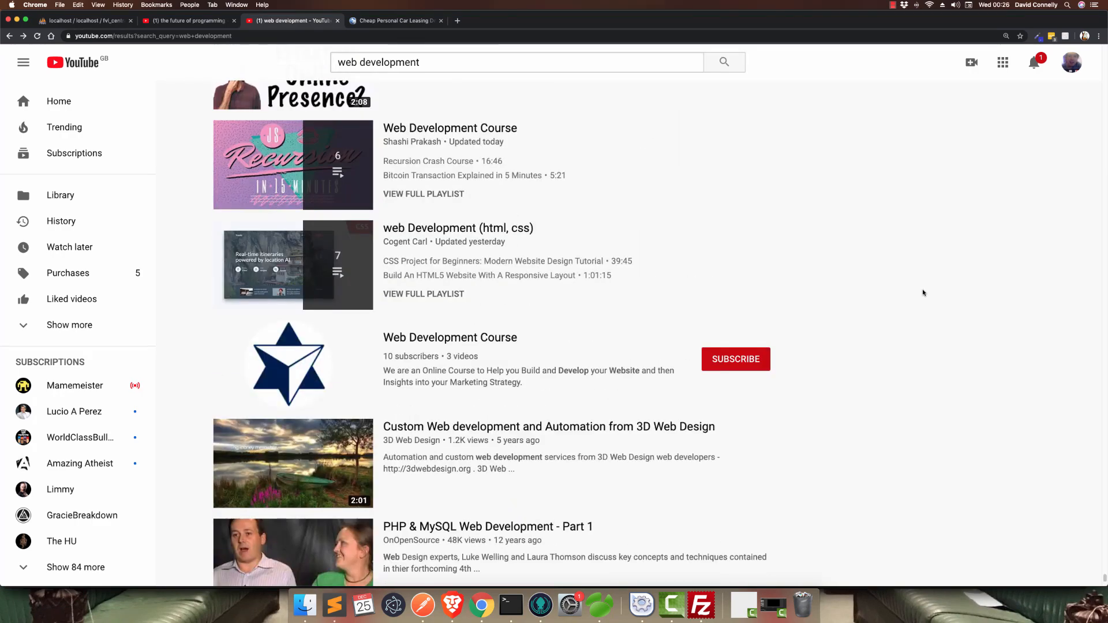
scroll("down", 3)
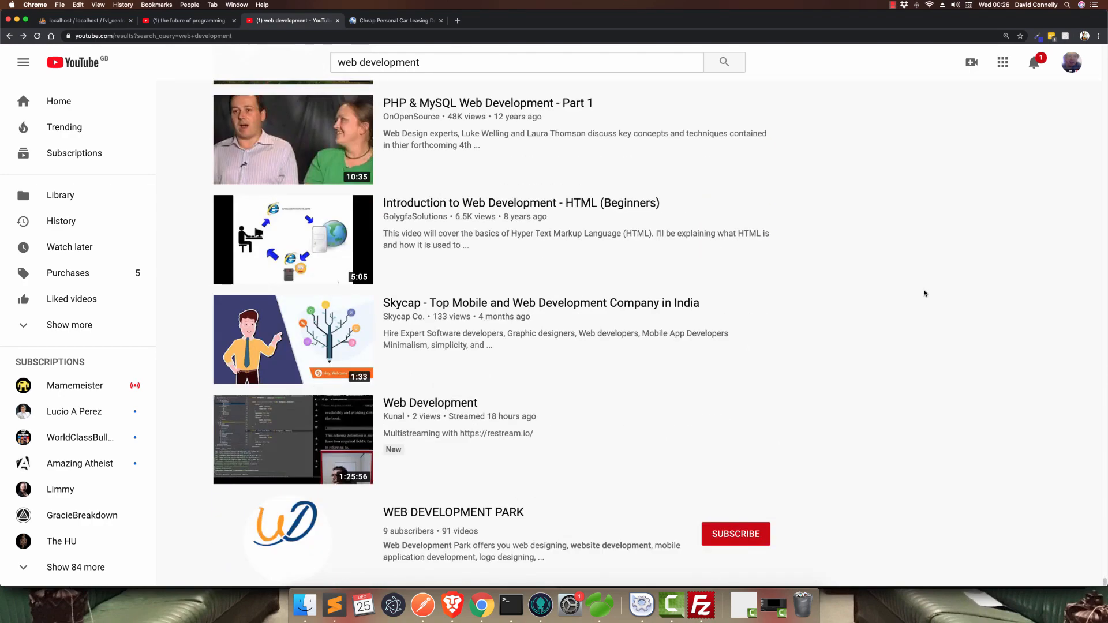
scroll("down", 3)
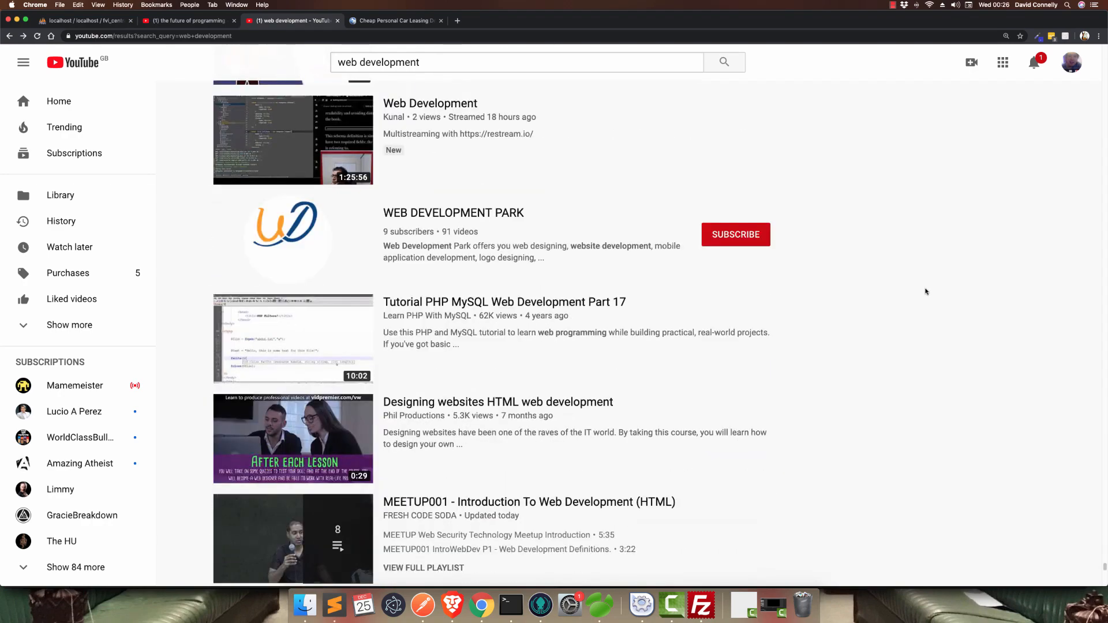
scroll("down", 3)
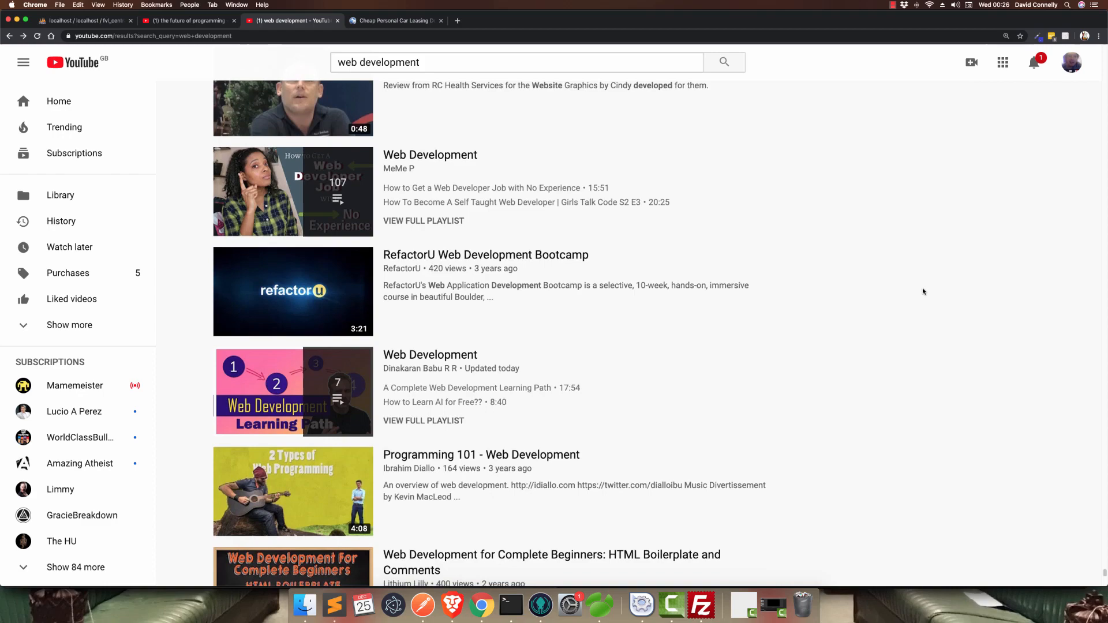
scroll("down", 3)
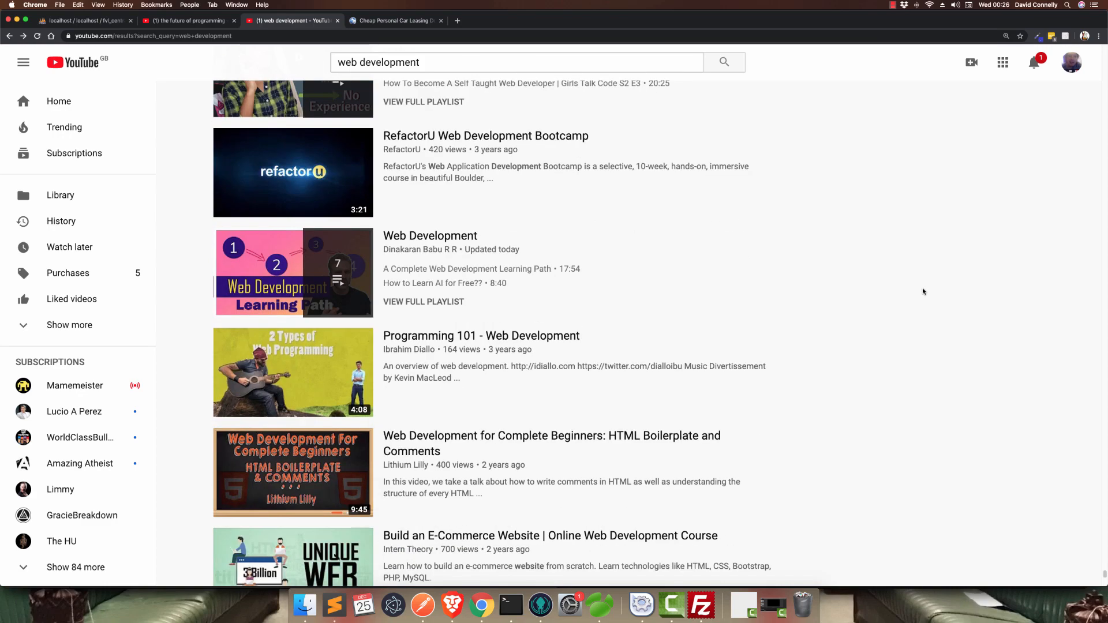
scroll("down", 3)
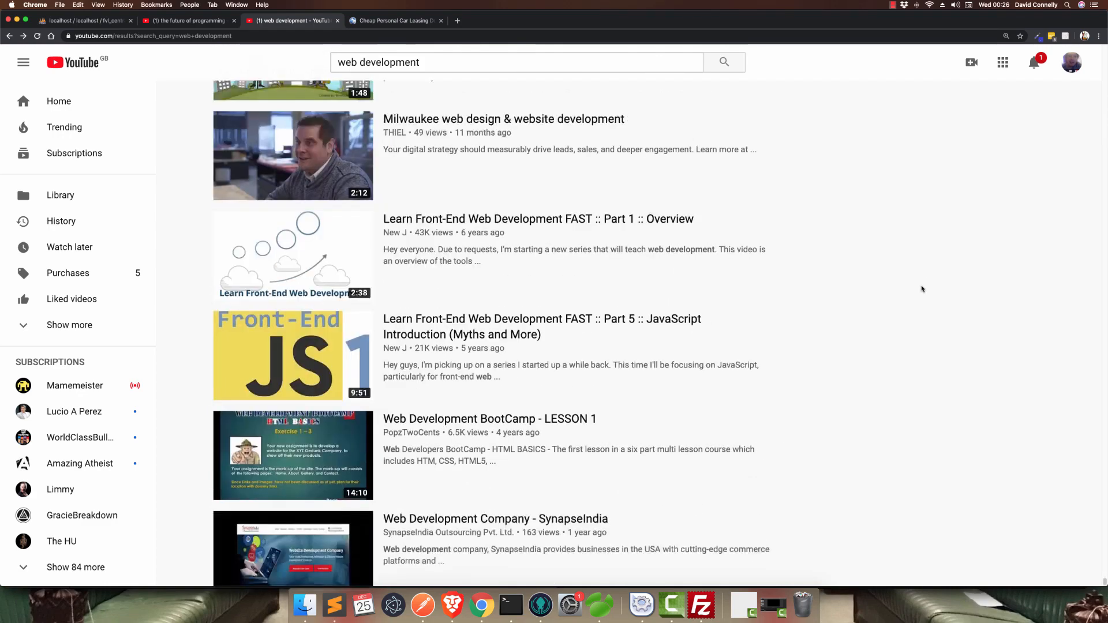
scroll("down", 3)
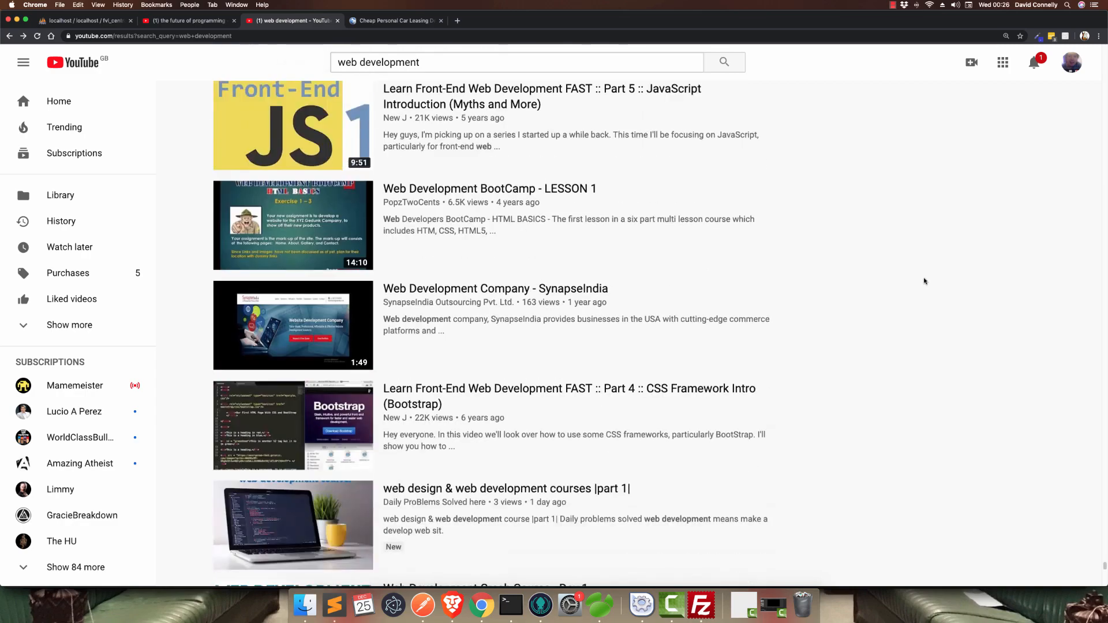
scroll("down", 3)
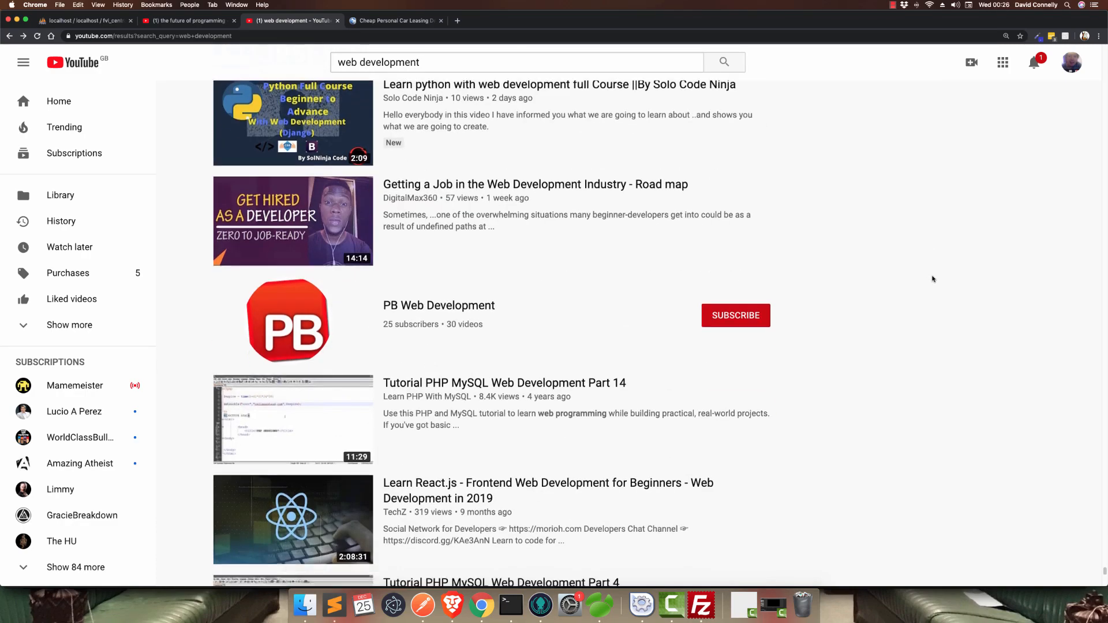
scroll("down", 3)
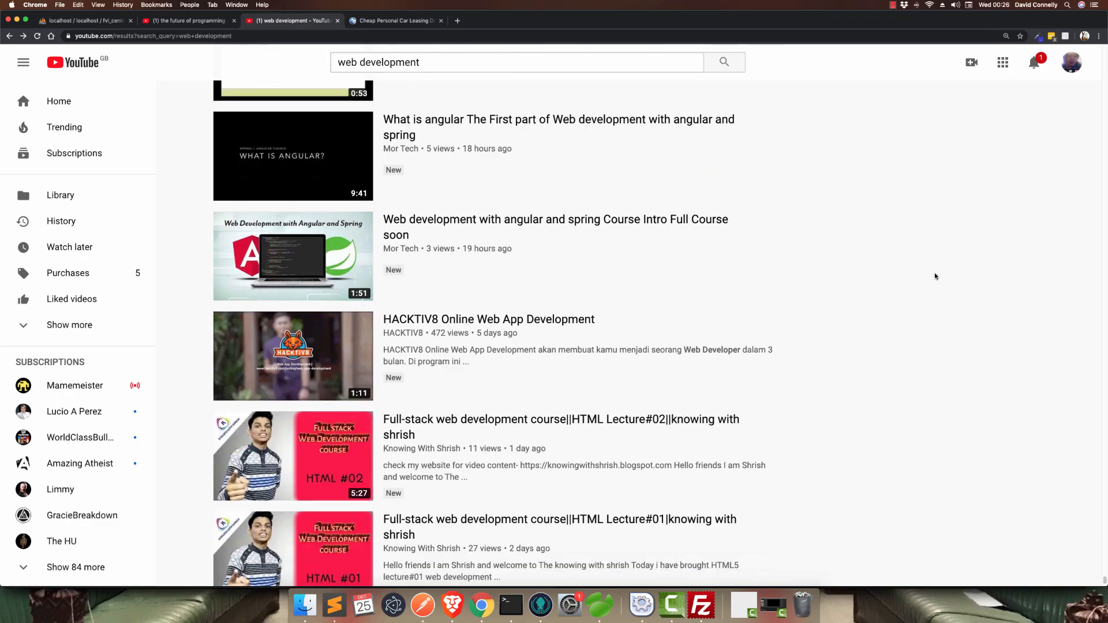
scroll("down", 3)
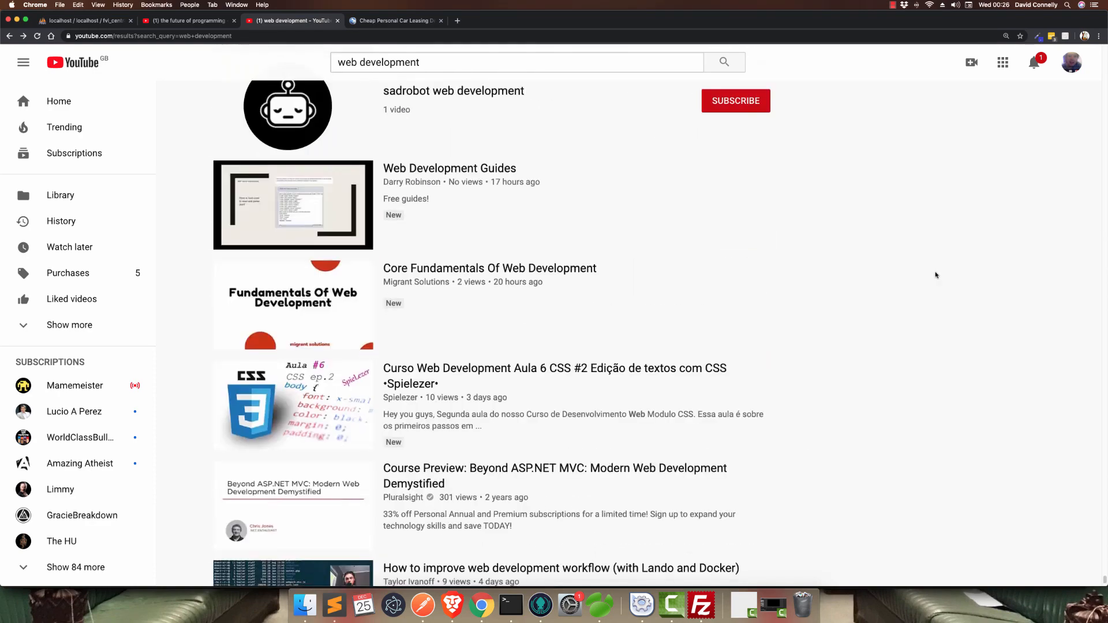
scroll("down", 3)
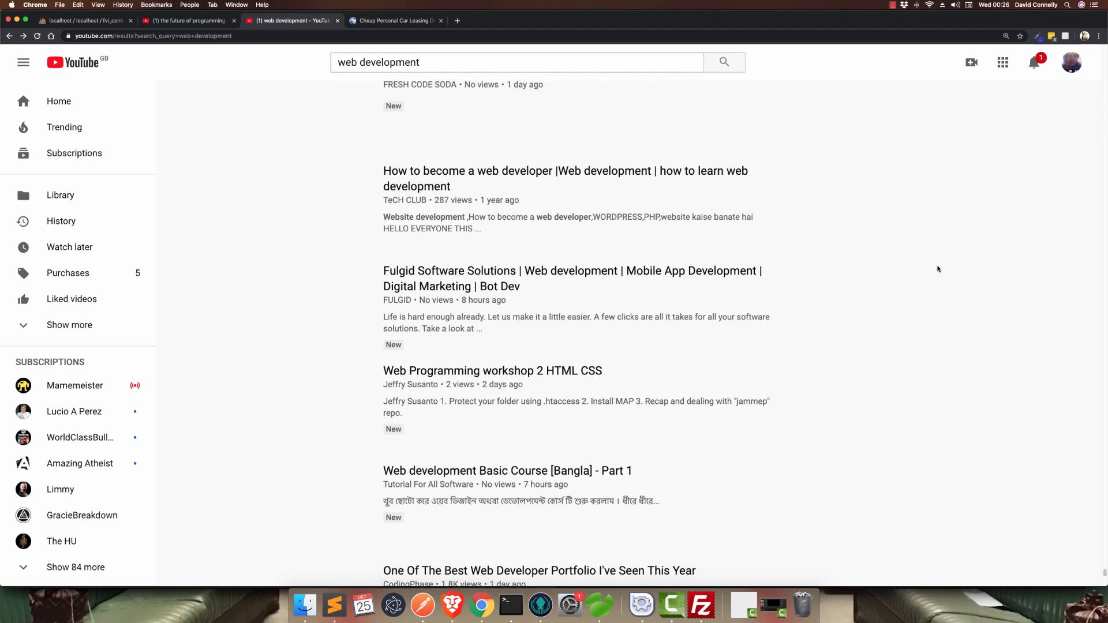
scroll("down", 3)
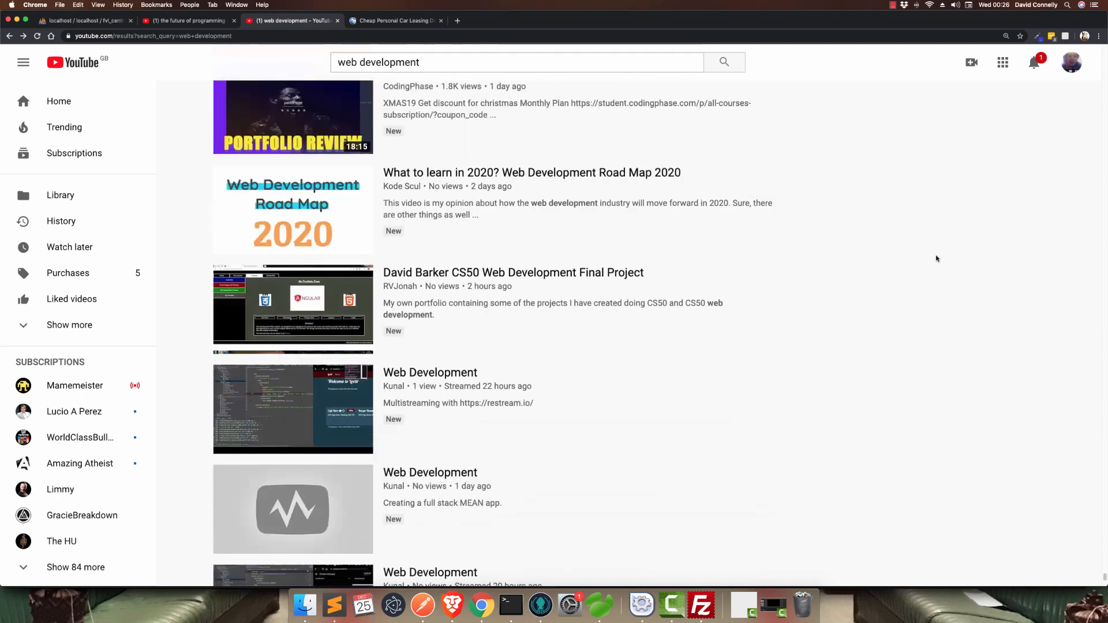
scroll("down", 3)
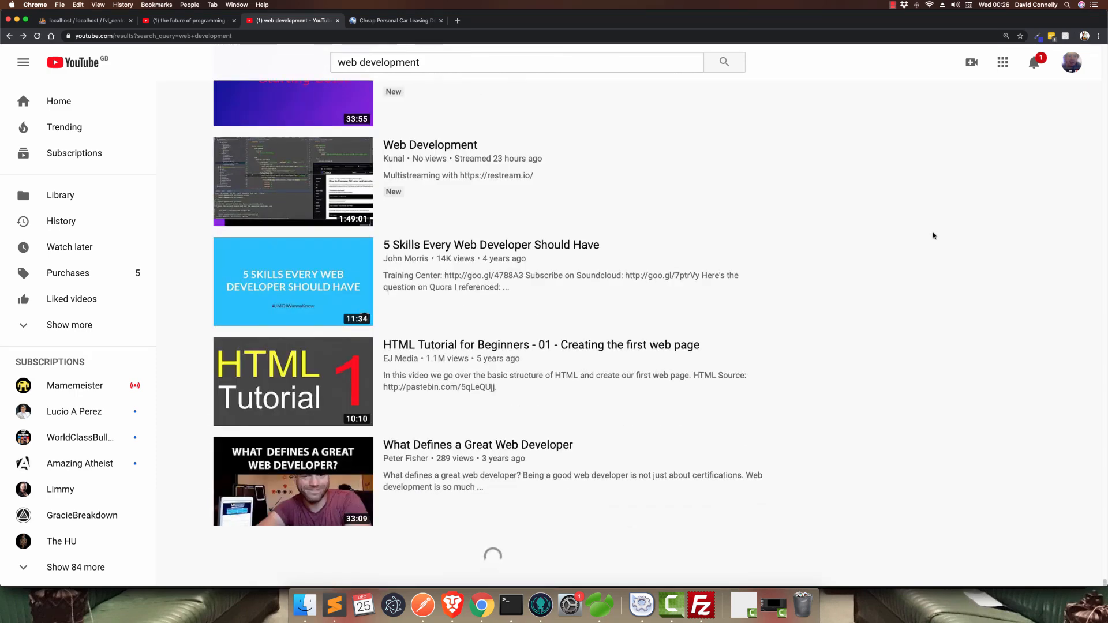
scroll("down", 3)
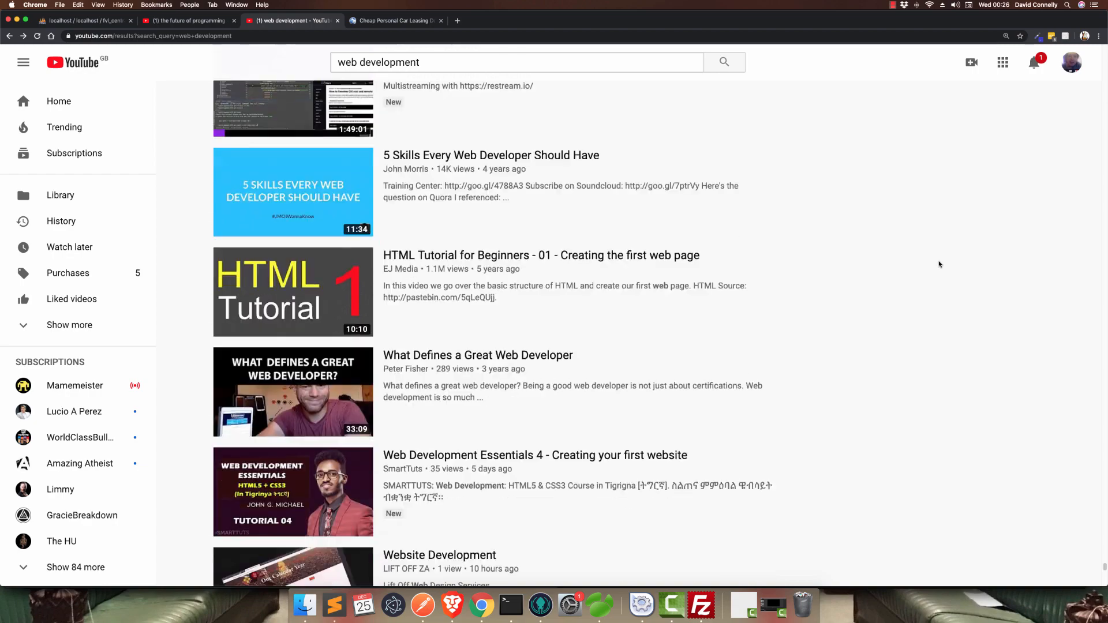
scroll("down", 3)
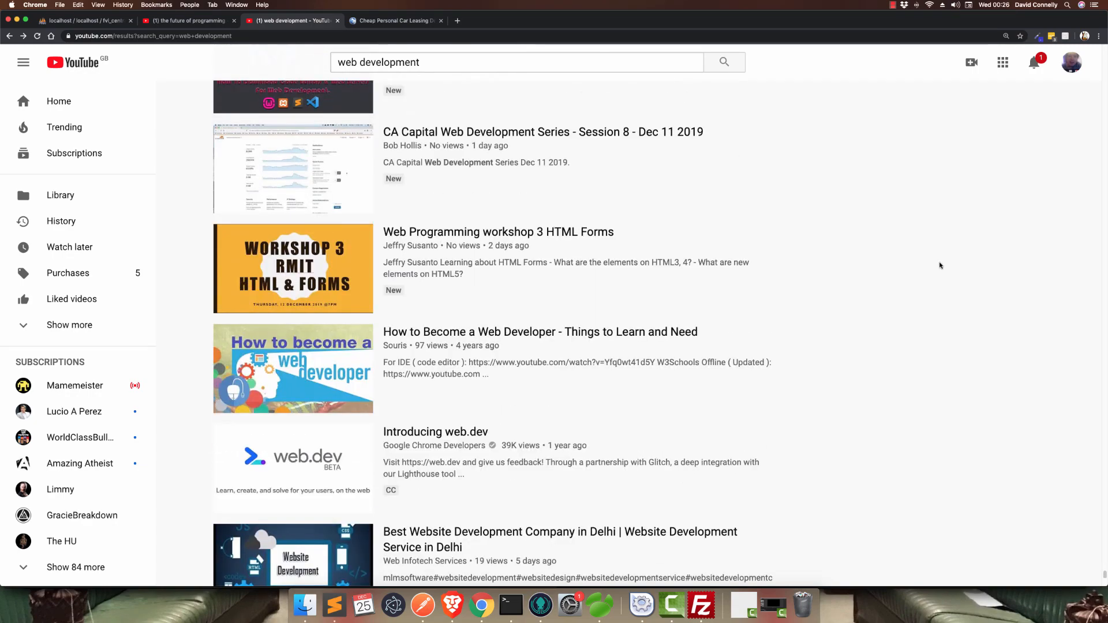
scroll("down", 3)
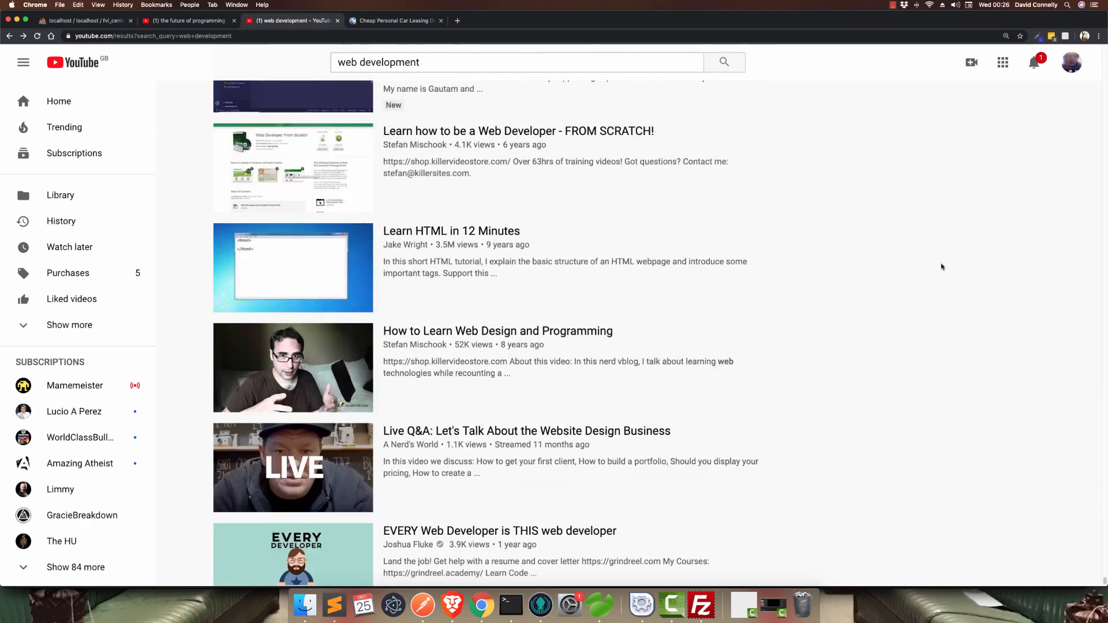
scroll("down", 3)
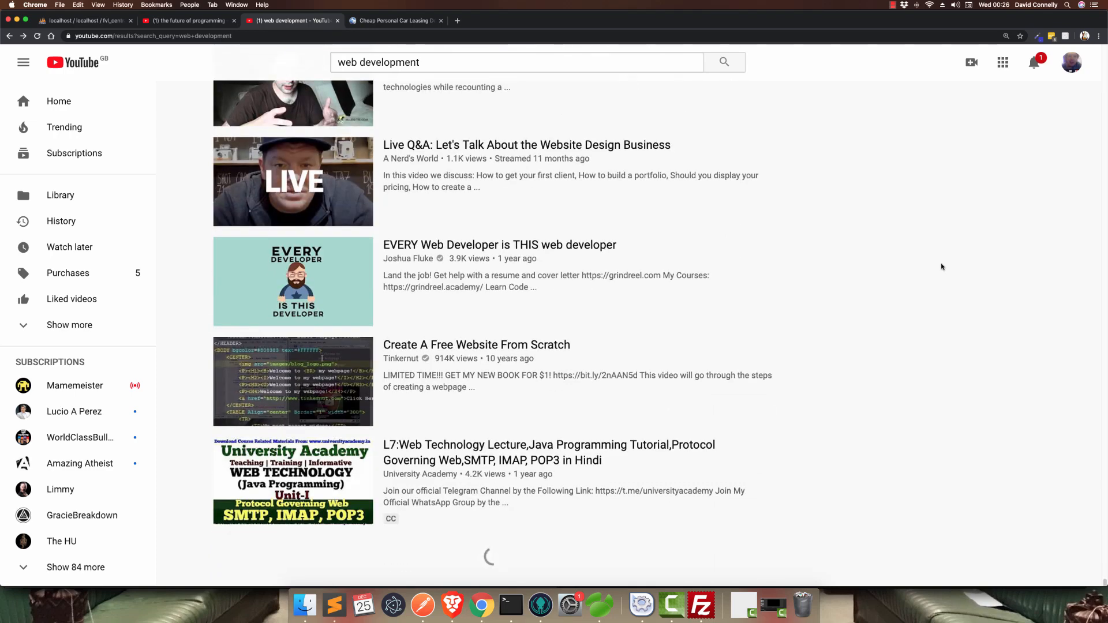
scroll("down", 3)
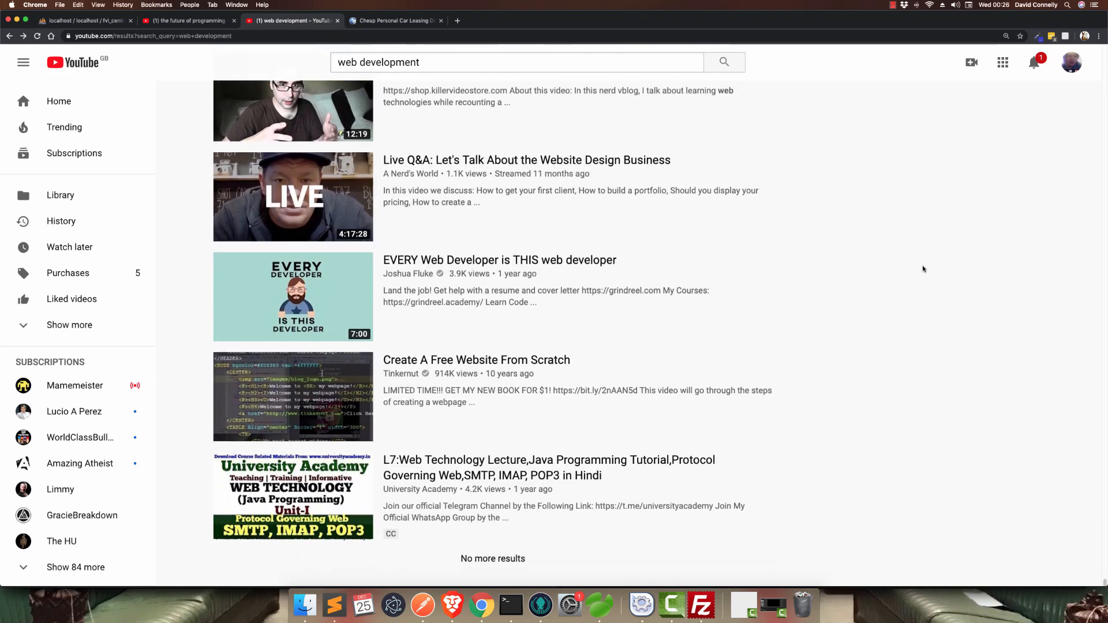
mouse_move(933, 282)
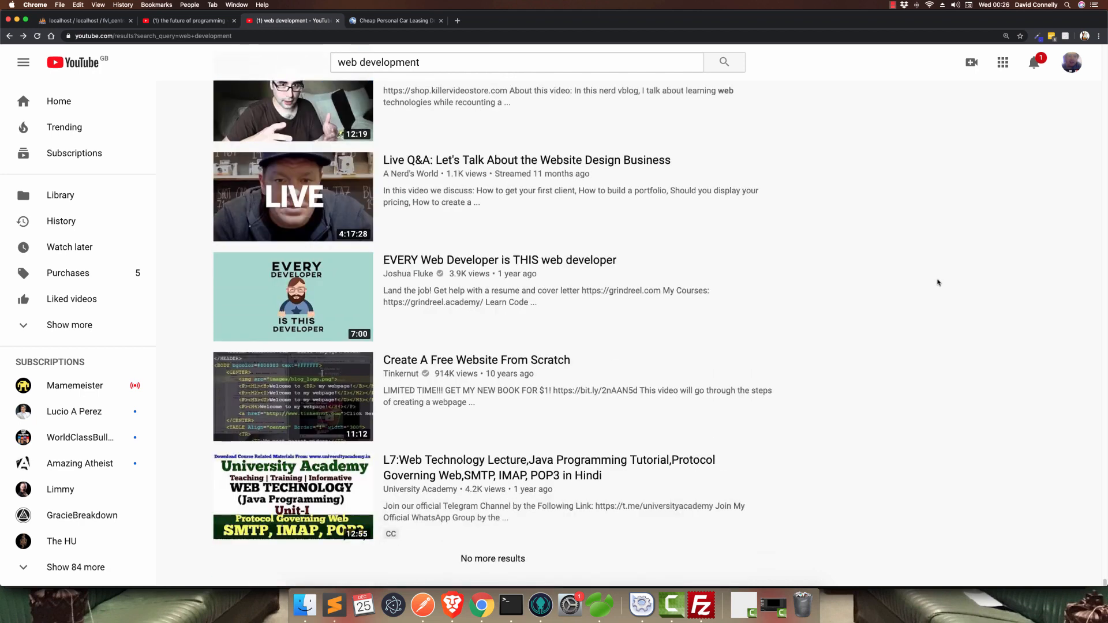
scroll("up", 3)
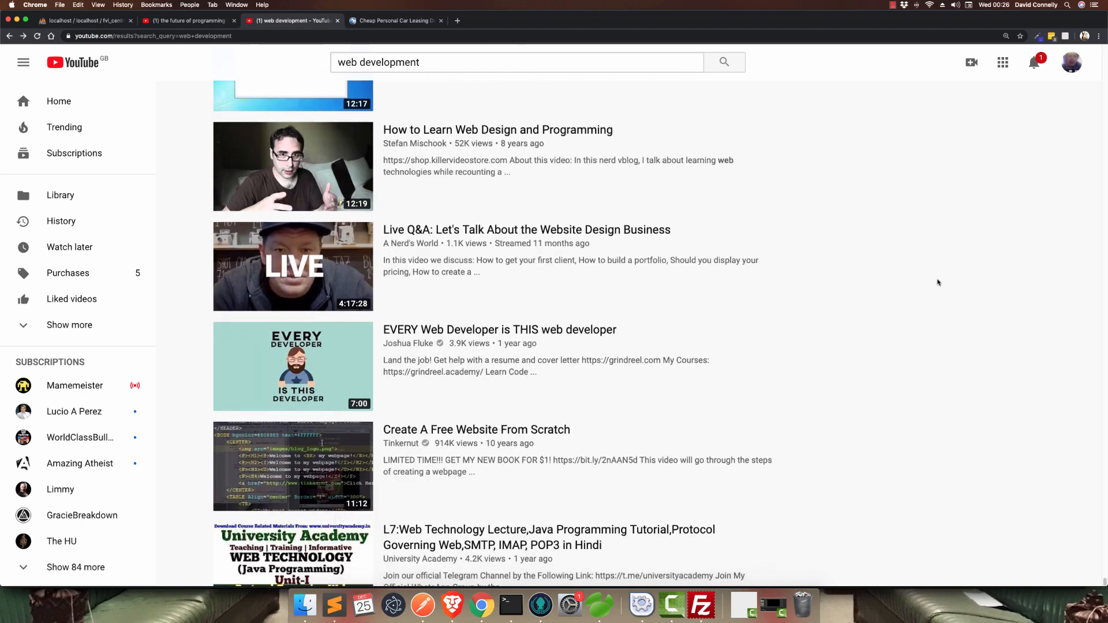
scroll("down", 3)
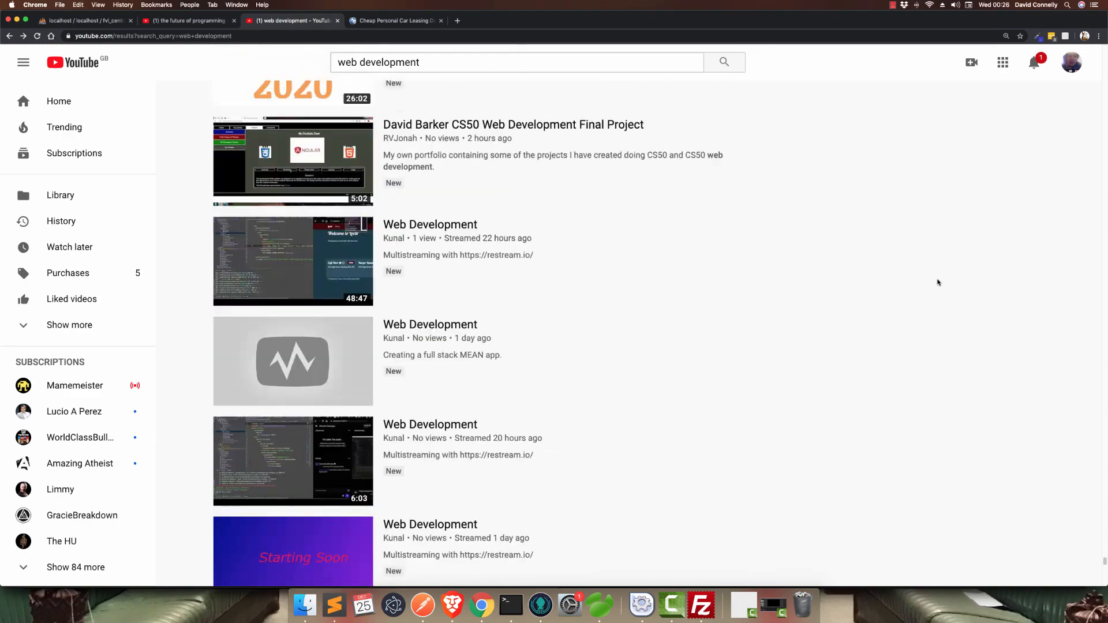
scroll("down", 3)
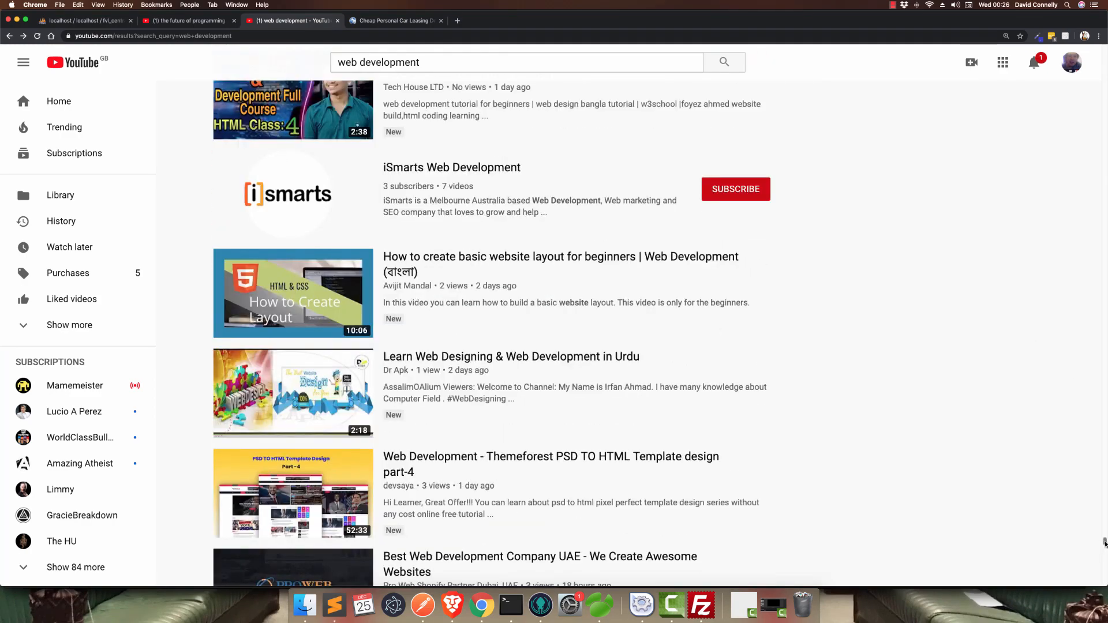
scroll("down", 3)
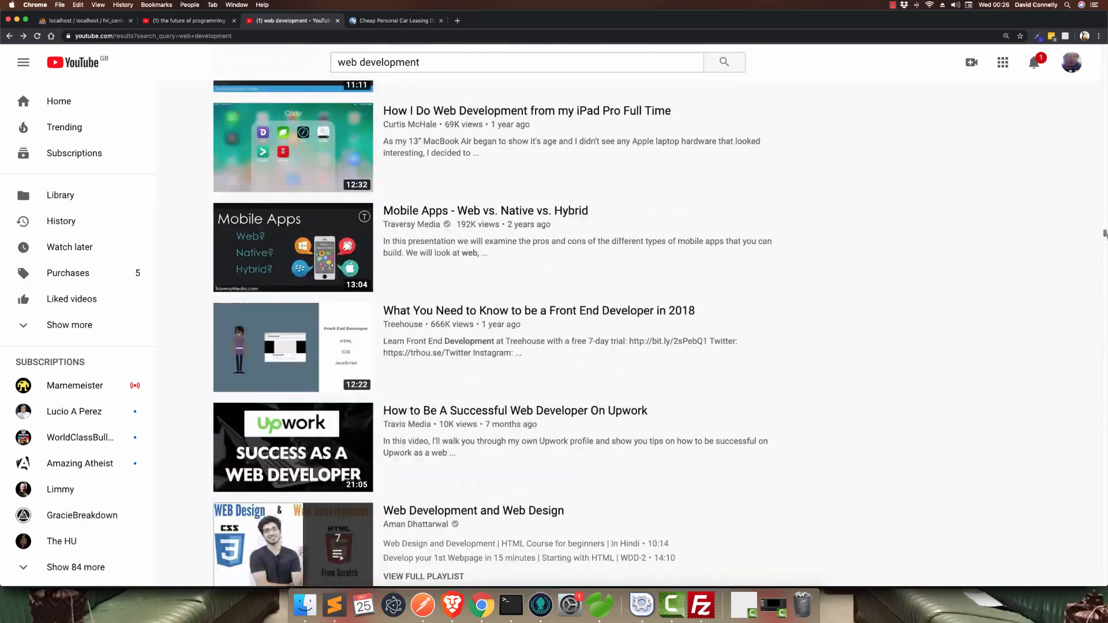
scroll("down", 3)
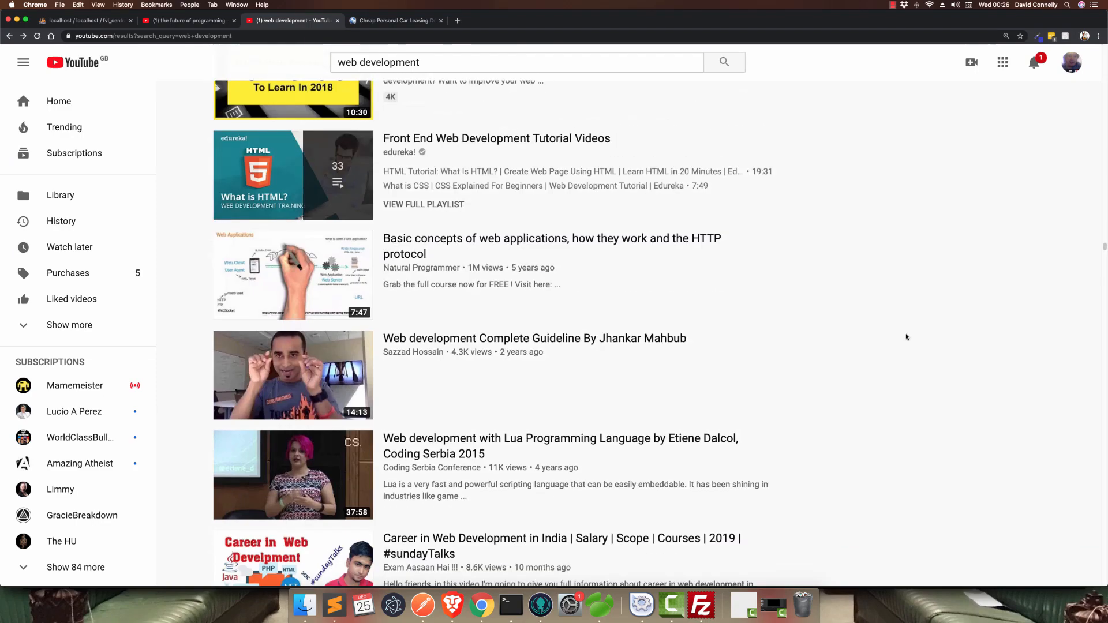
scroll("down", 3)
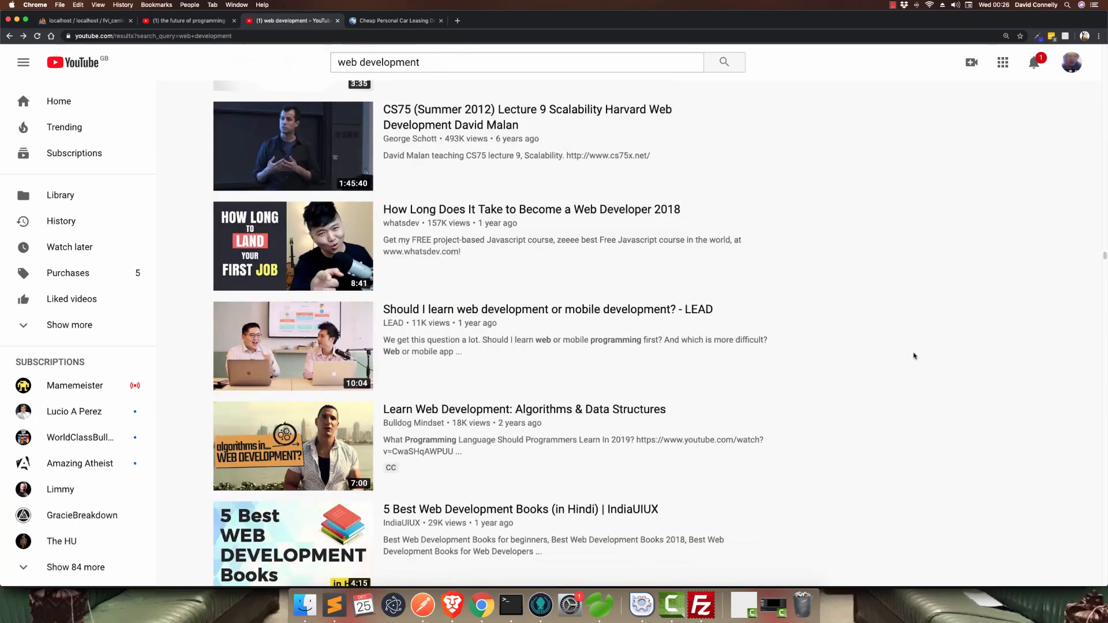
scroll("down", 3)
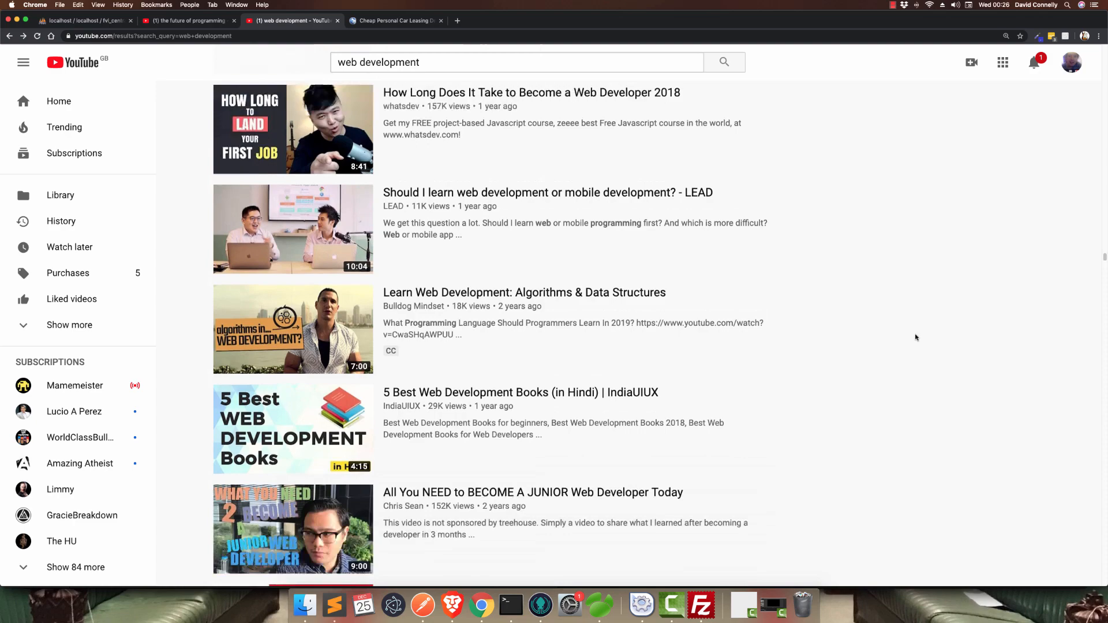
scroll("down", 3)
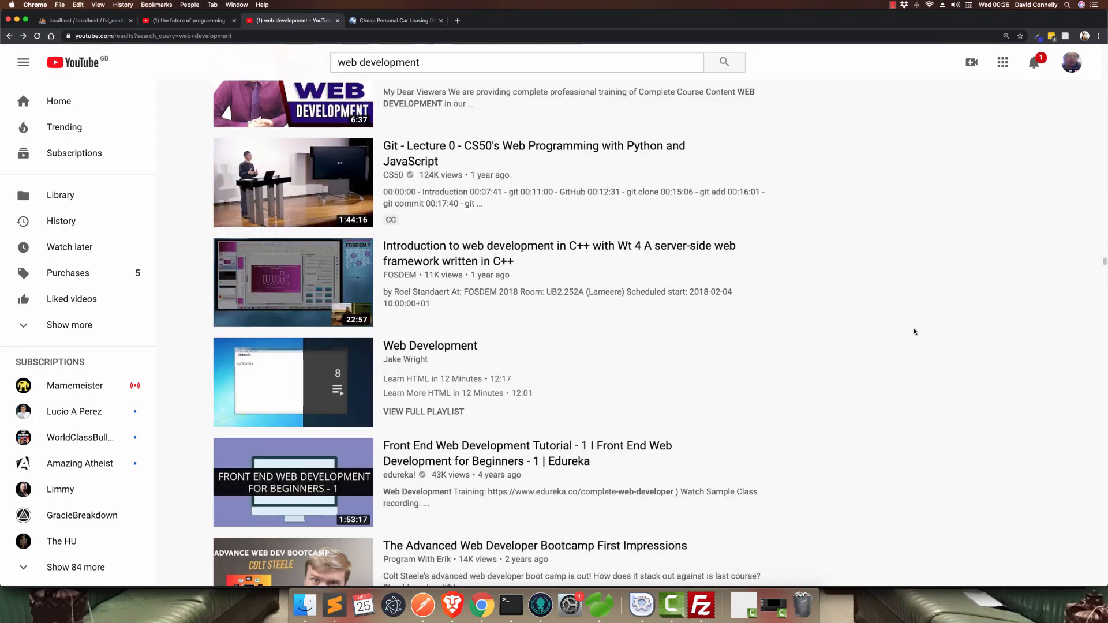
scroll("down", 3)
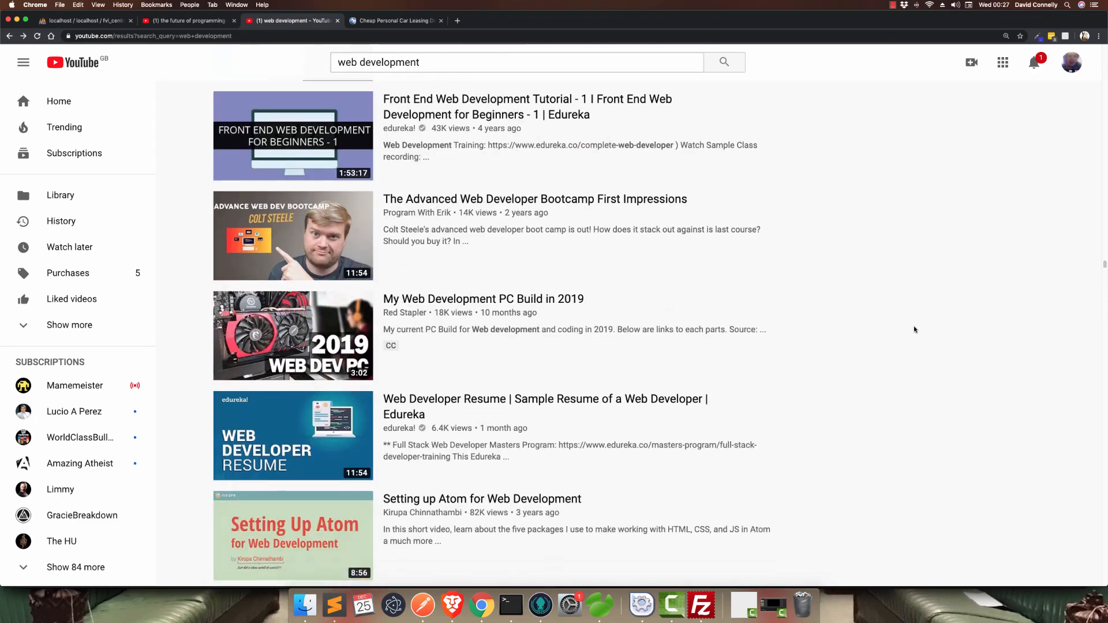
scroll("down", 3)
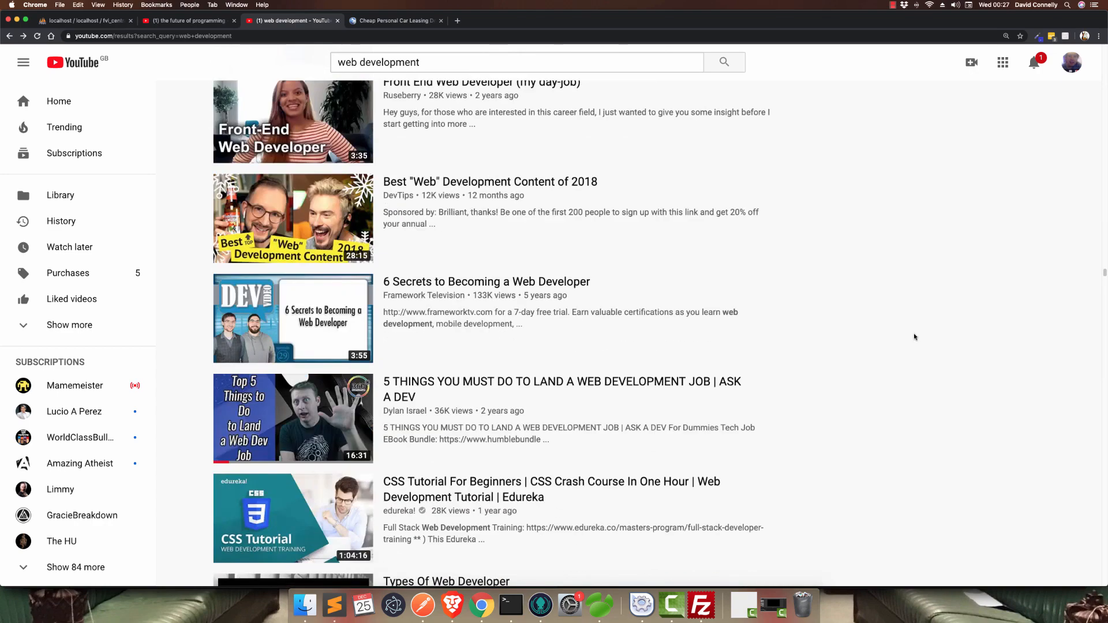
scroll("down", 3)
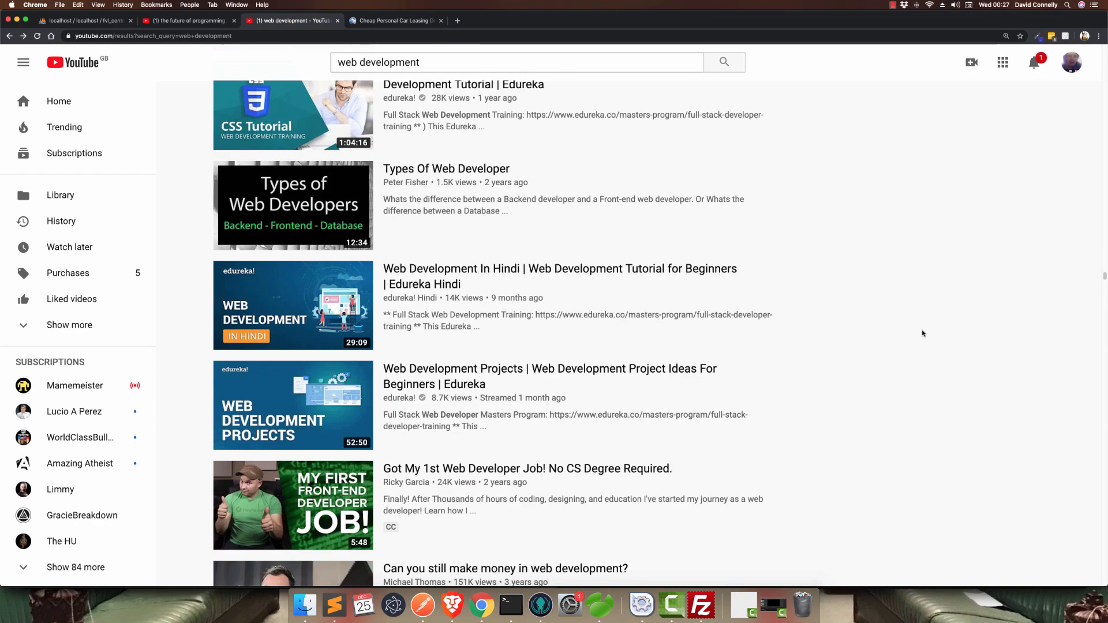
scroll("down", 3)
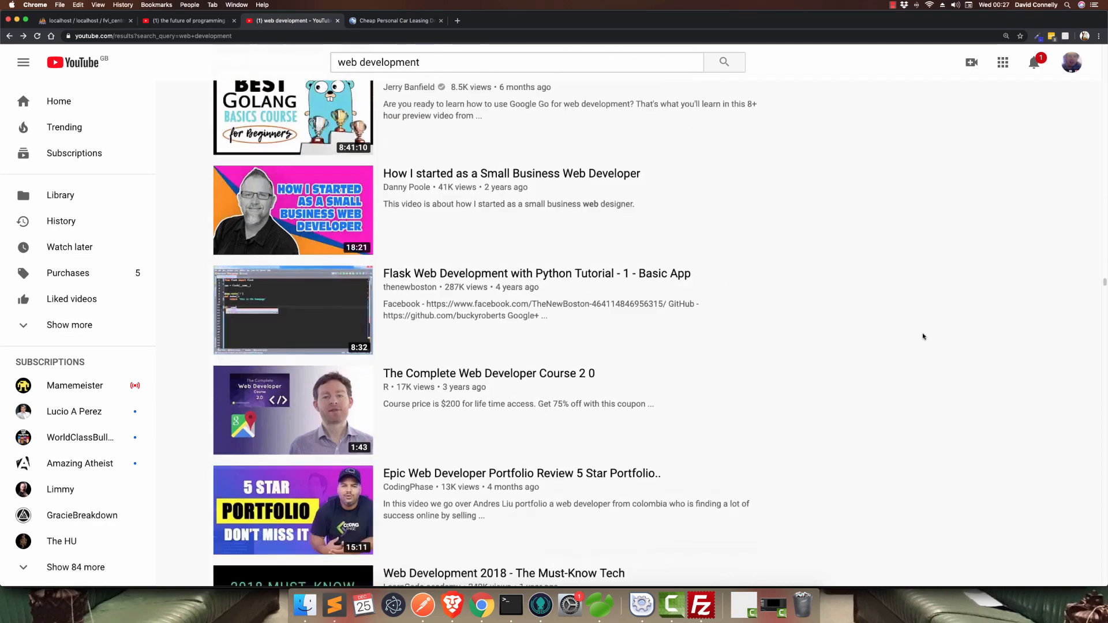
scroll("down", 3)
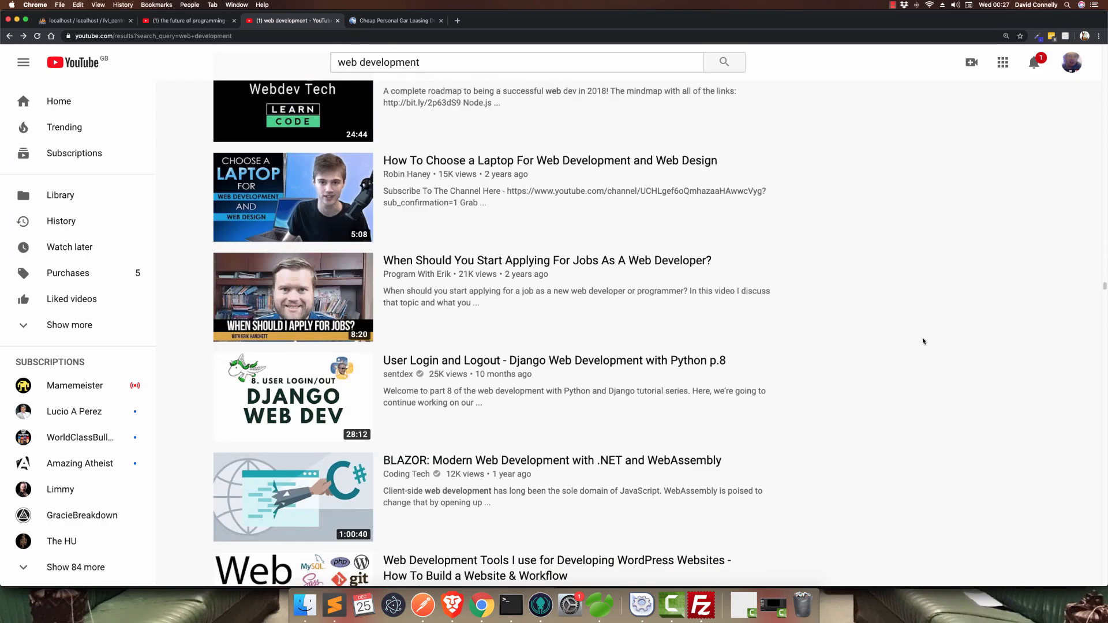
mouse_move(923, 359)
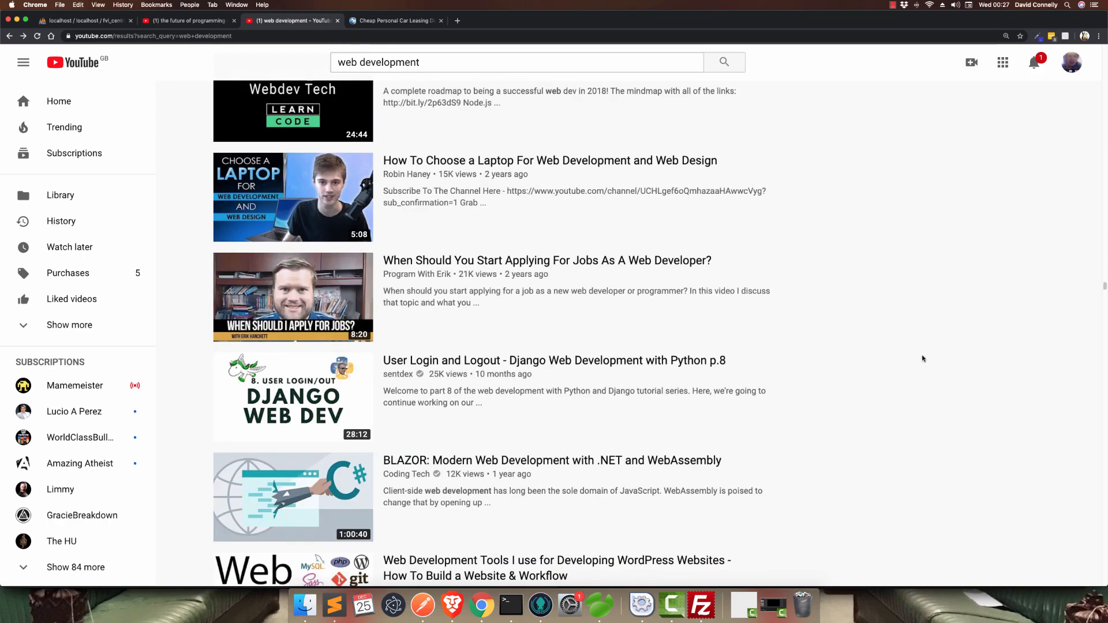
scroll("down", 3)
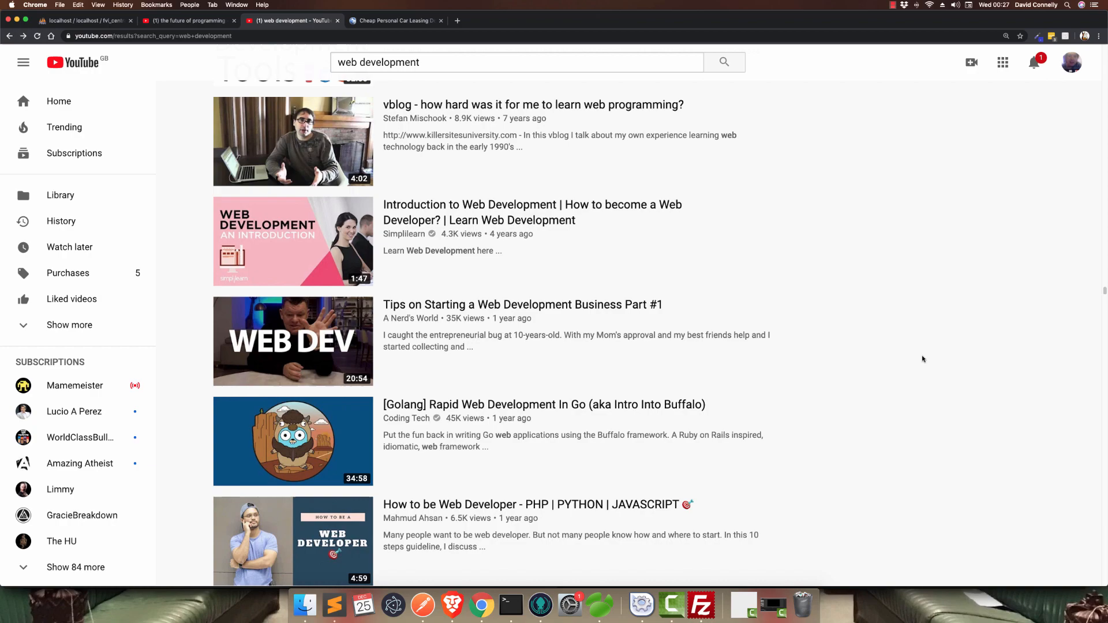
scroll("down", 3)
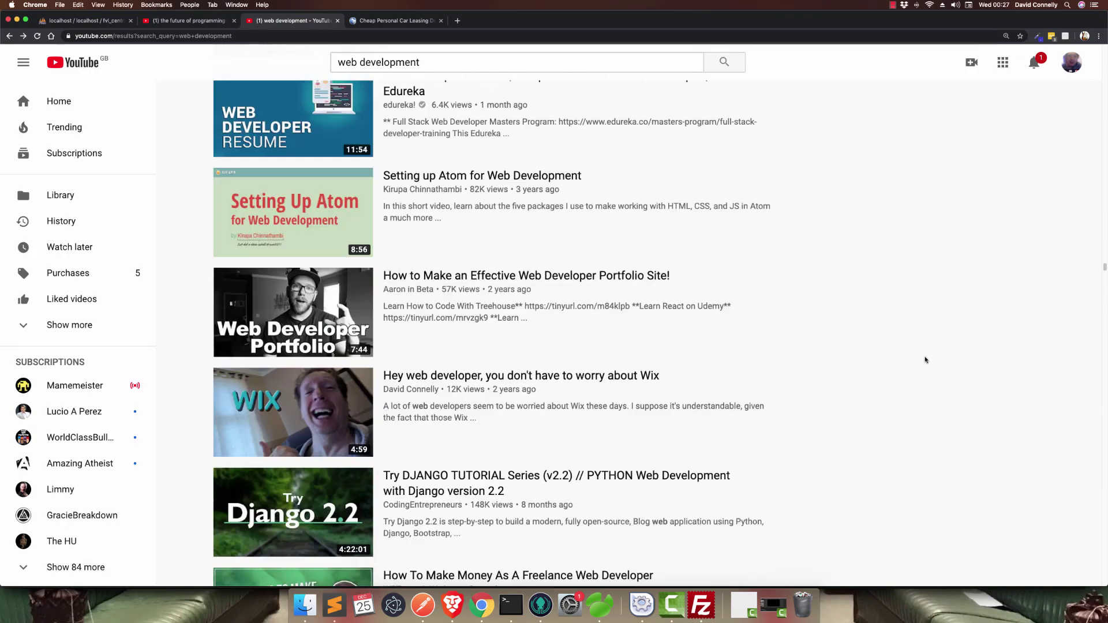
scroll("down", 3)
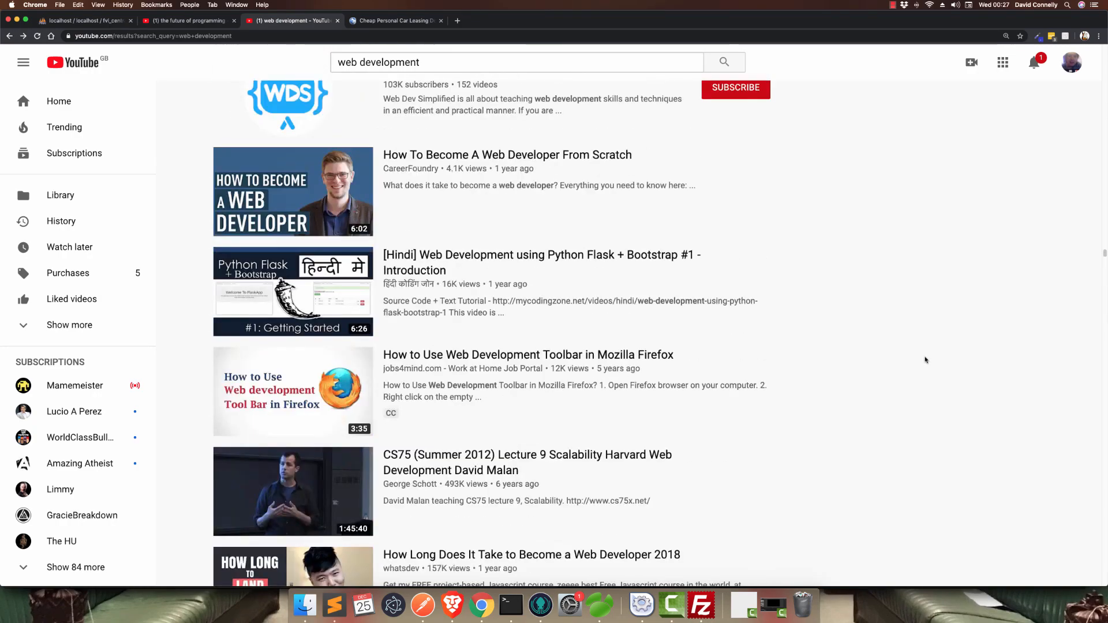
scroll("down", 3)
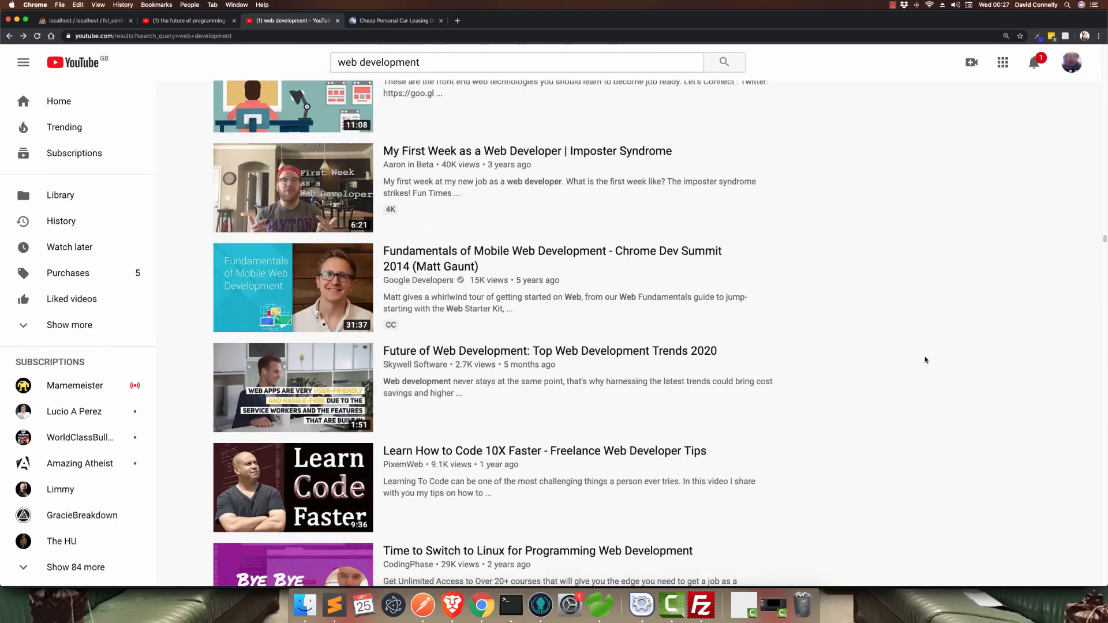
scroll("down", 3)
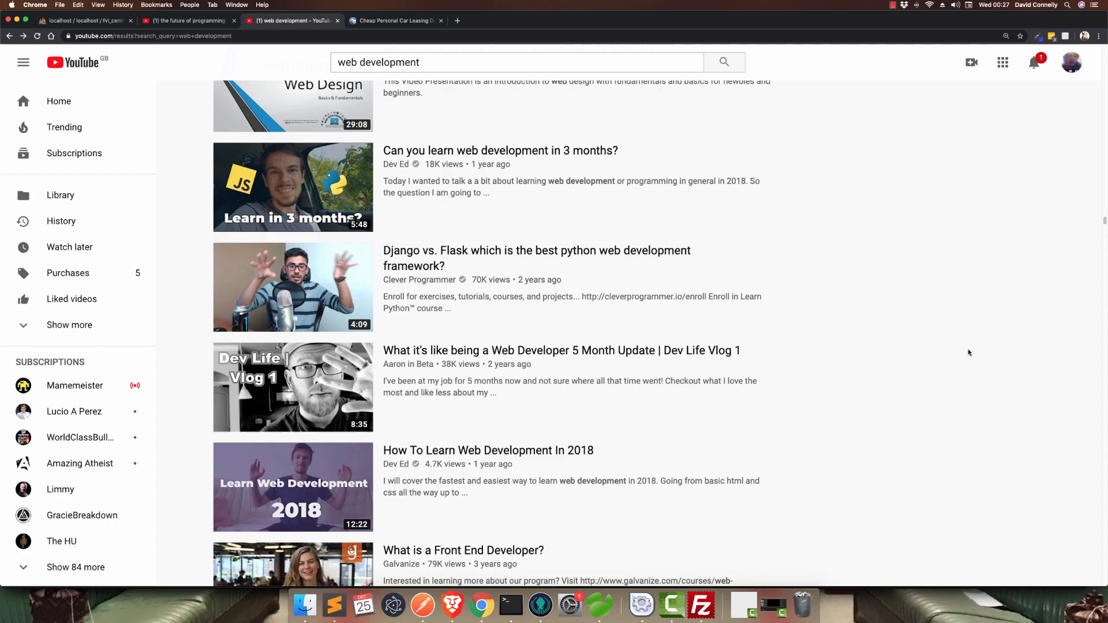
scroll("down", 3)
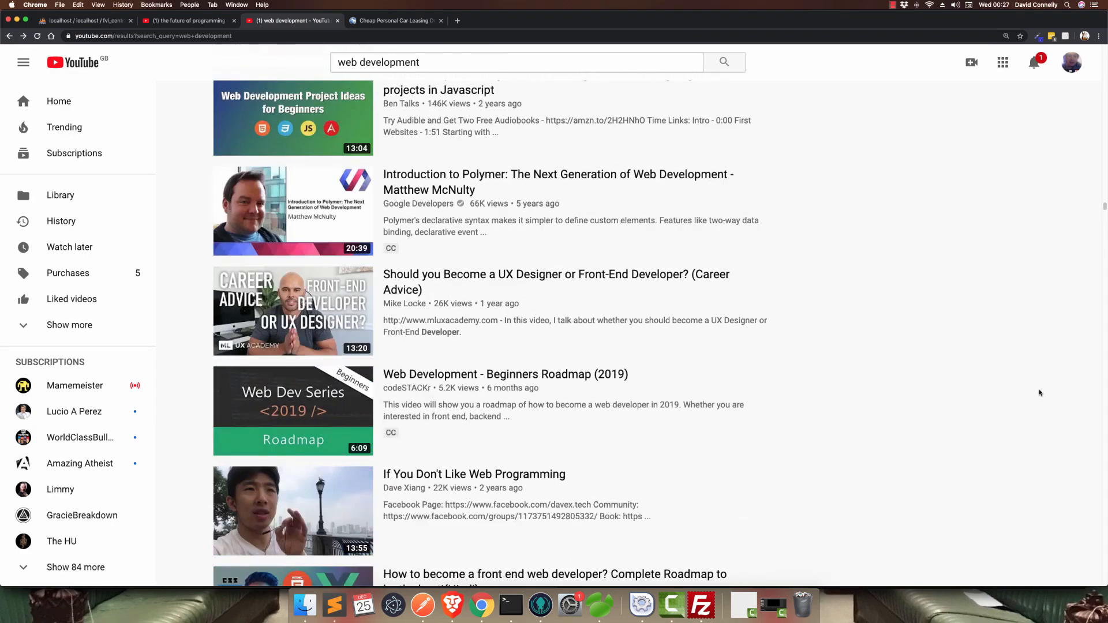
scroll("down", 3)
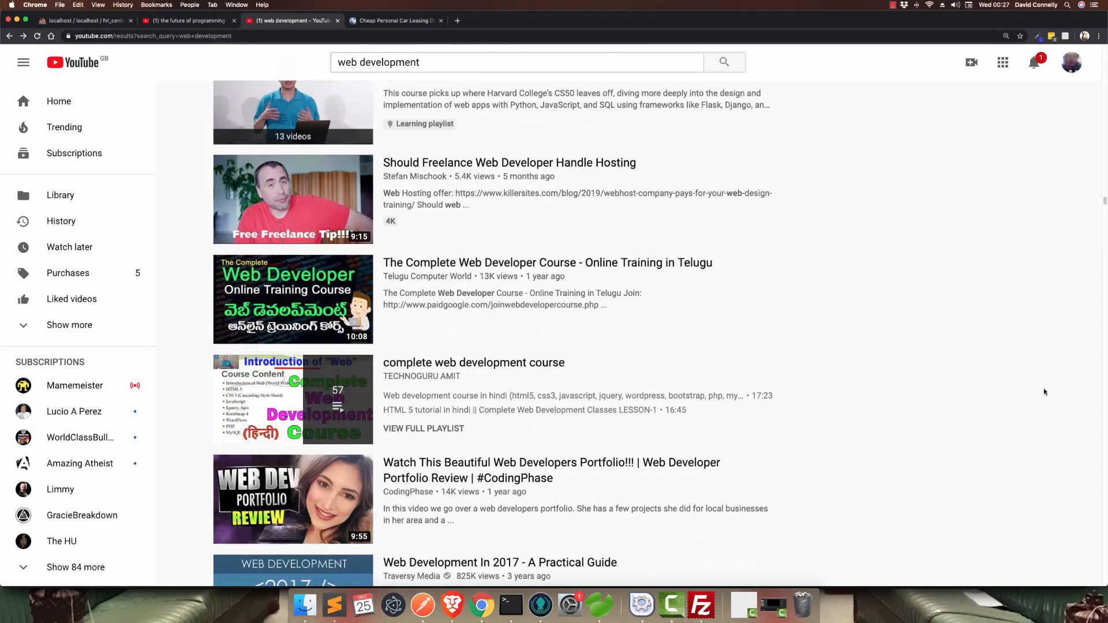
scroll("down", 3)
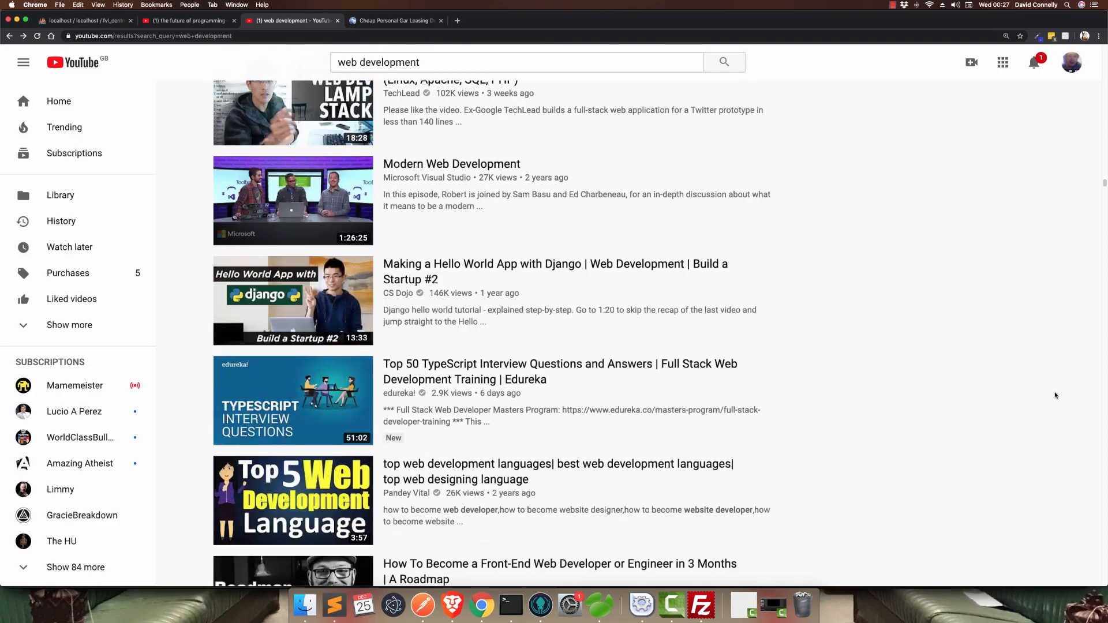
scroll("down", 3)
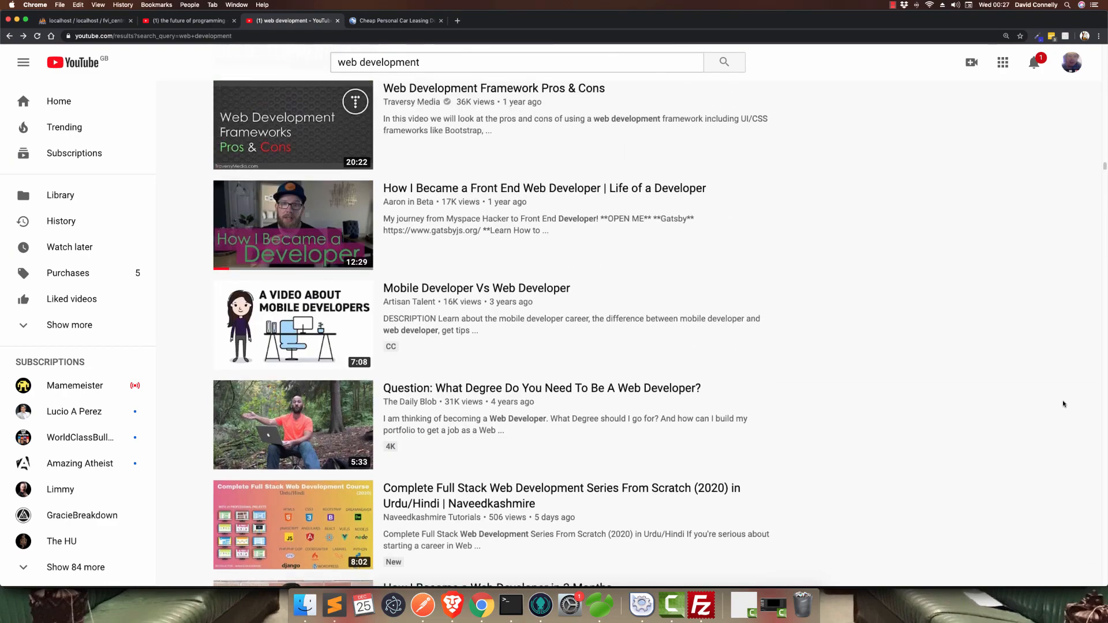
scroll("down", 3)
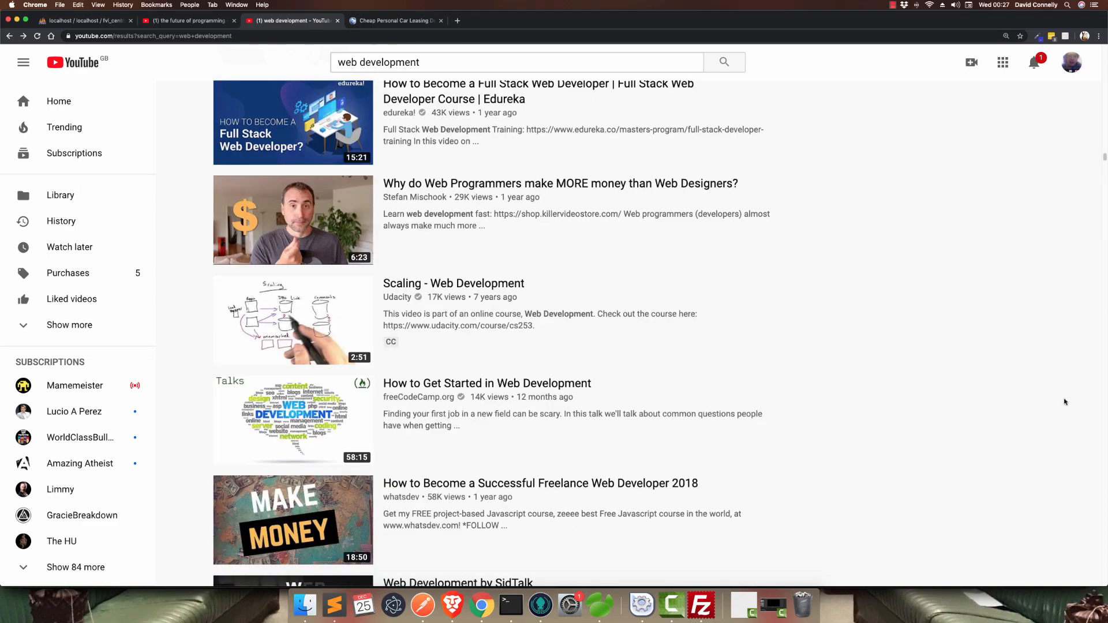
scroll("down", 3)
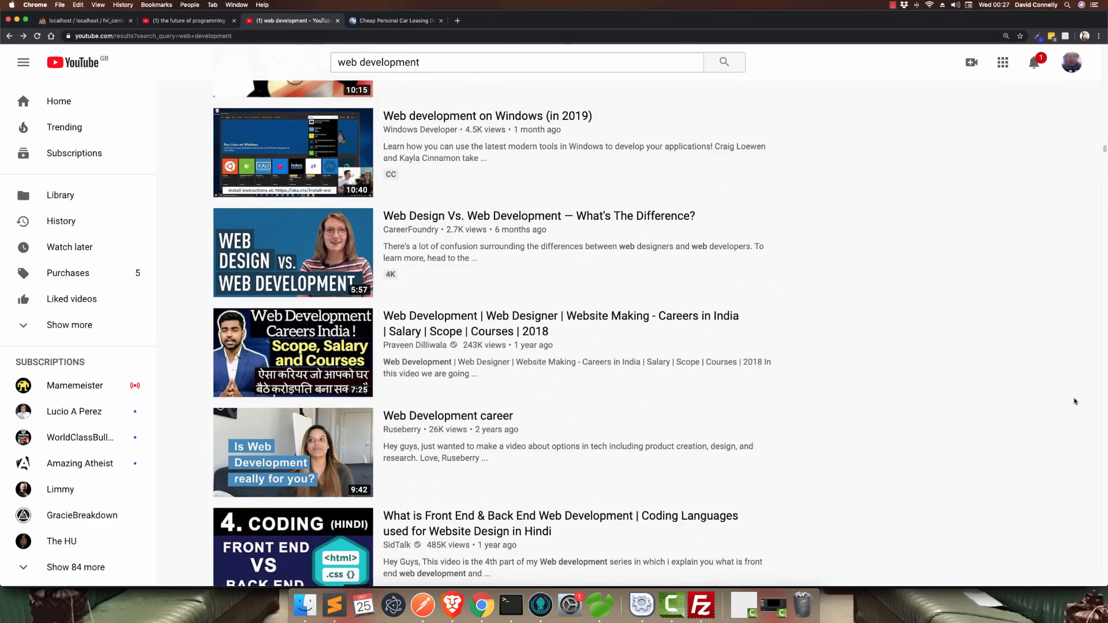
scroll("down", 3)
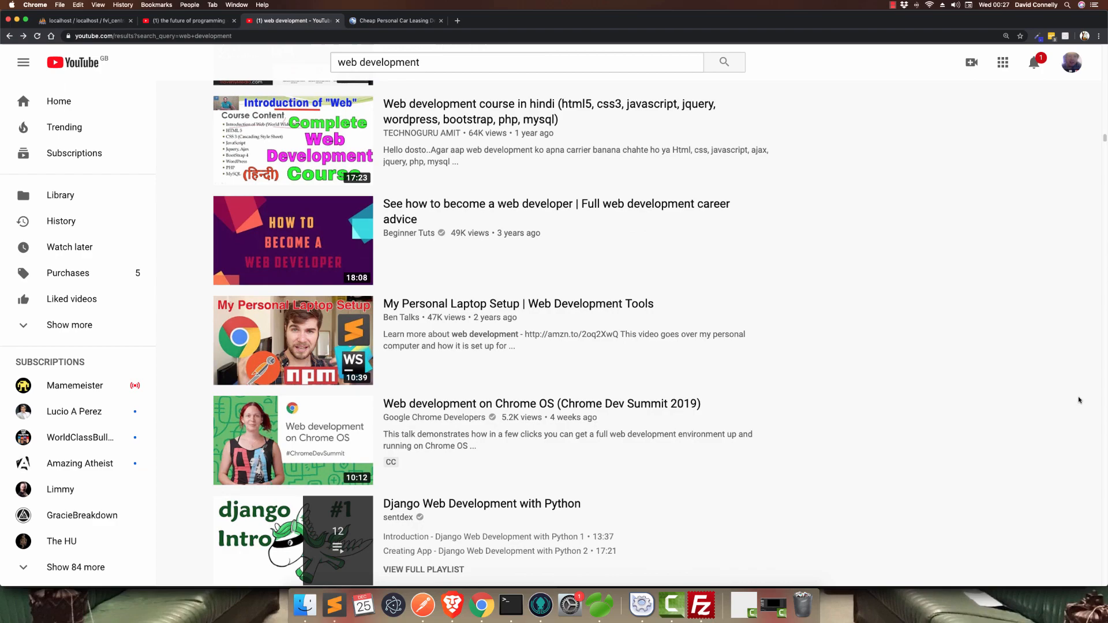
scroll("down", 3)
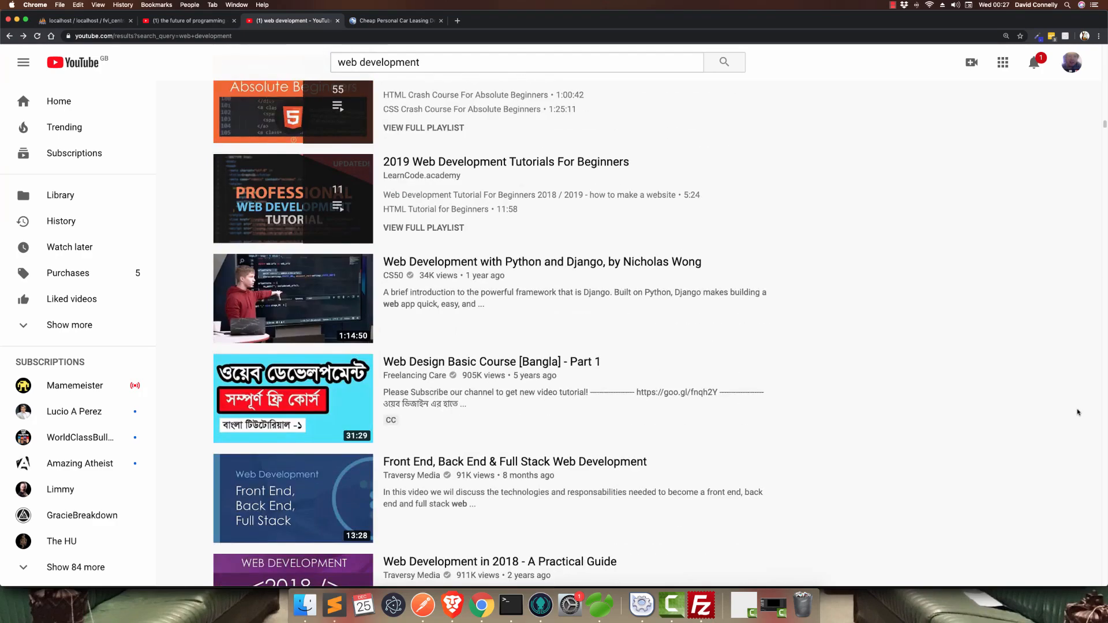
scroll("down", 3)
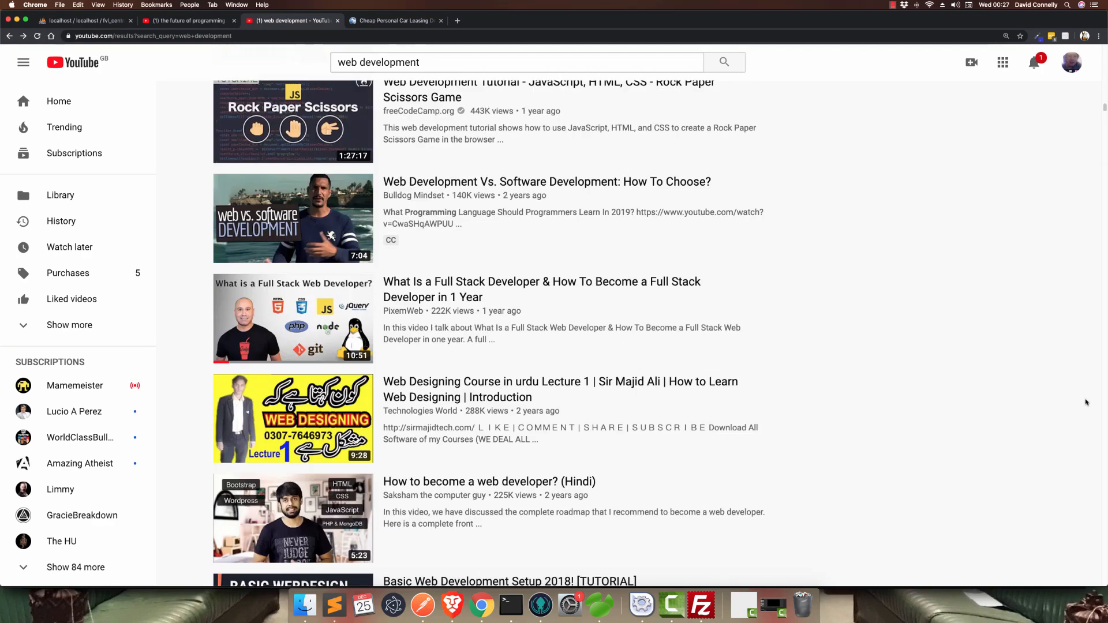
scroll("down", 3)
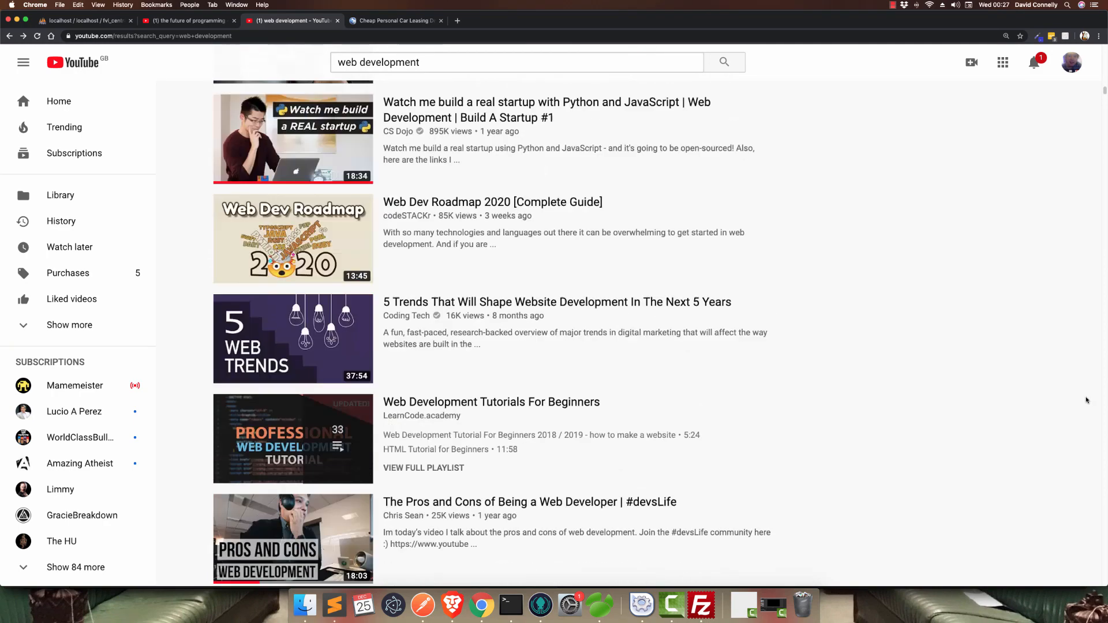
scroll("down", 3)
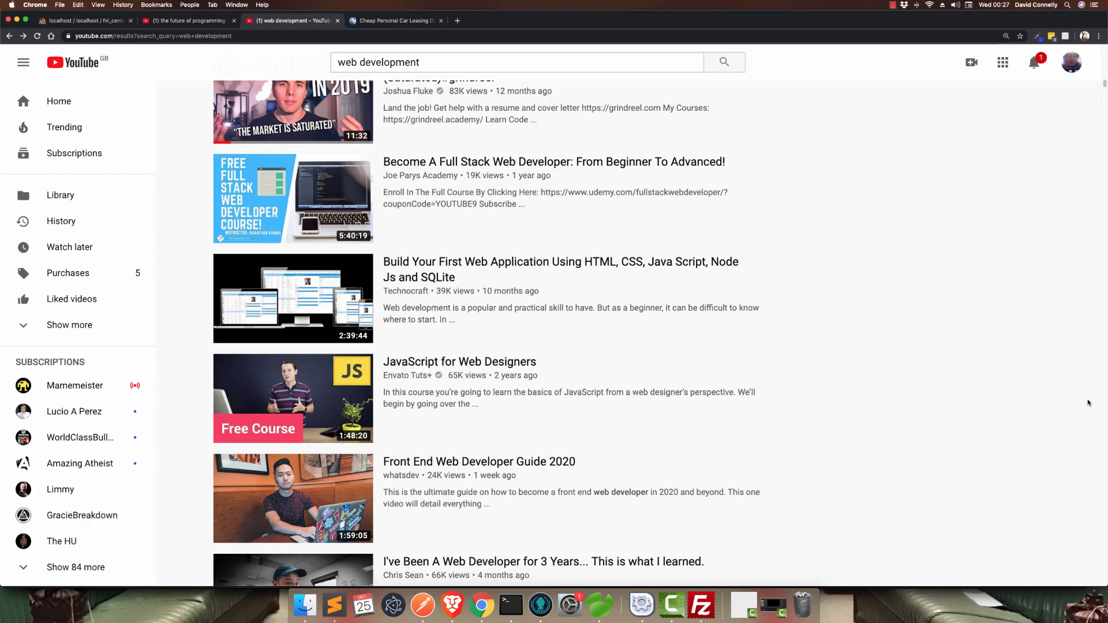
scroll("down", 3)
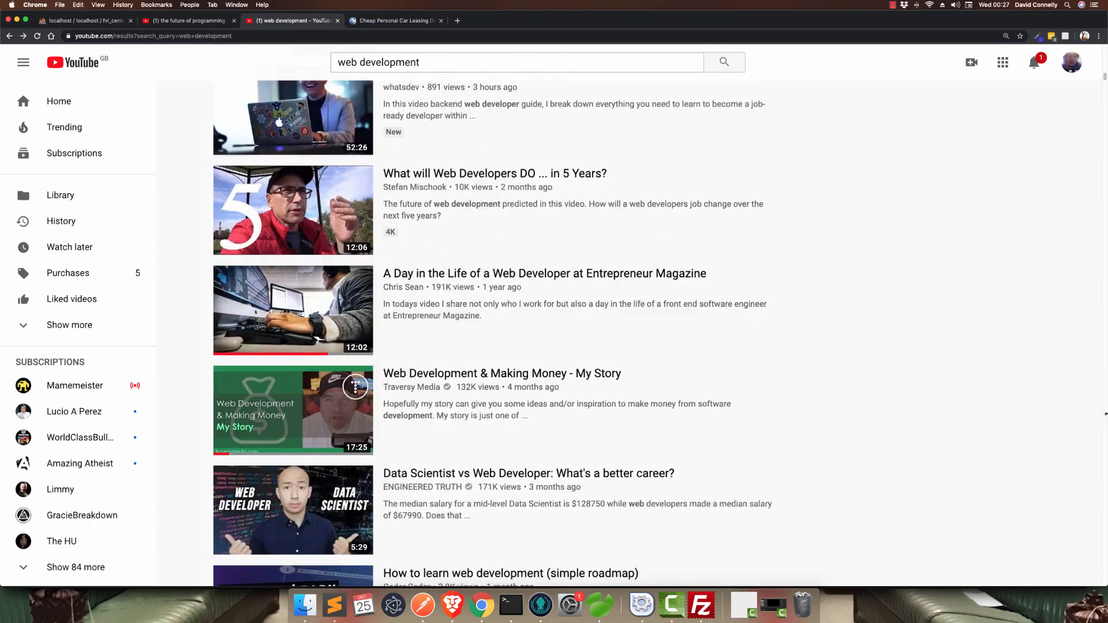
scroll("down", 3)
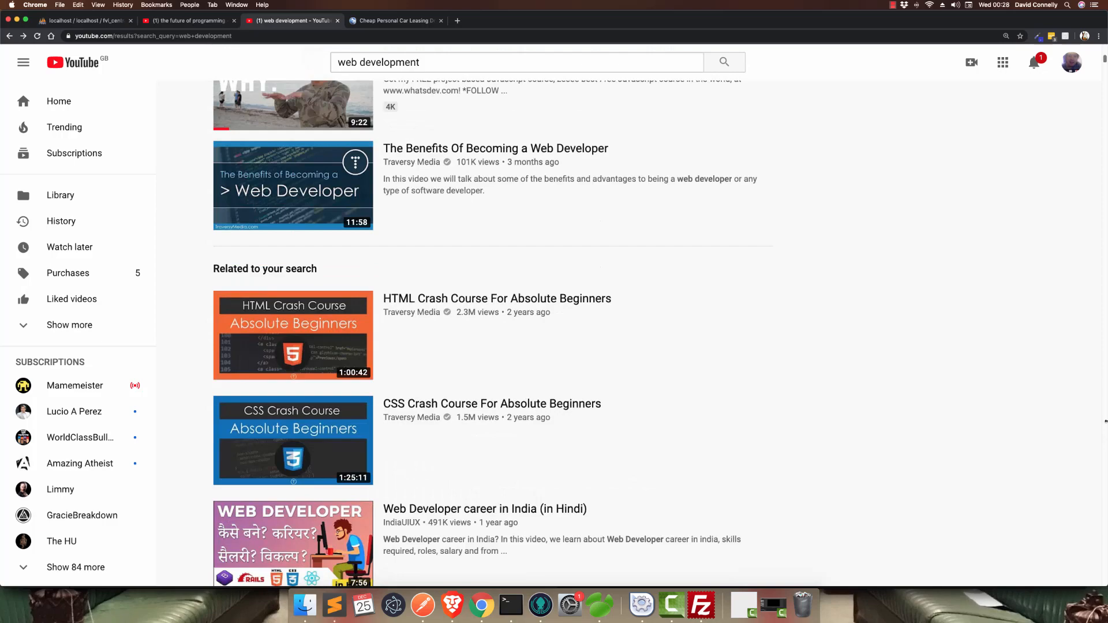
scroll("up", 3)
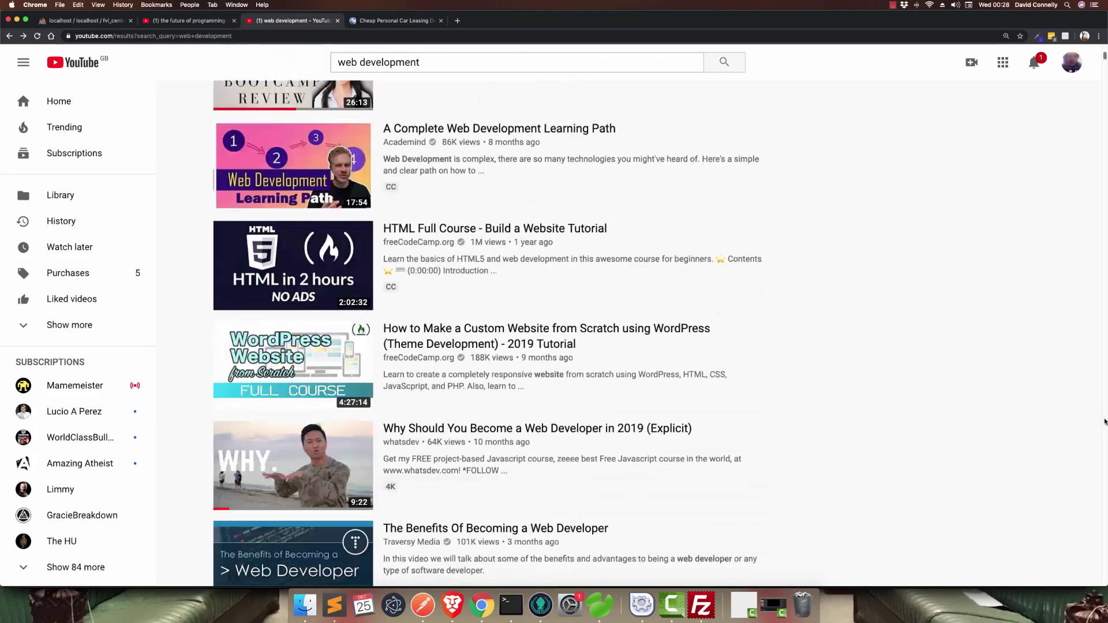
scroll("down", 3)
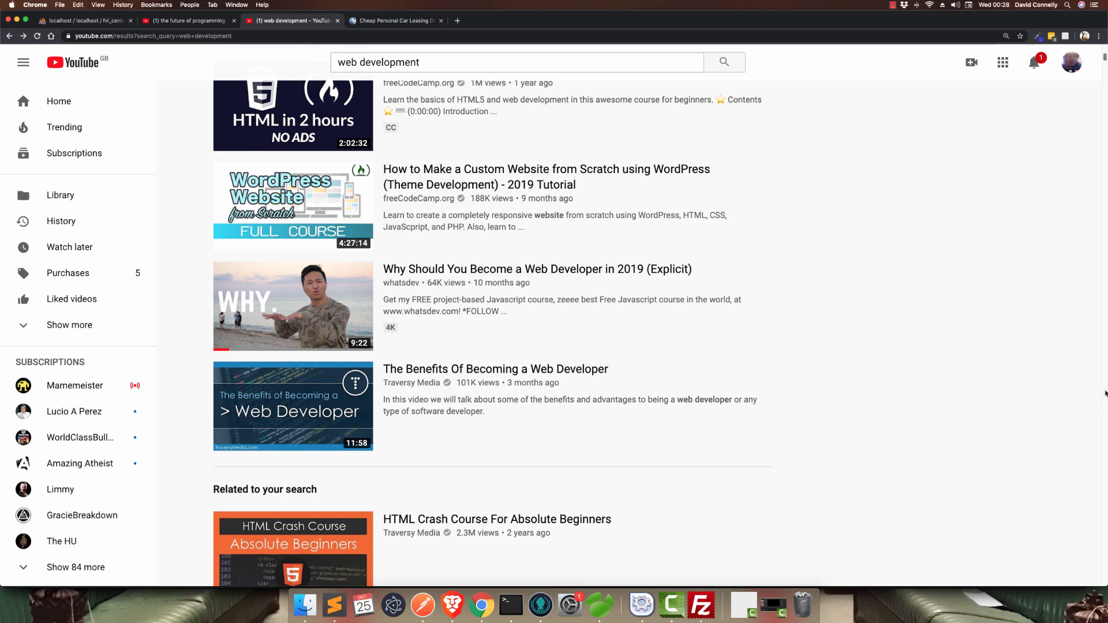
scroll("up", 3)
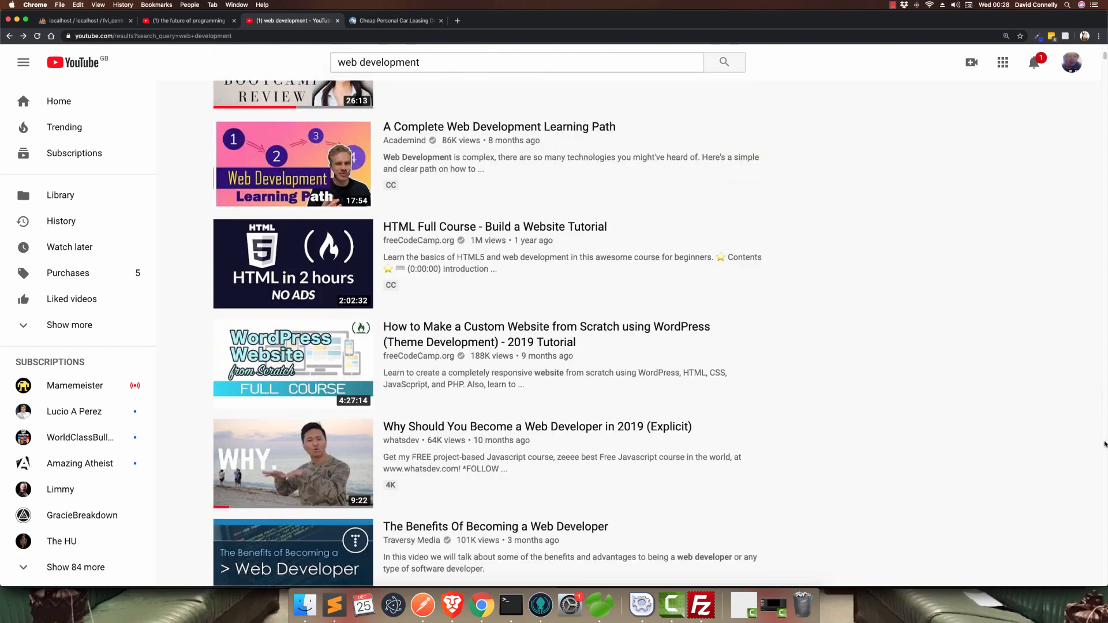
mouse_move(1094, 462)
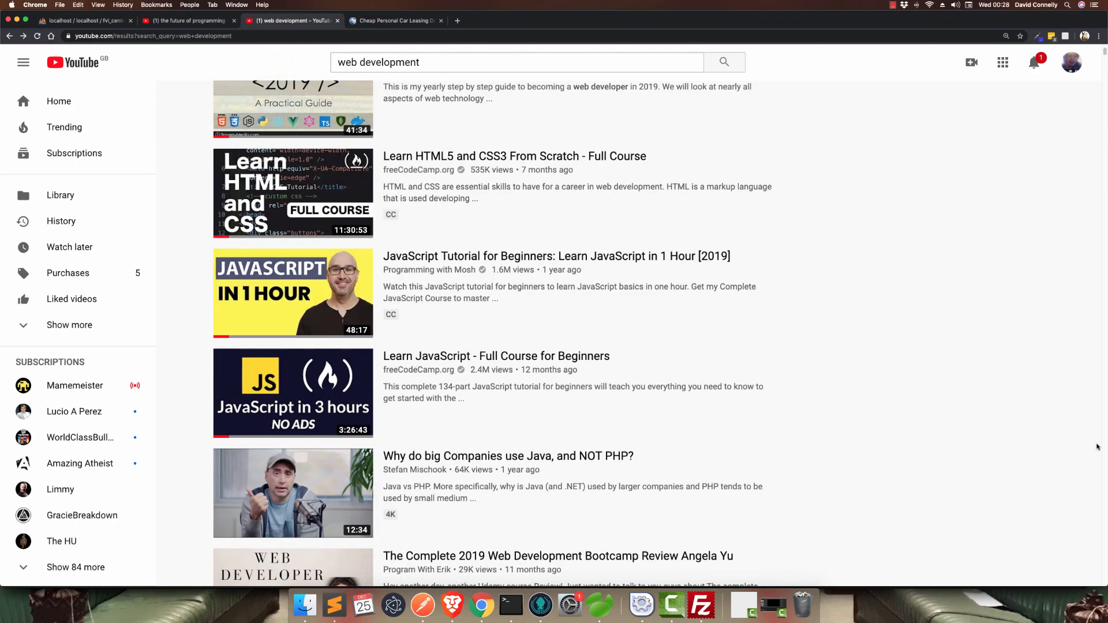
scroll("up", 3)
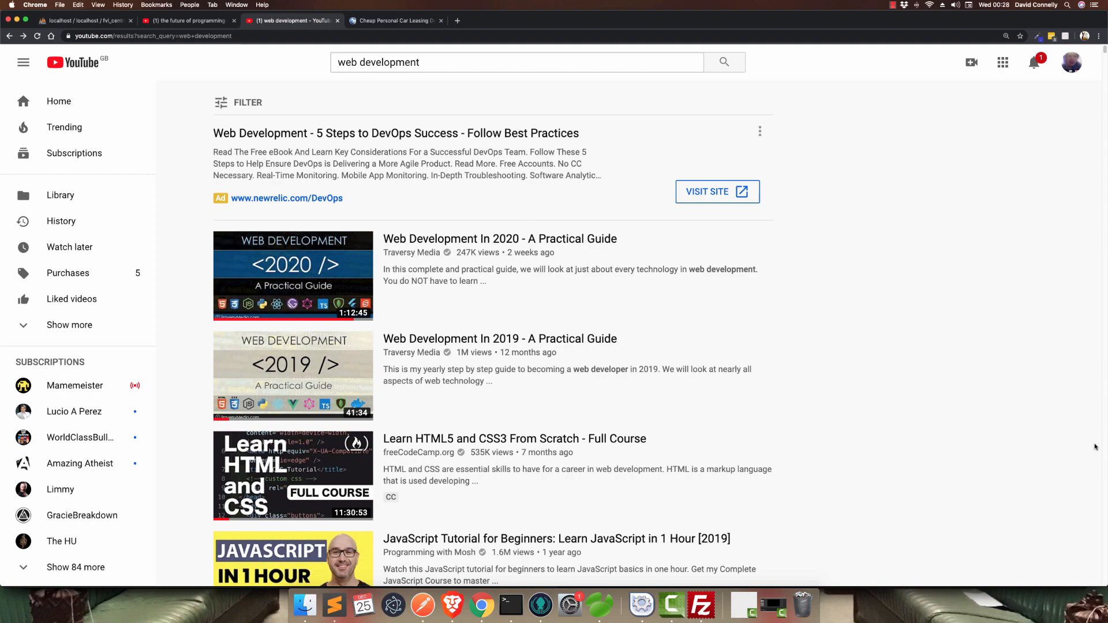
scroll("down", 3)
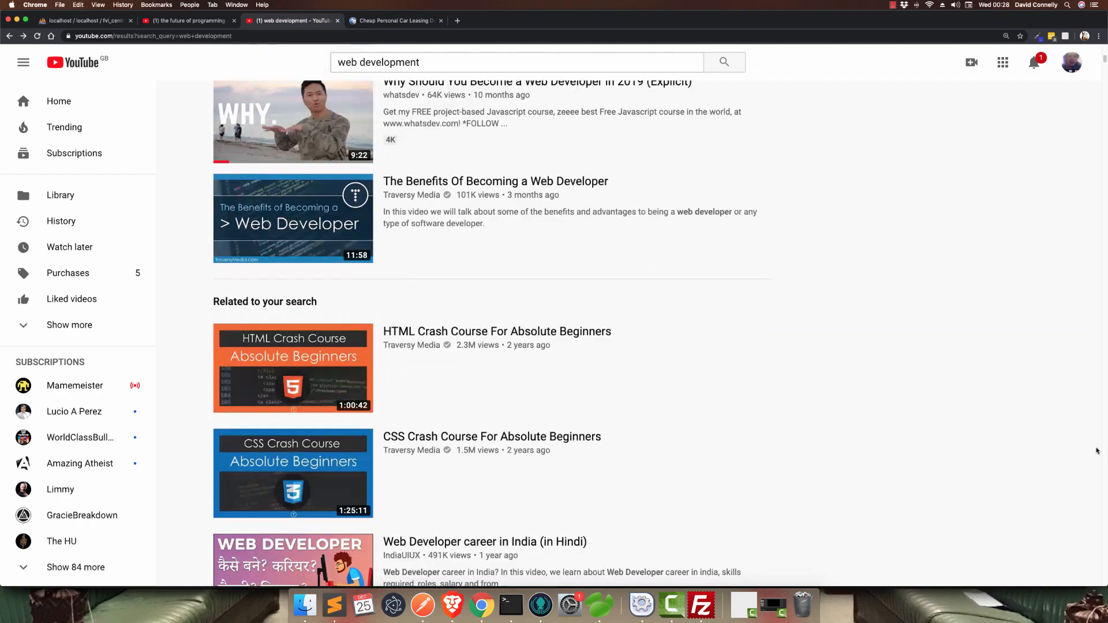
scroll("down", 3)
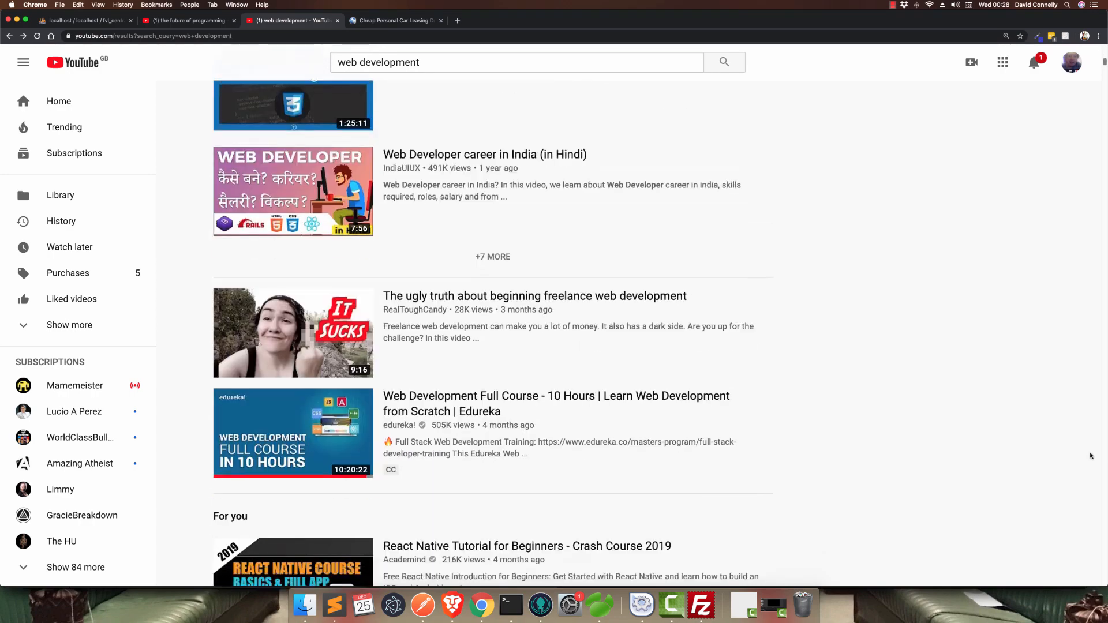
scroll("down", 3)
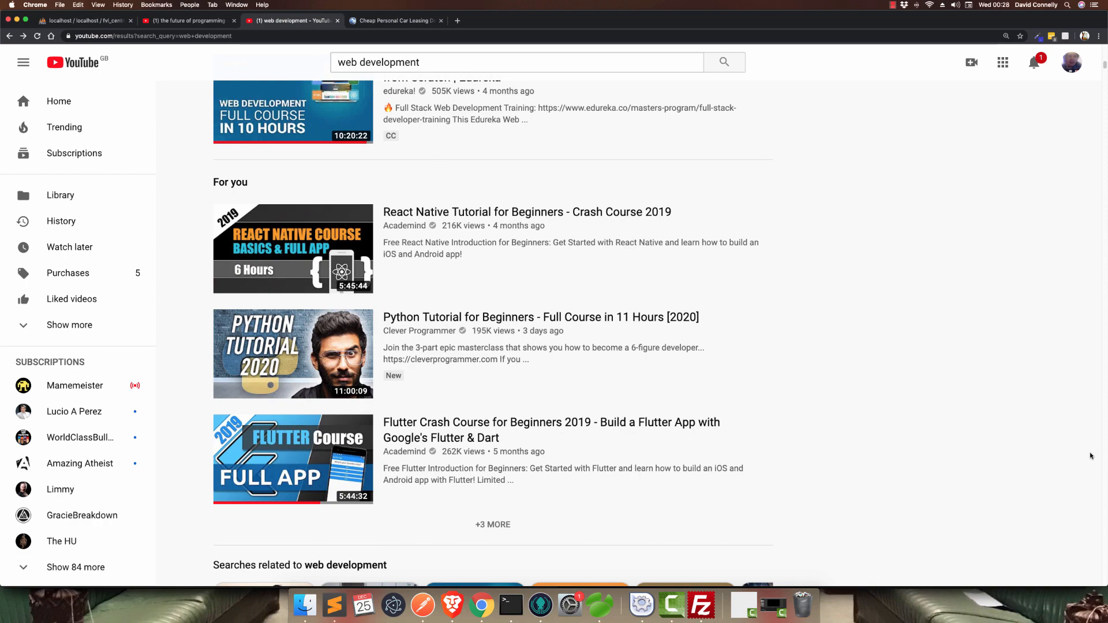
scroll("down", 3)
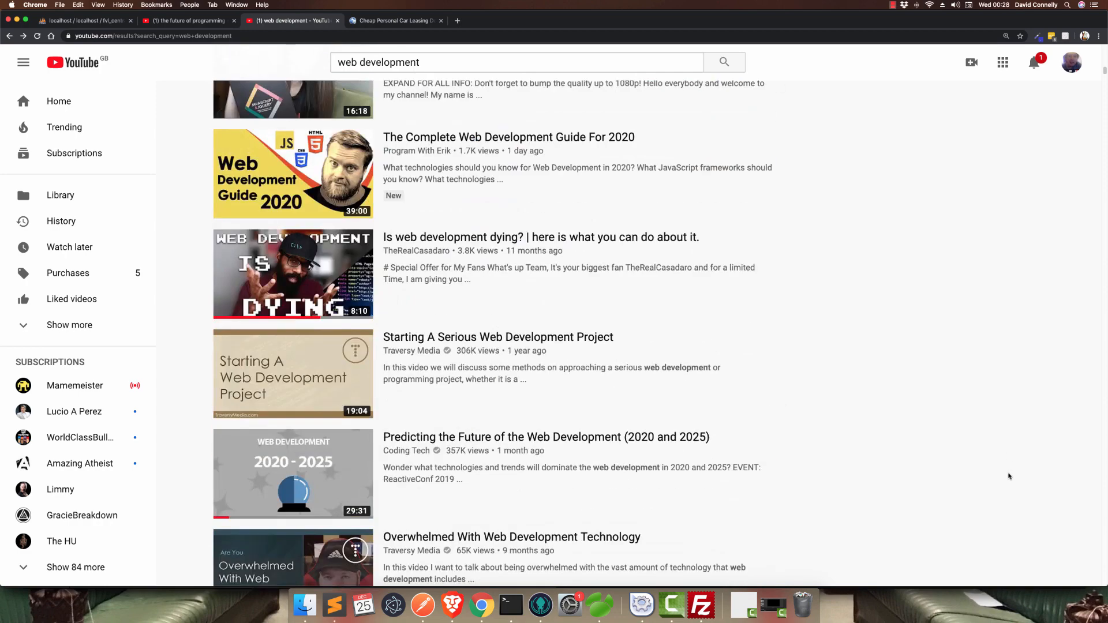
scroll("down", 3)
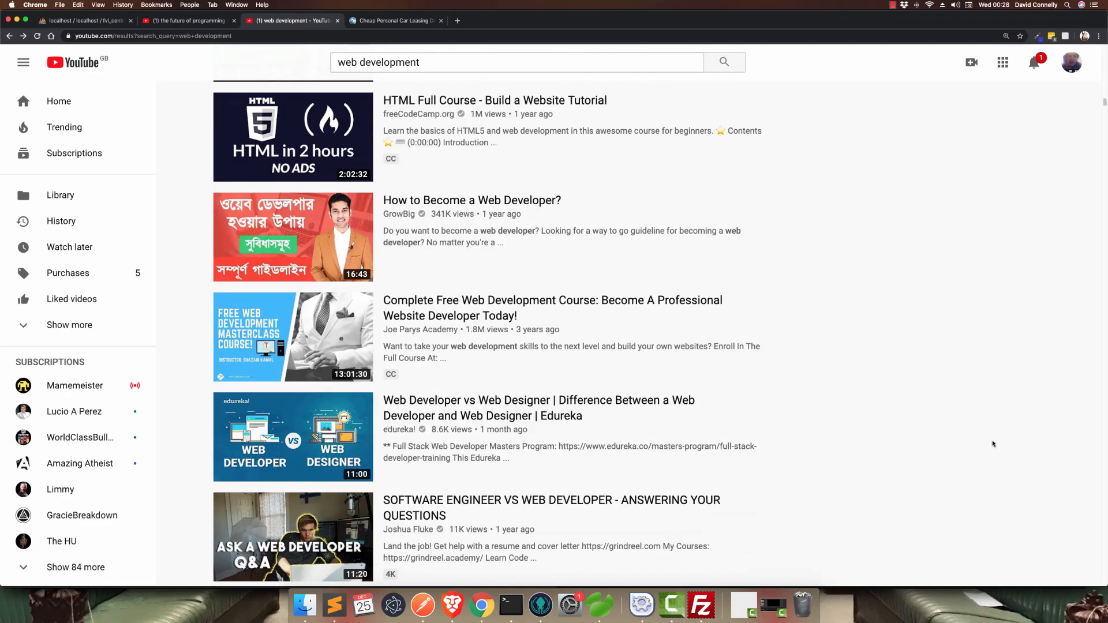
scroll("down", 3)
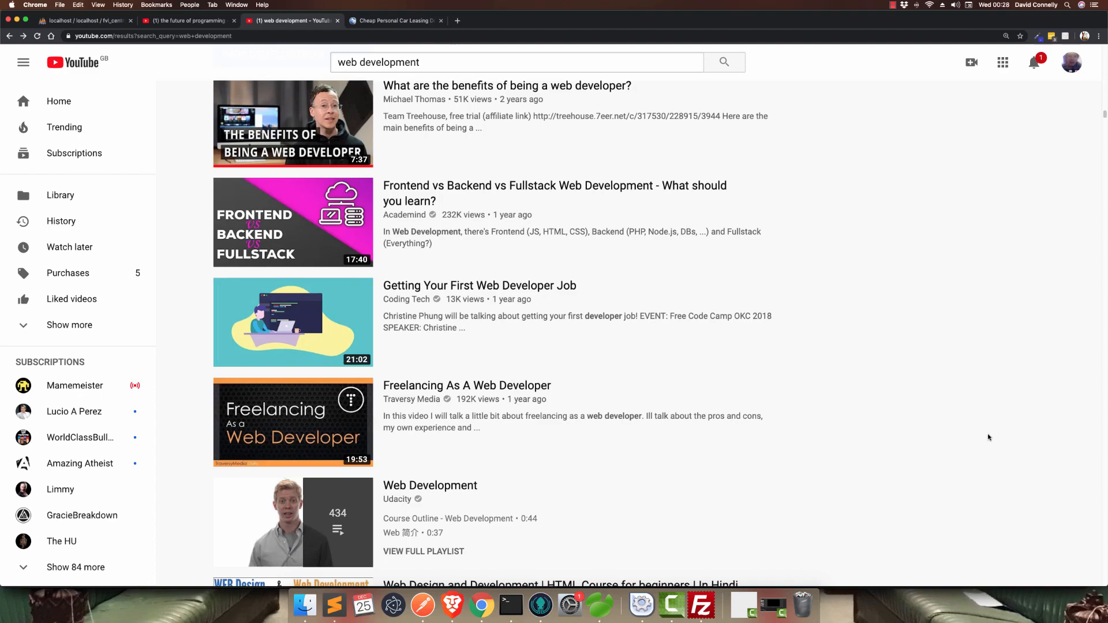
scroll("down", 3)
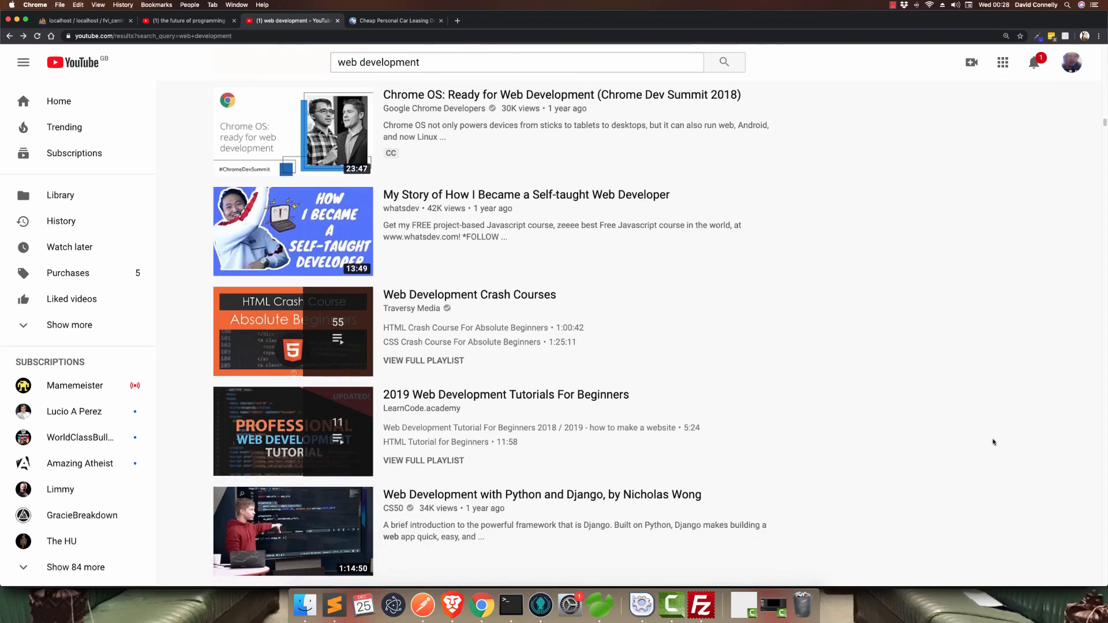
scroll("down", 3)
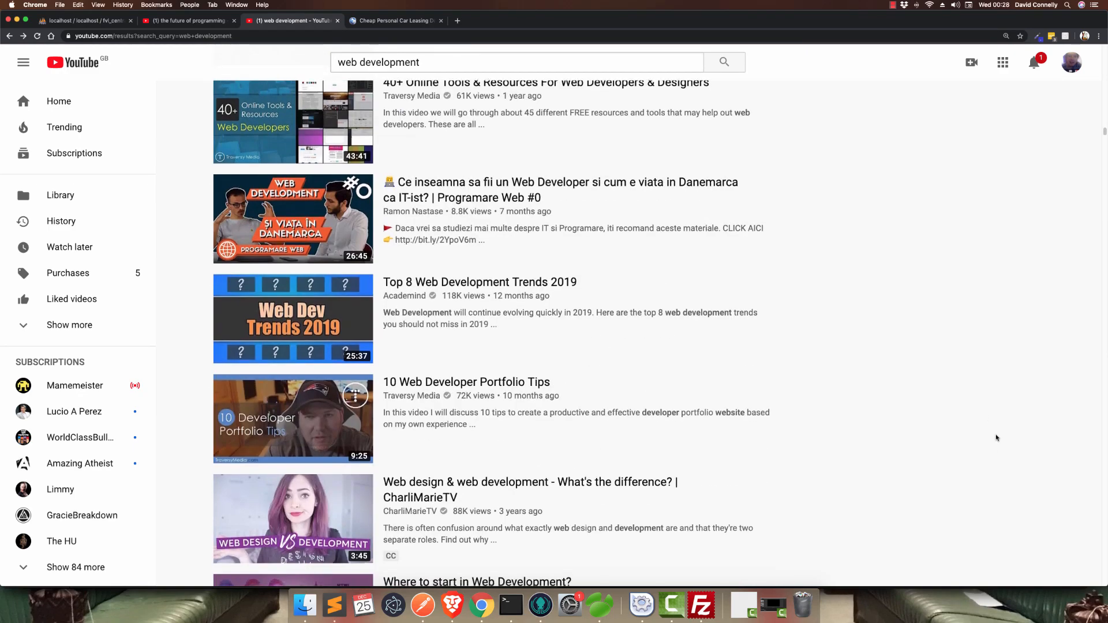
scroll("down", 3)
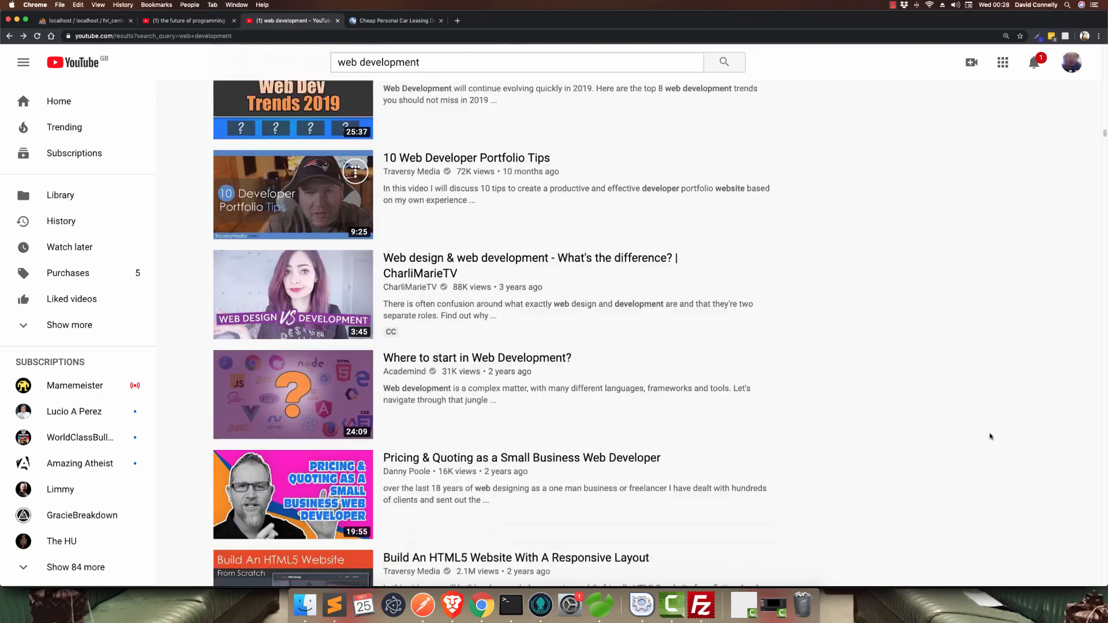
scroll("down", 3)
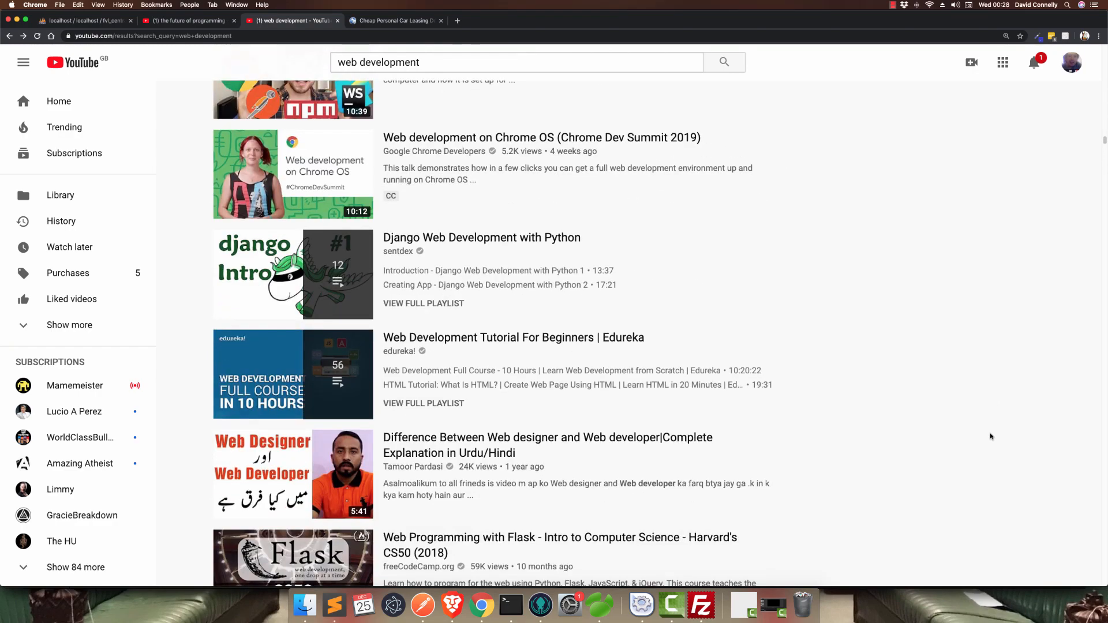
scroll("down", 3)
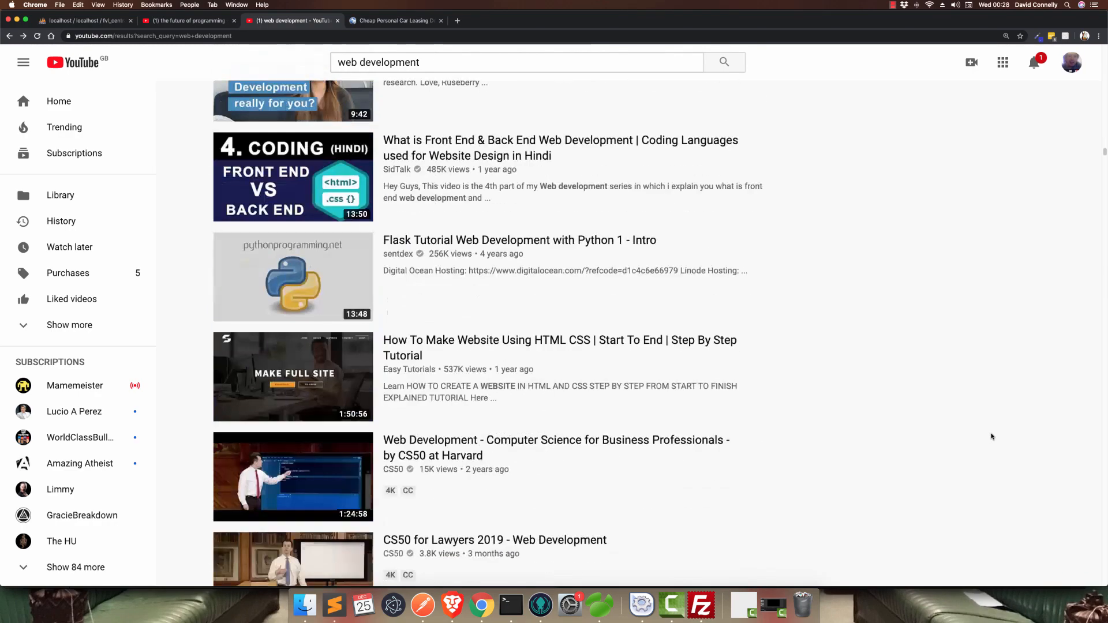
scroll("down", 3)
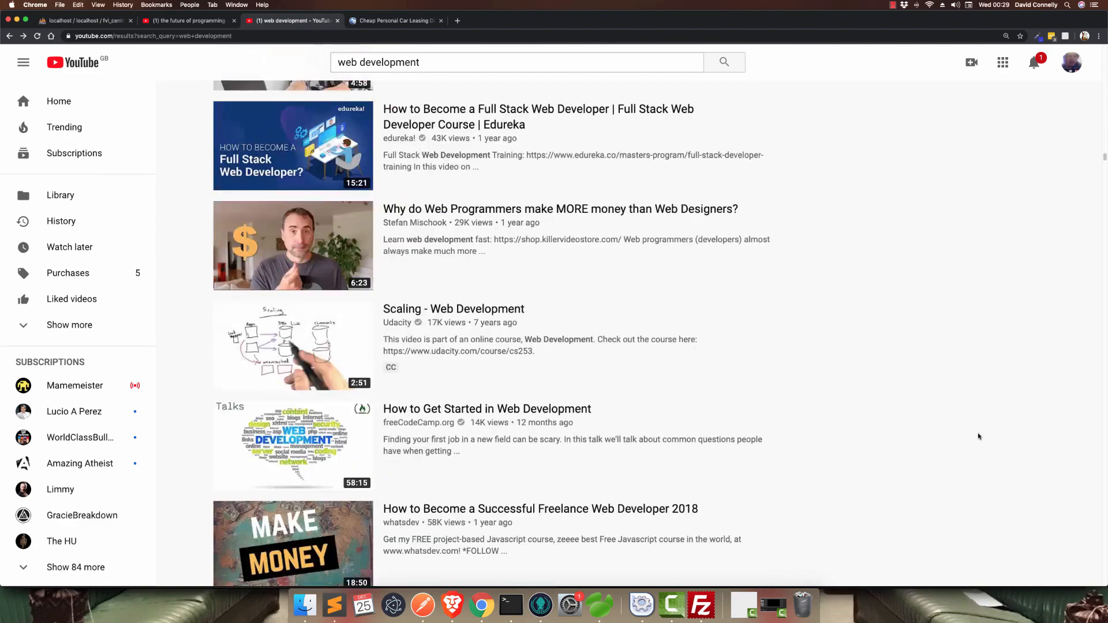
scroll("down", 3)
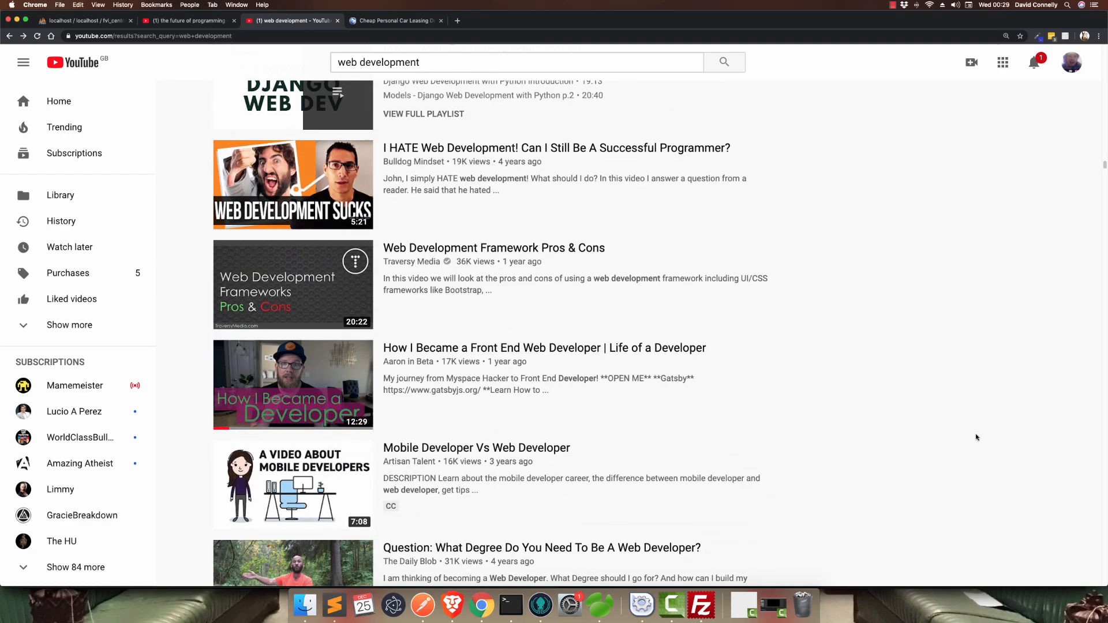
scroll("down", 3)
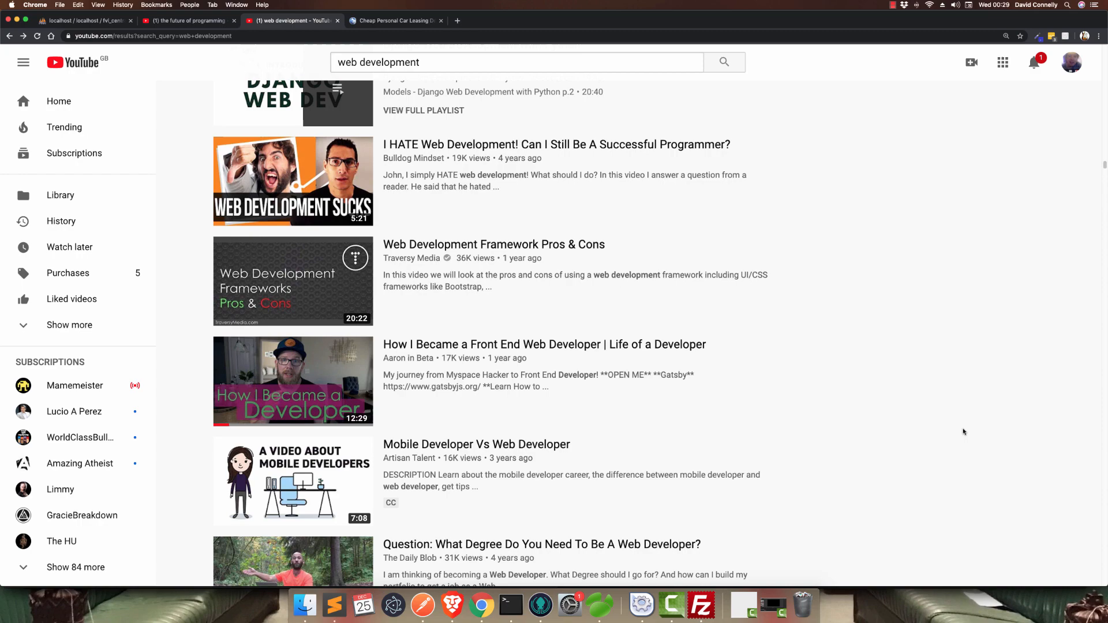
mouse_move(961, 436)
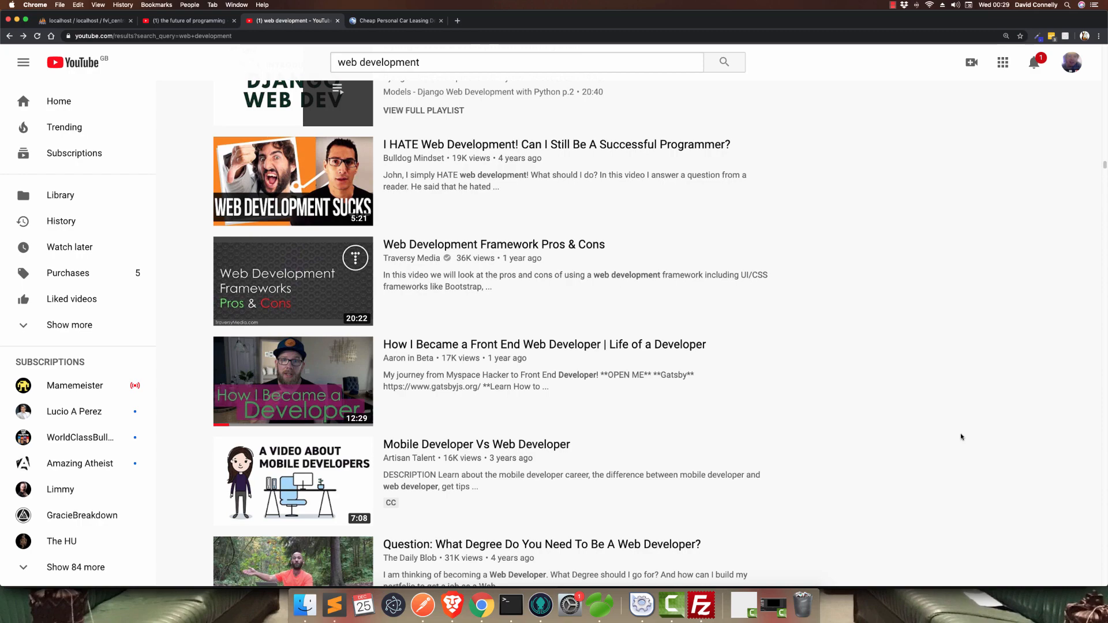
scroll("down", 3)
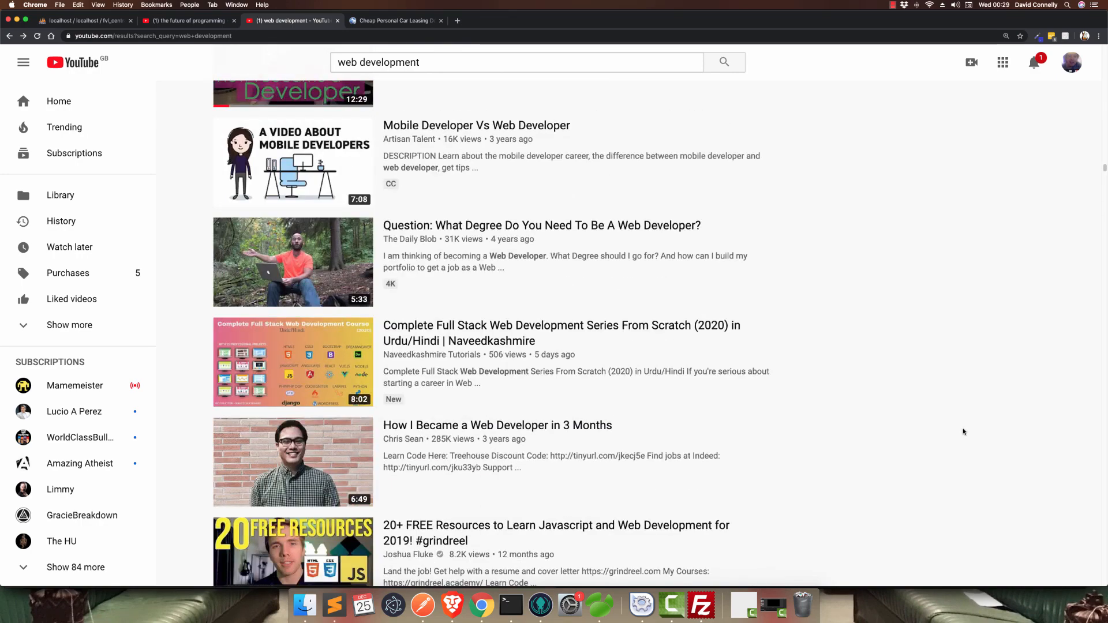
scroll("down", 3)
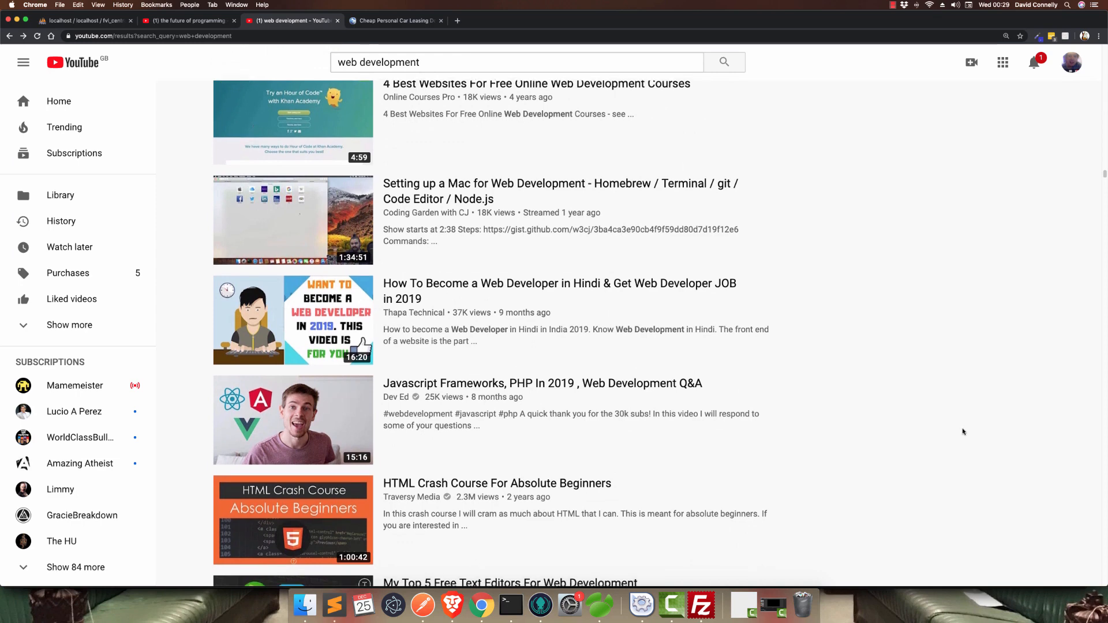
scroll("down", 3)
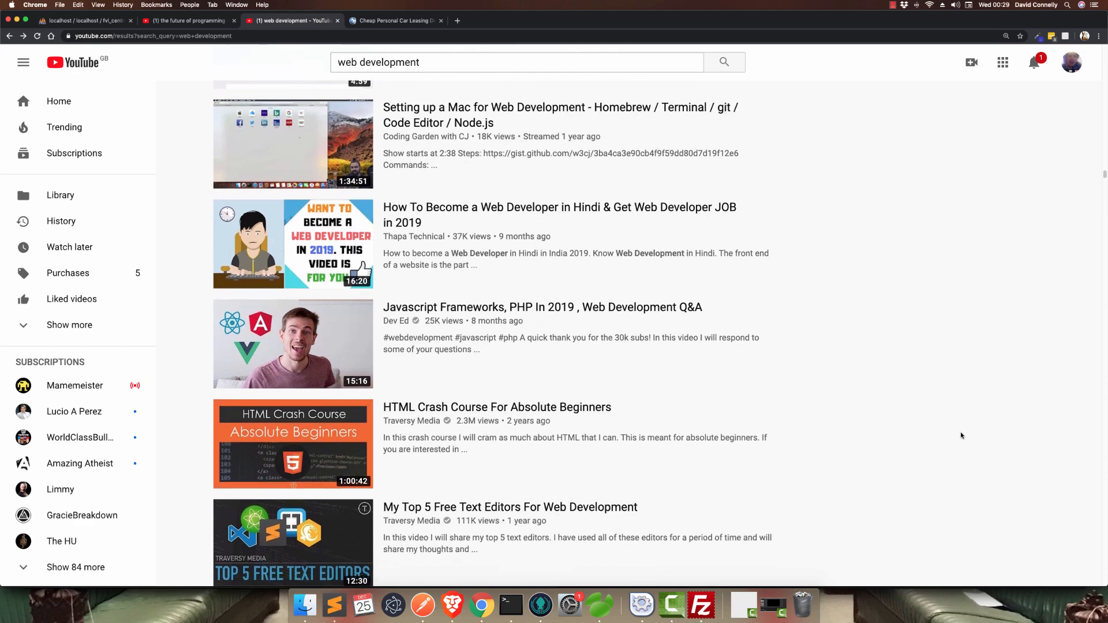
mouse_move(919, 422)
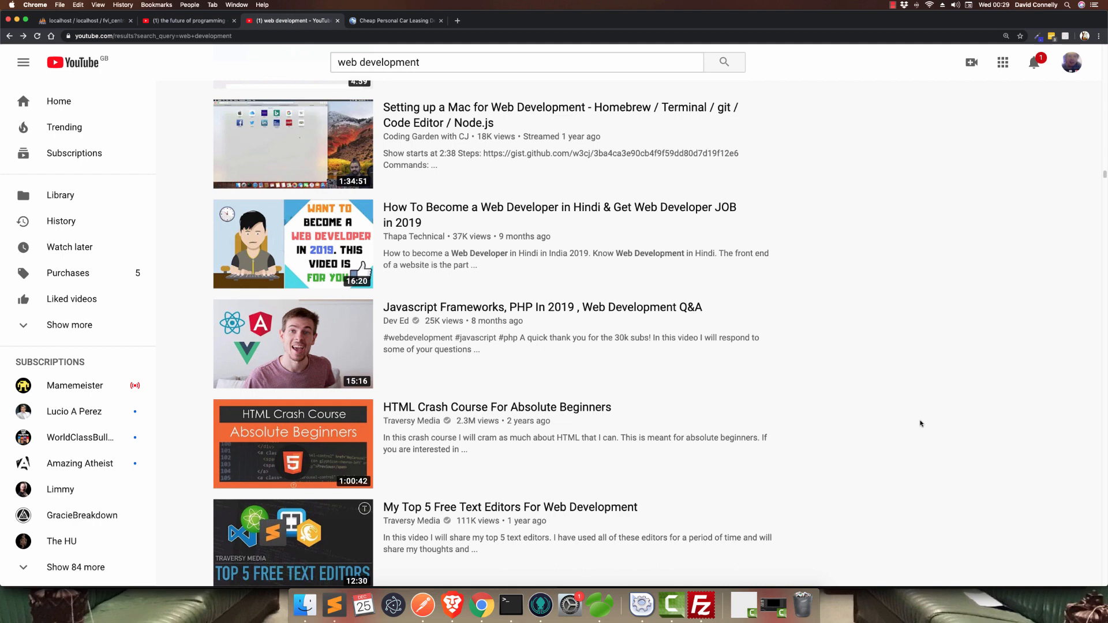
mouse_move(912, 426)
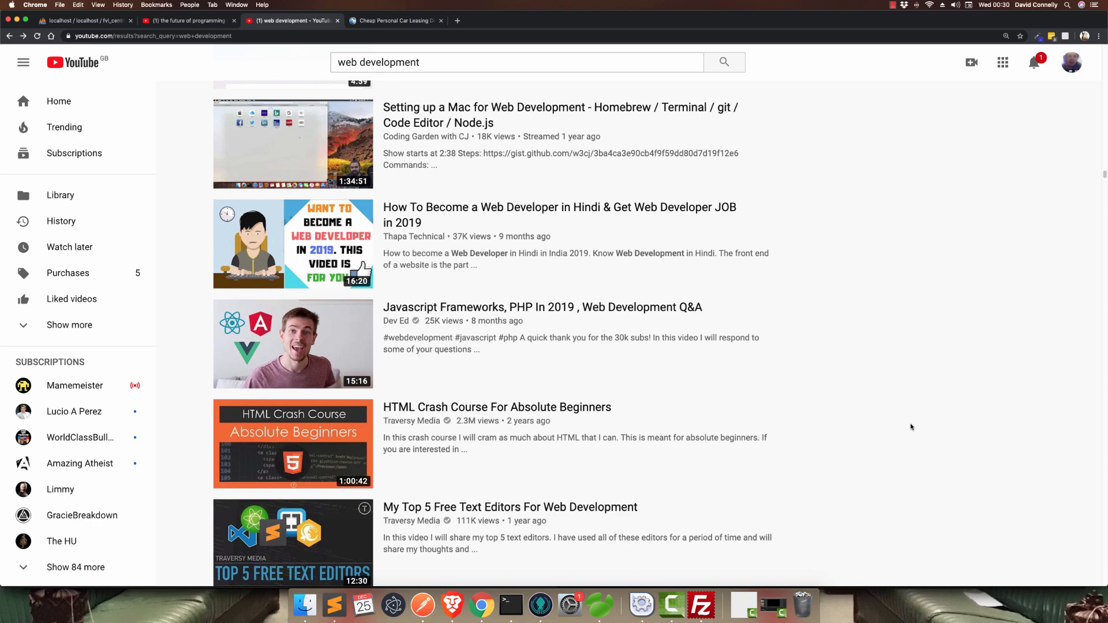
scroll("down", 3)
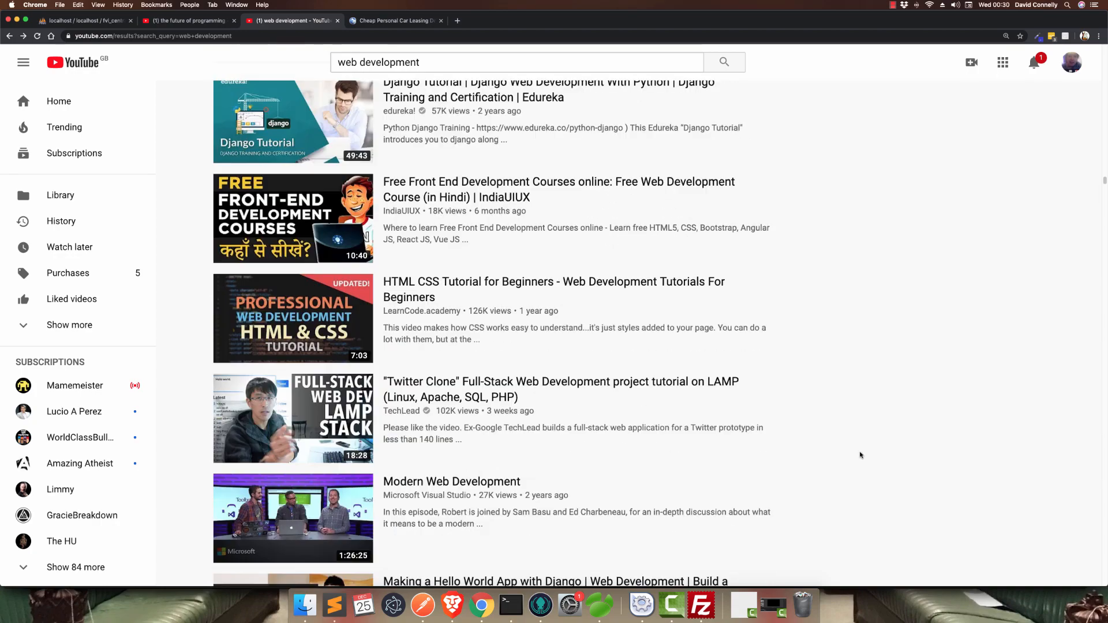
- Scroll further down the 'web development' results to browse more videos
scroll("down", 3)
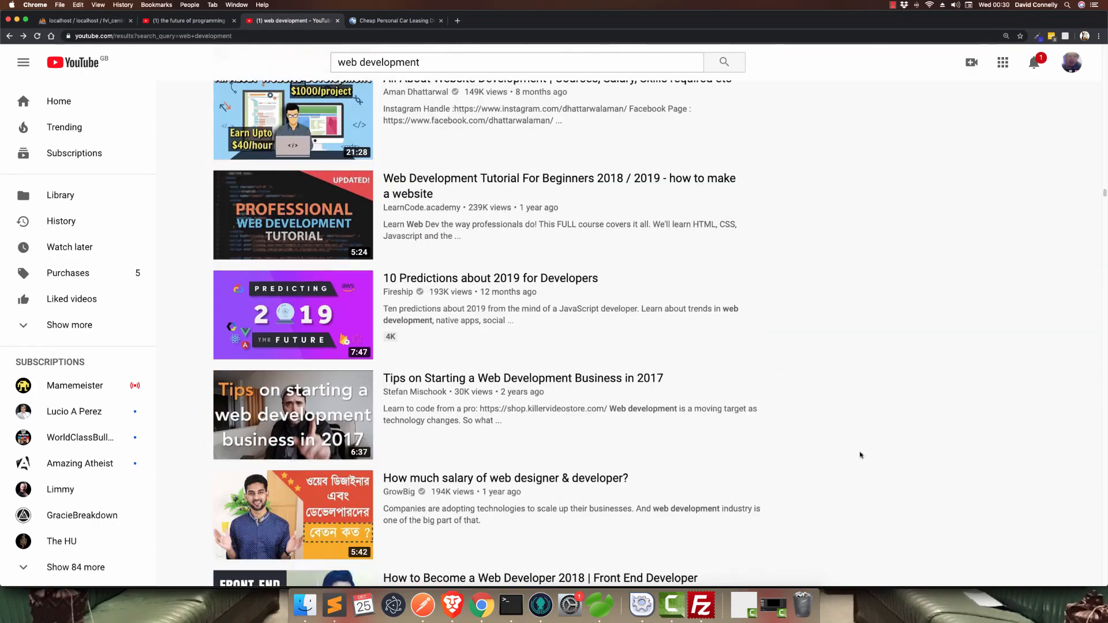
scroll("down", 3)
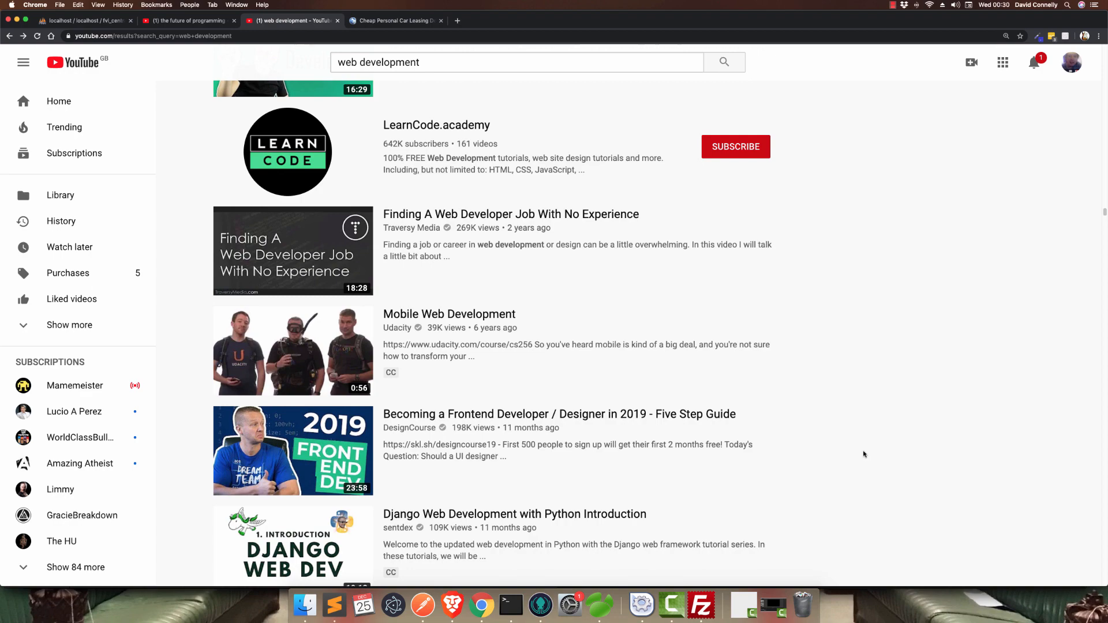
scroll("down", 3)
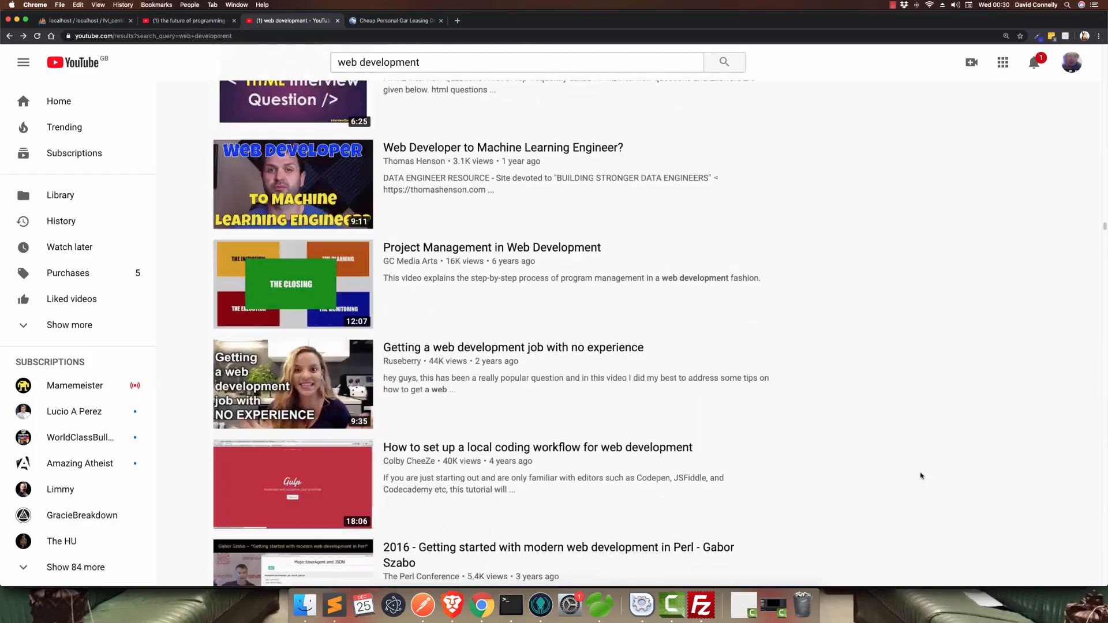
scroll("up", 3)
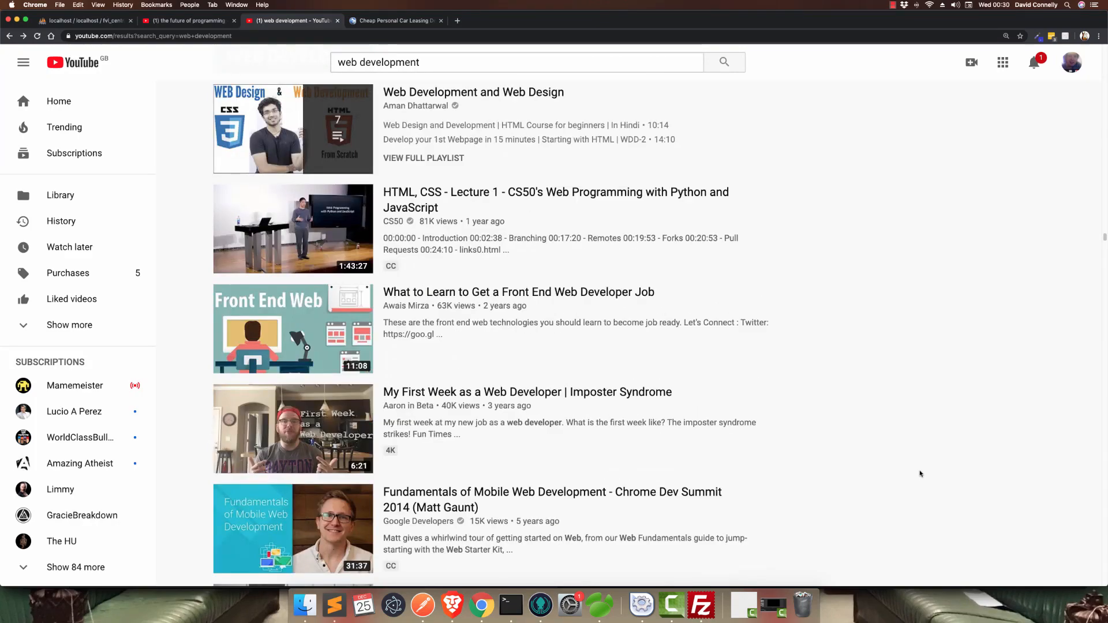
scroll("down", 3)
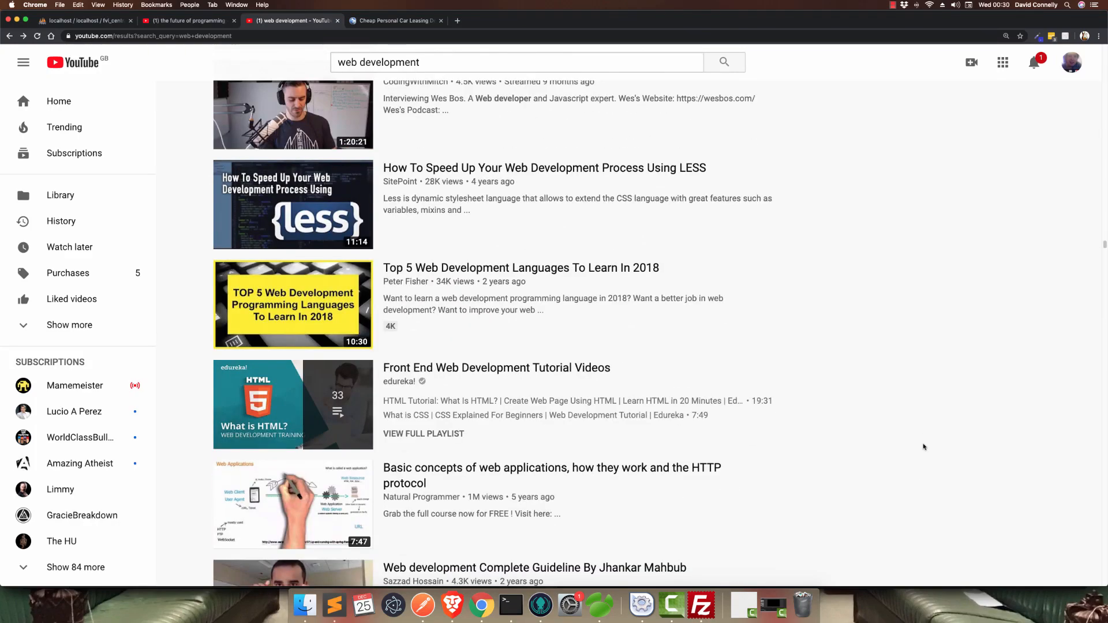
scroll("down", 3)
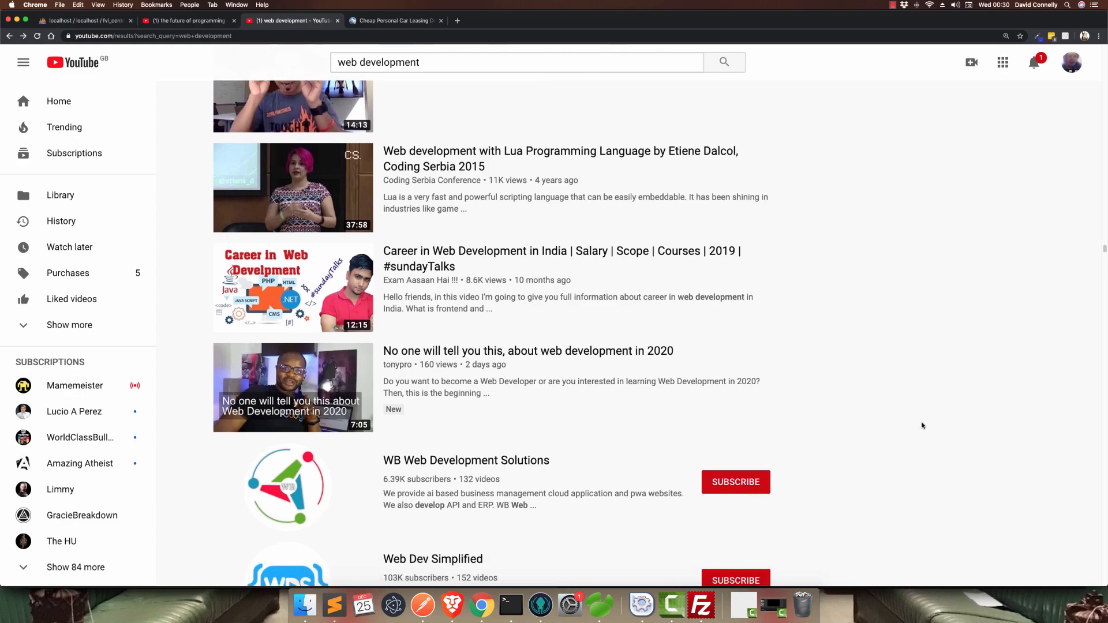
scroll("down", 3)
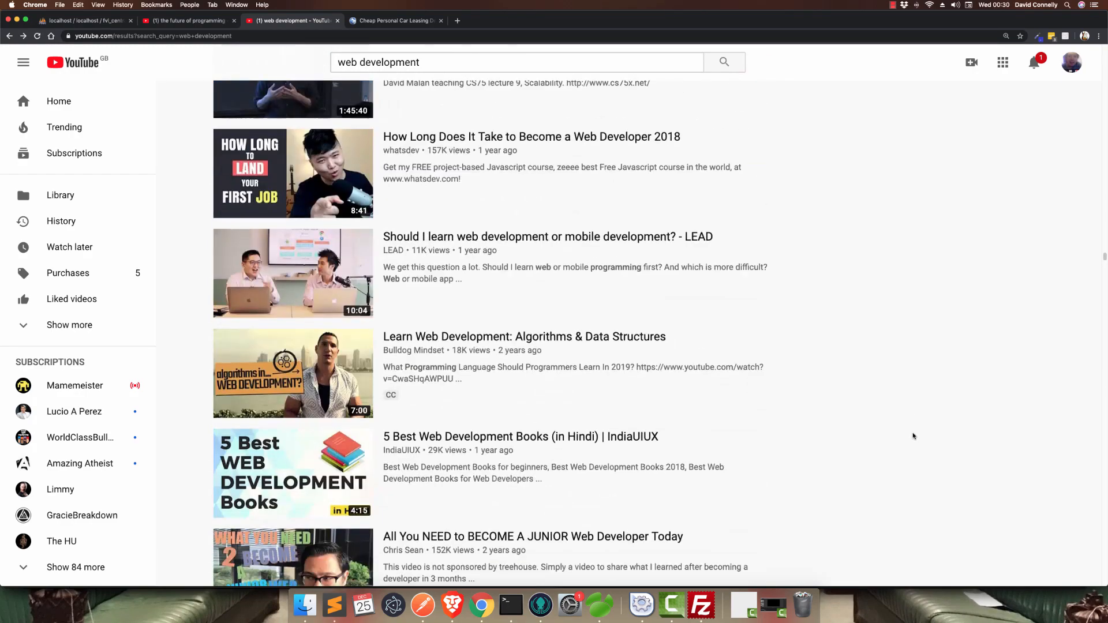
scroll("down", 3)
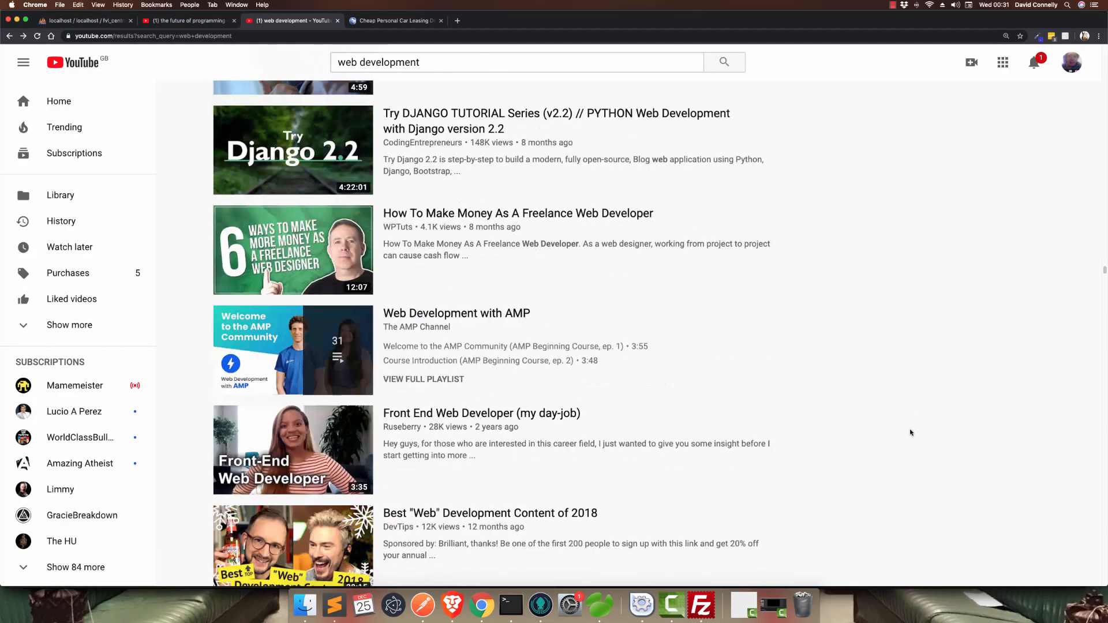
scroll("down", 3)
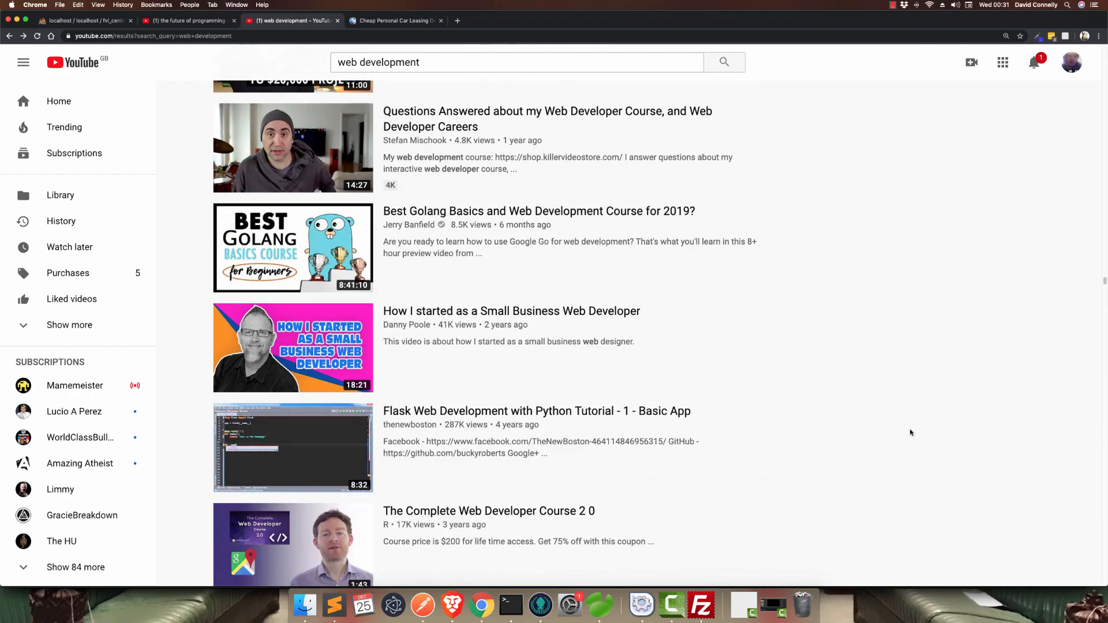
scroll("down", 3)
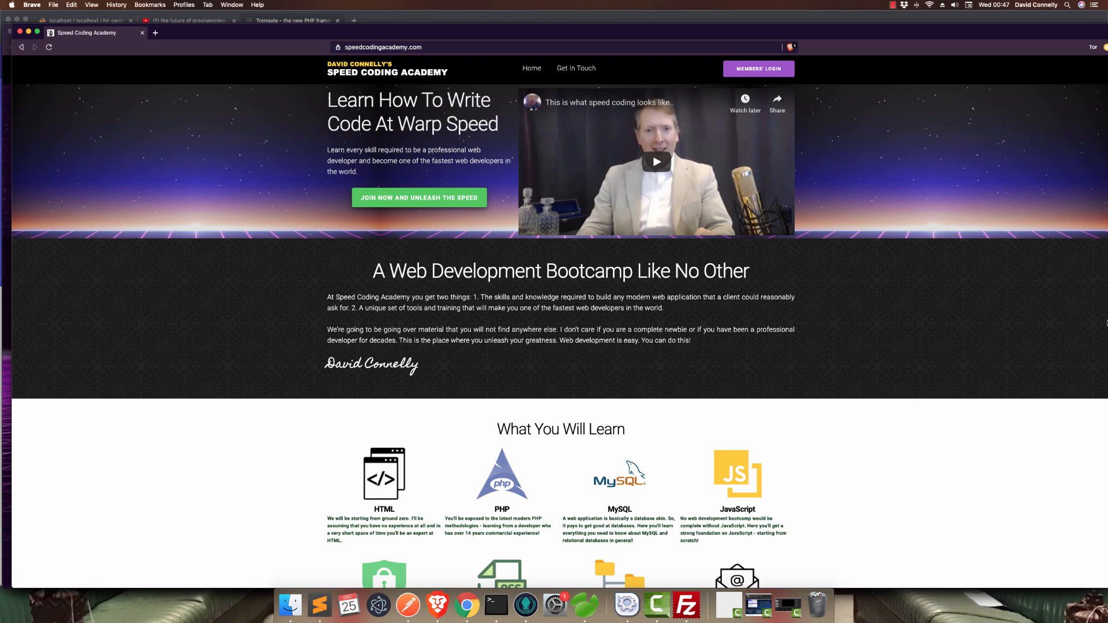
mouse_move(1096, 323)
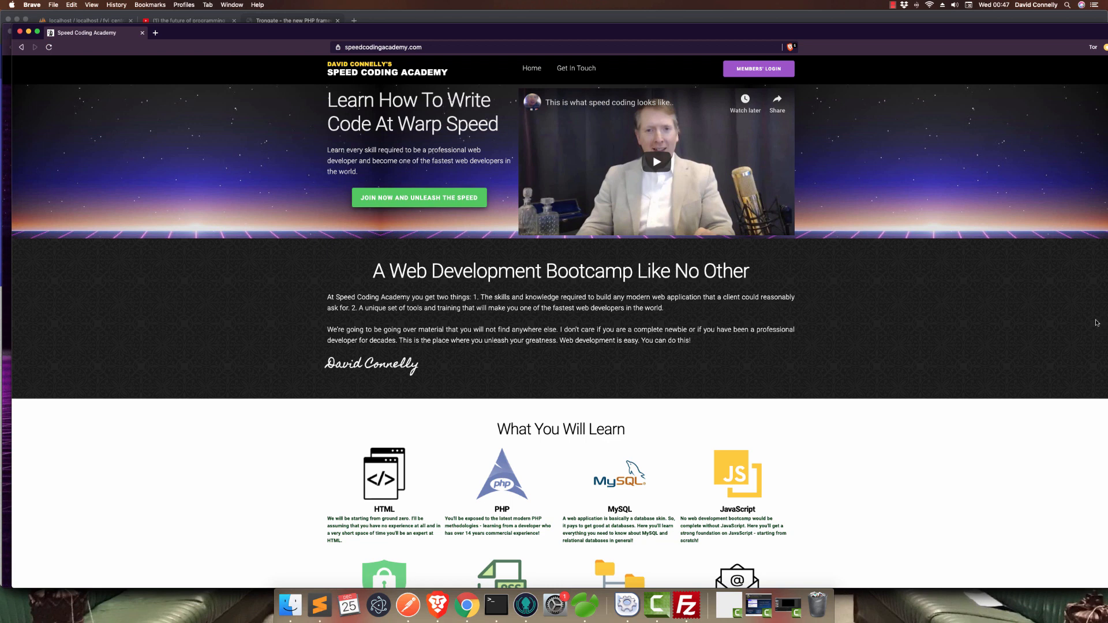
mouse_move(1101, 391)
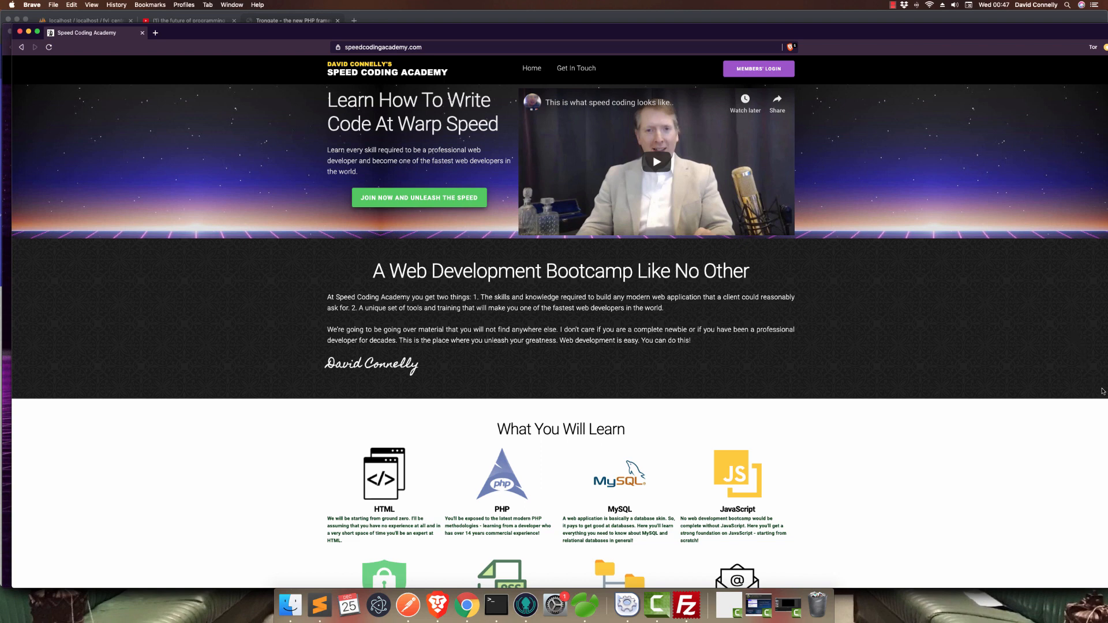
mouse_move(946, 426)
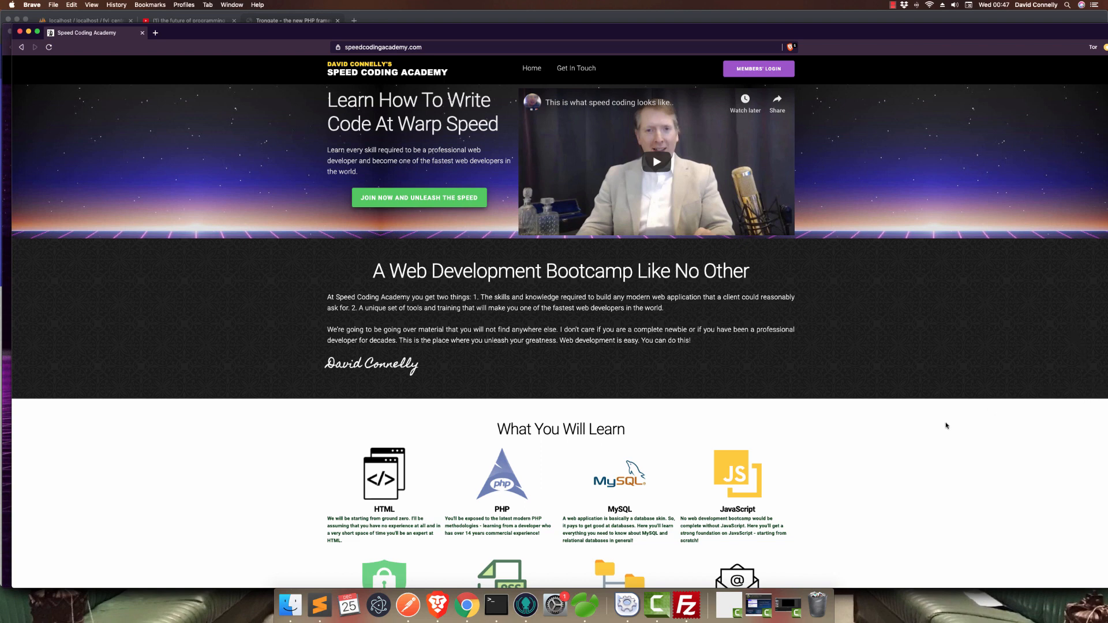
mouse_move(374, 28)
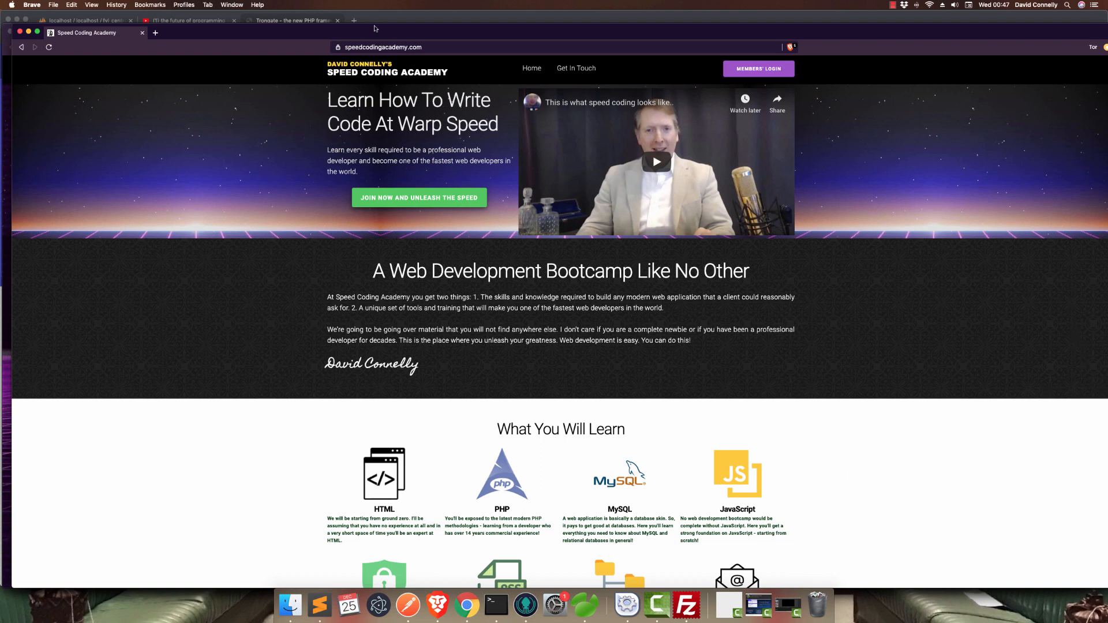
- Switch from the Speed Coding Academy page to the Trongate framework homepage
left_click(292, 19)
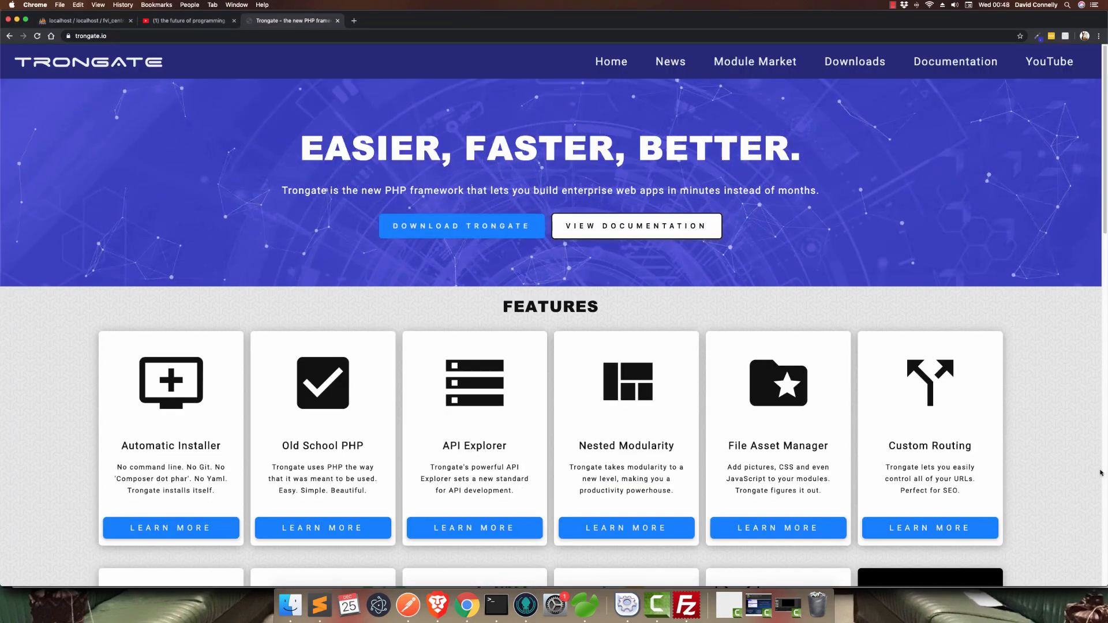
scroll("down", 3)
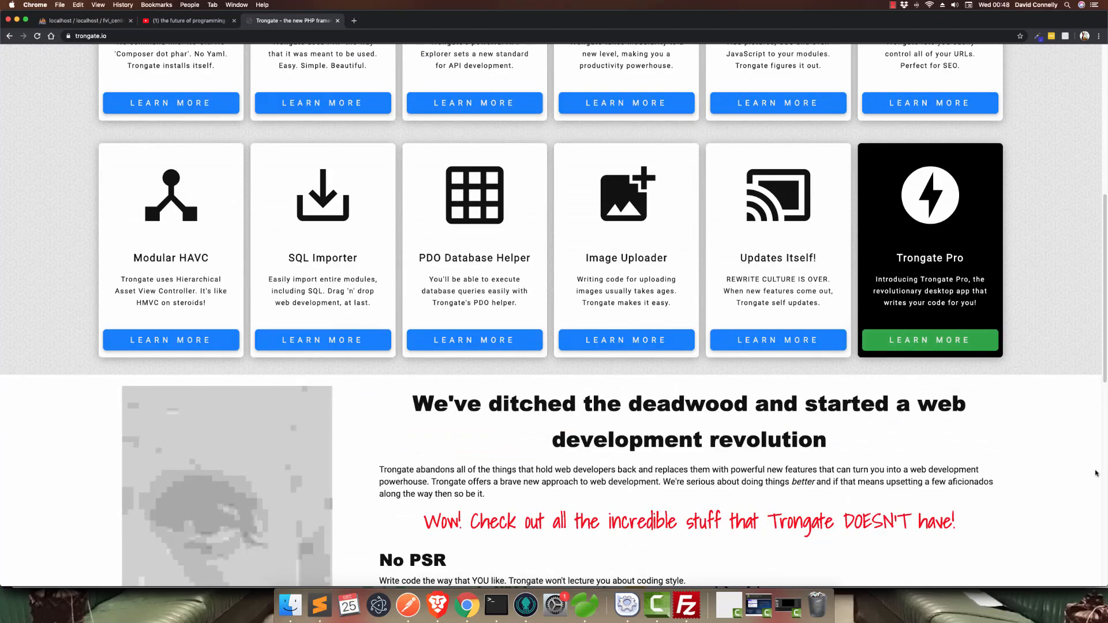
scroll("up", 3)
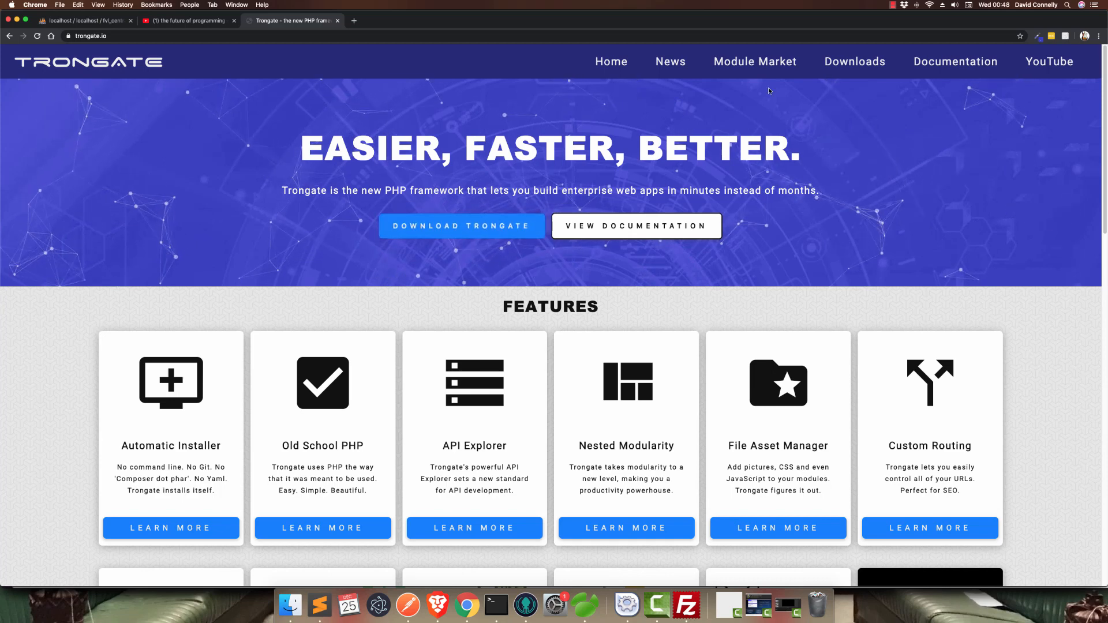
mouse_move(854, 61)
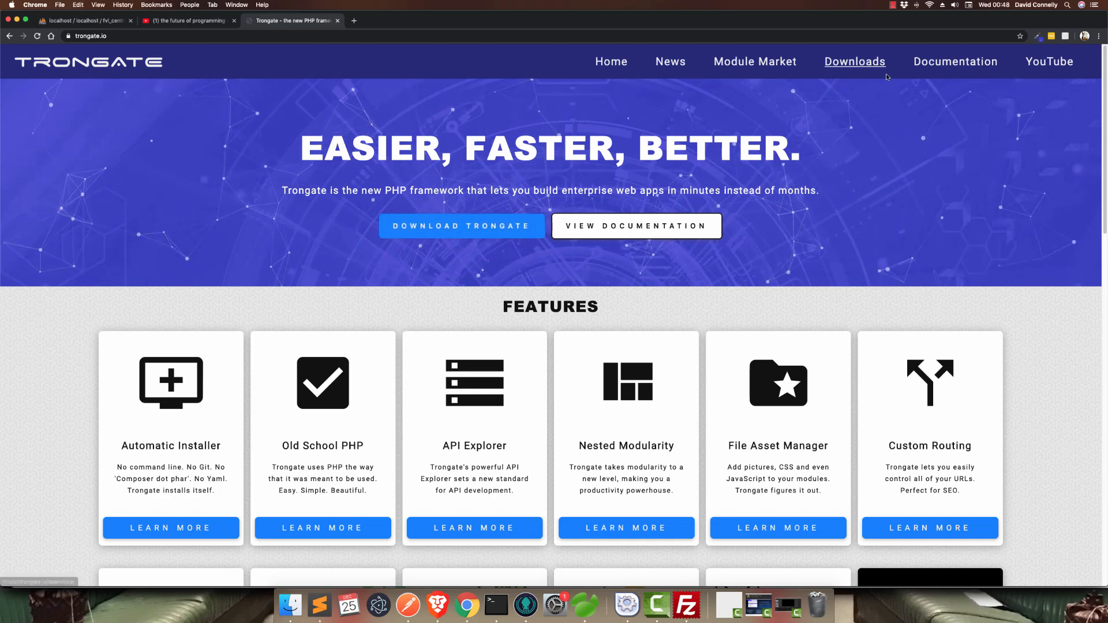
mouse_move(682, 347)
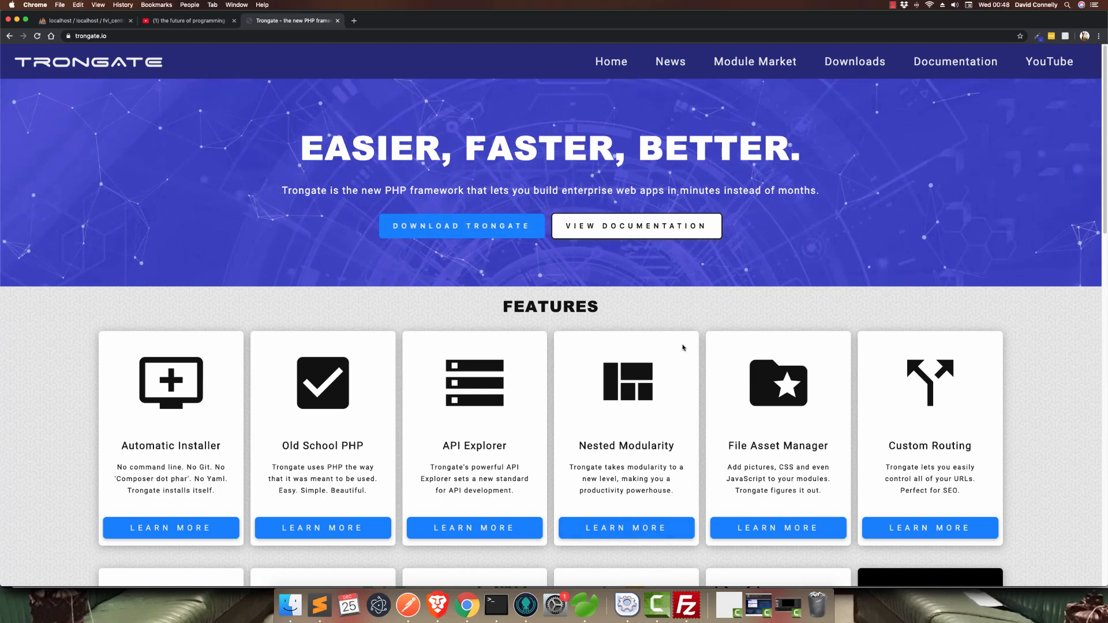
scroll("down", 3)
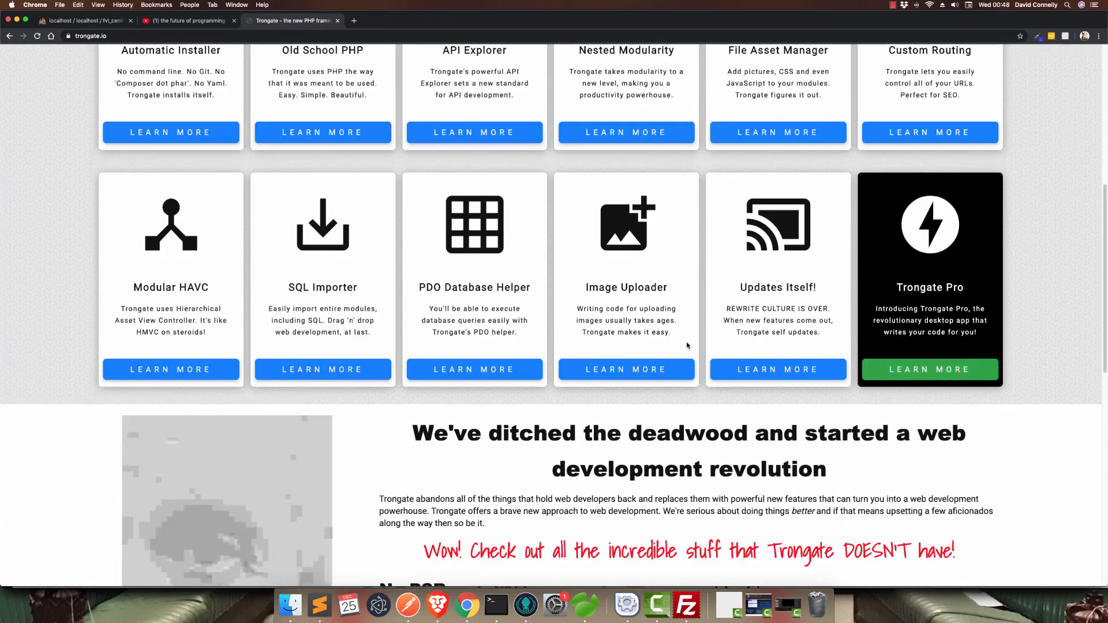
scroll("up", 3)
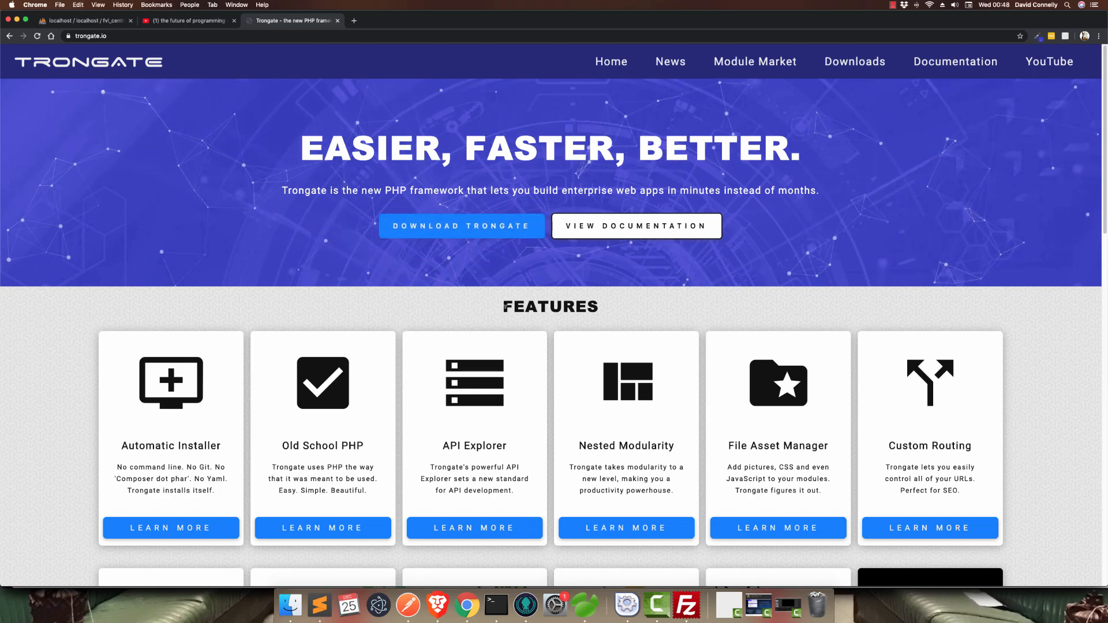
mouse_move(516, 336)
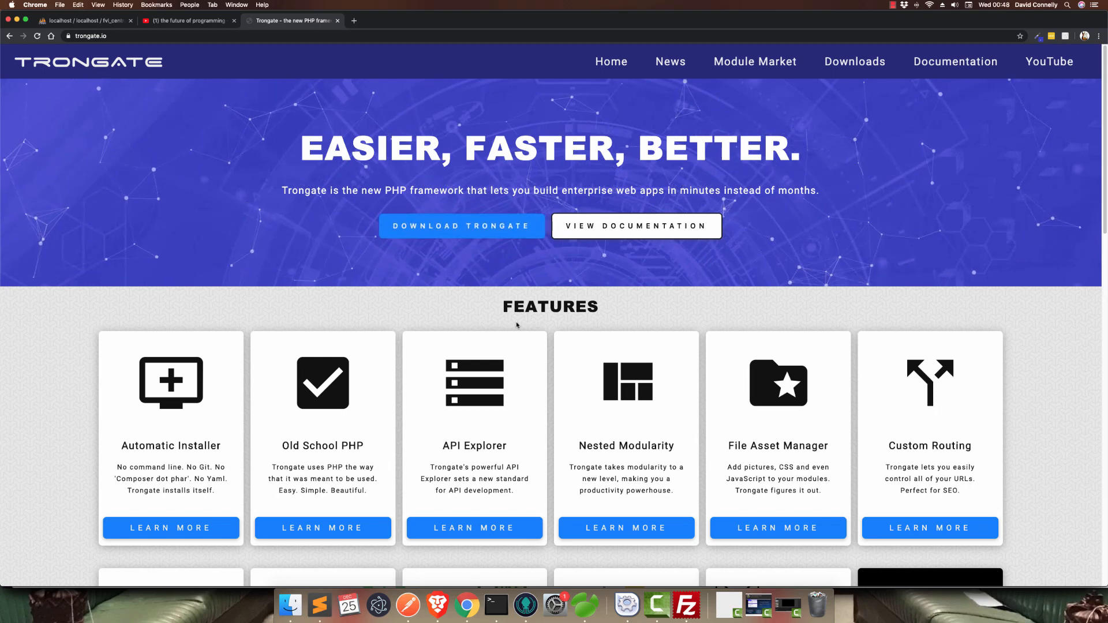
mouse_move(513, 323)
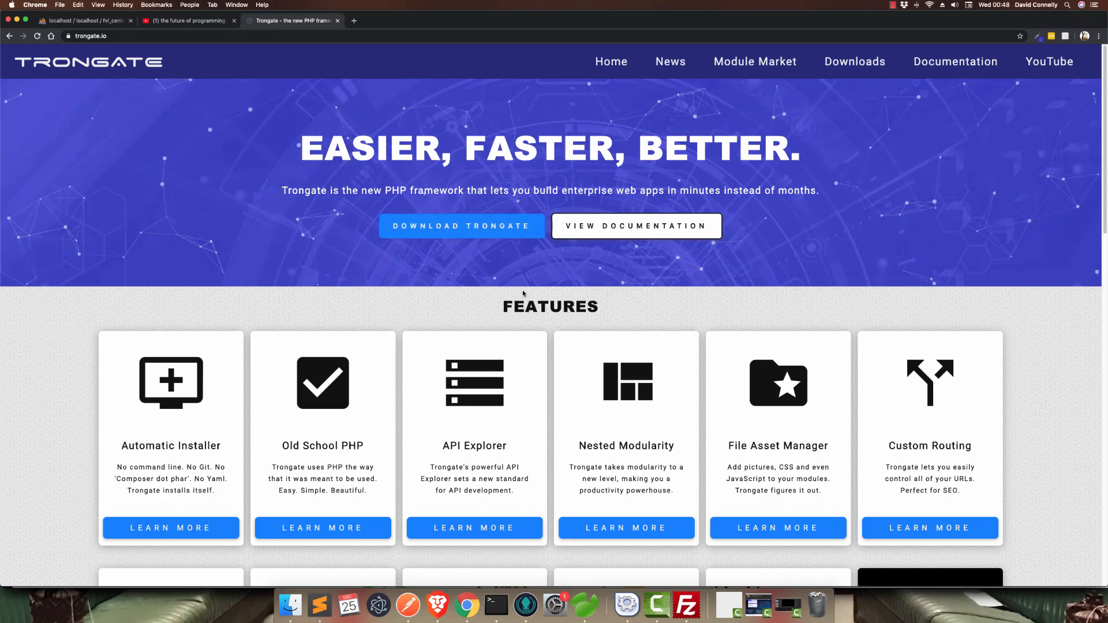
mouse_move(619, 325)
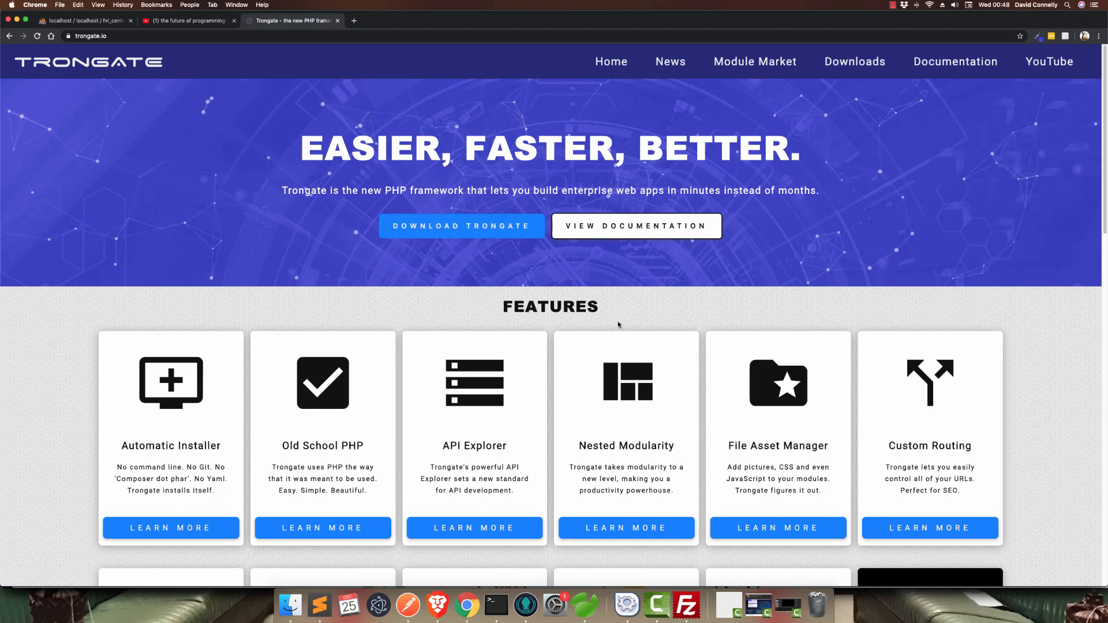
mouse_move(472, 510)
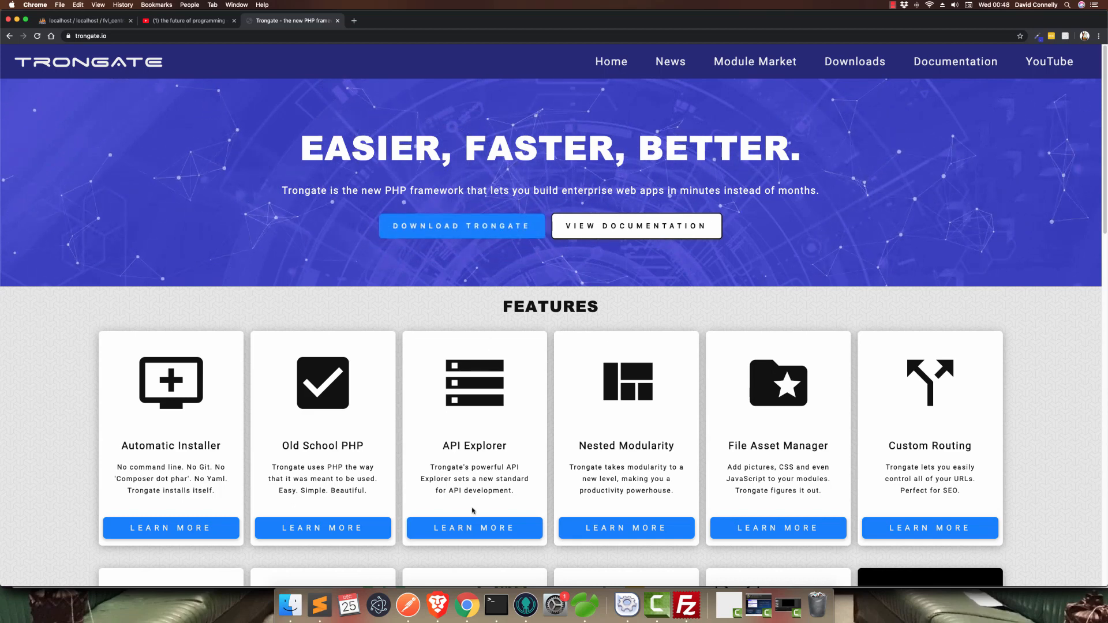
mouse_move(267, 103)
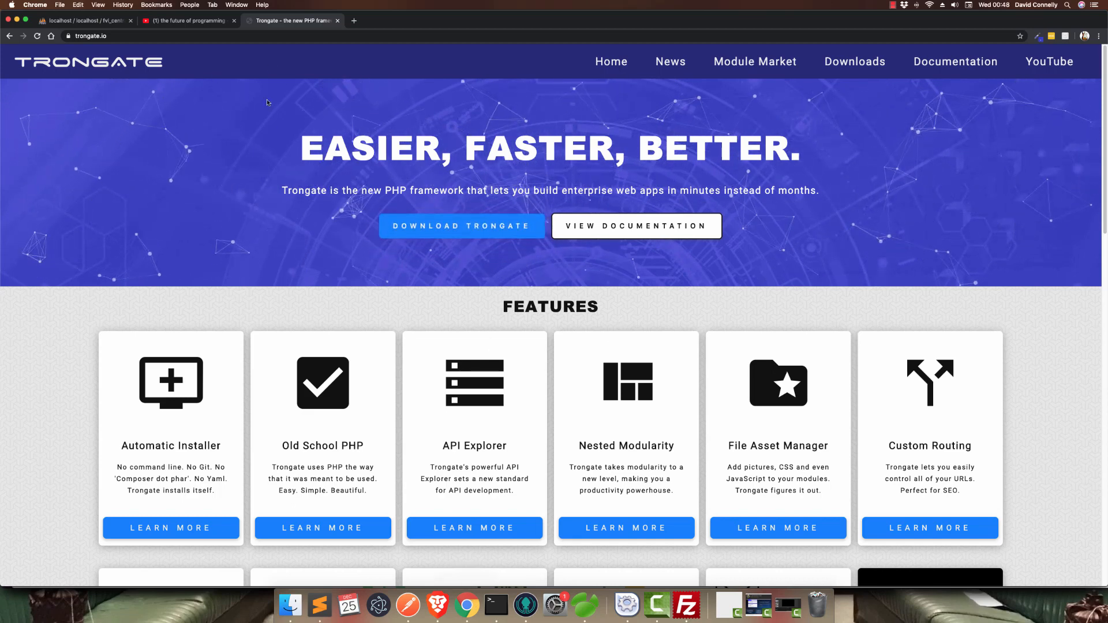
mouse_move(240, 6)
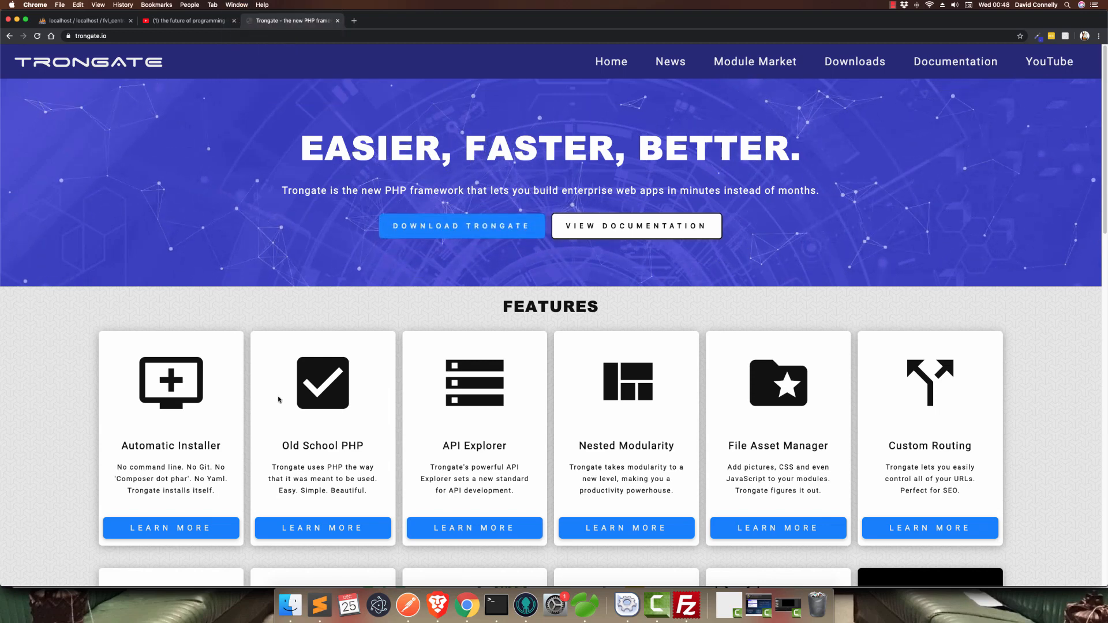
mouse_move(467, 604)
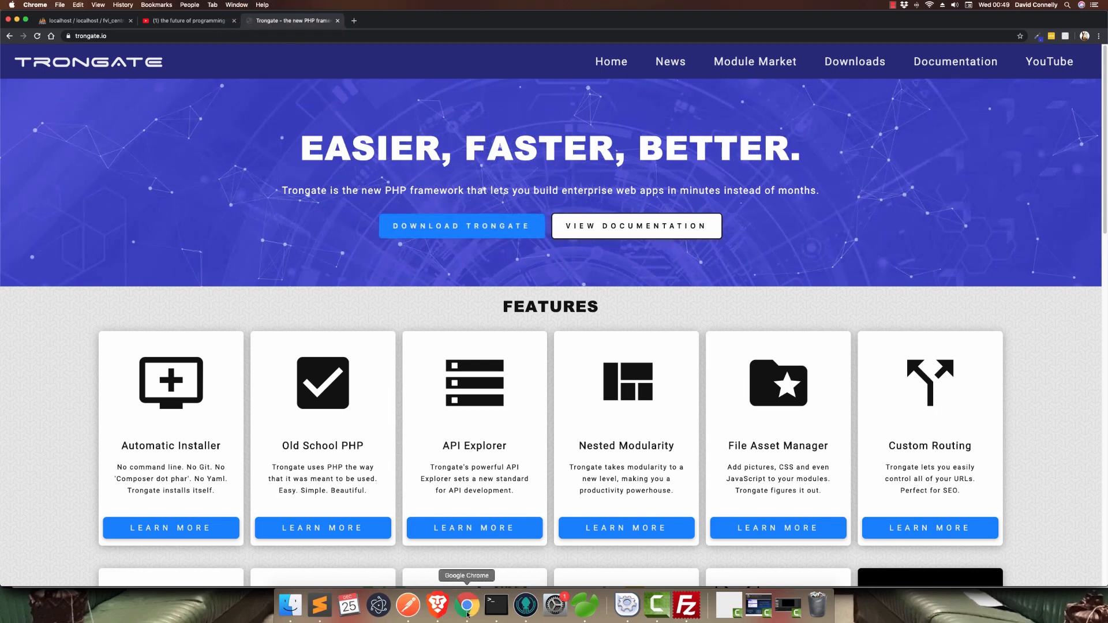
left_click(438, 605)
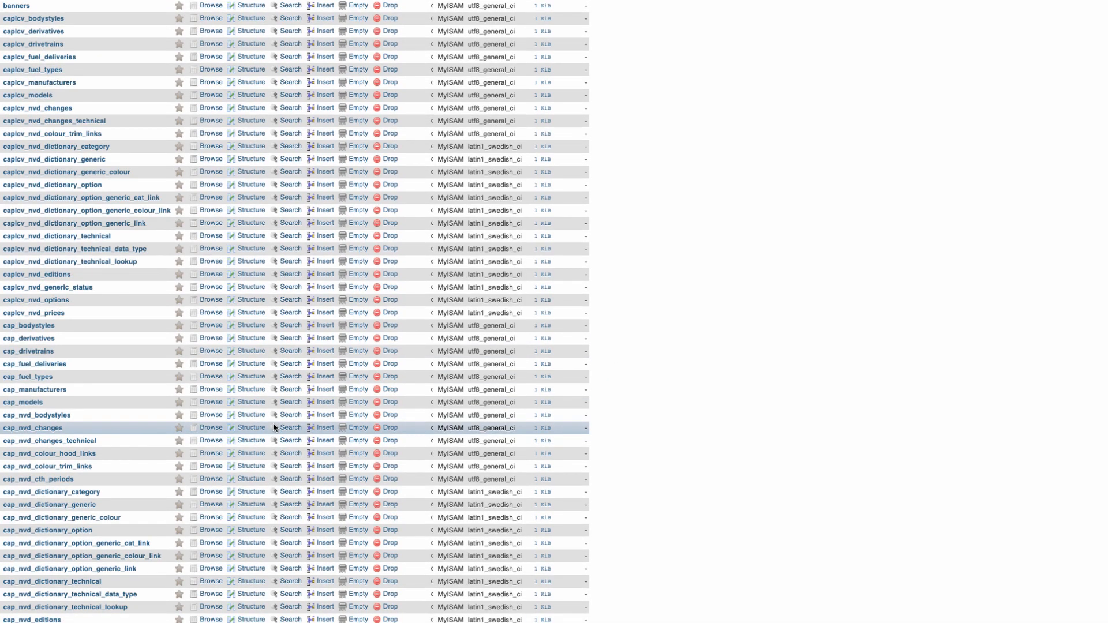
scroll("up", 3)
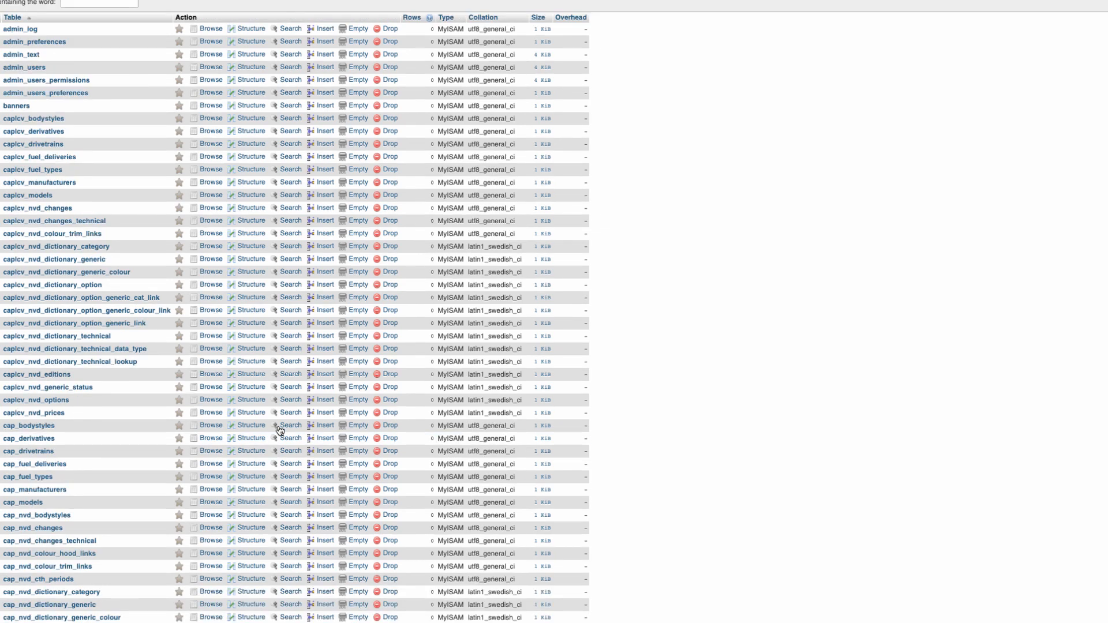
scroll("down", 3)
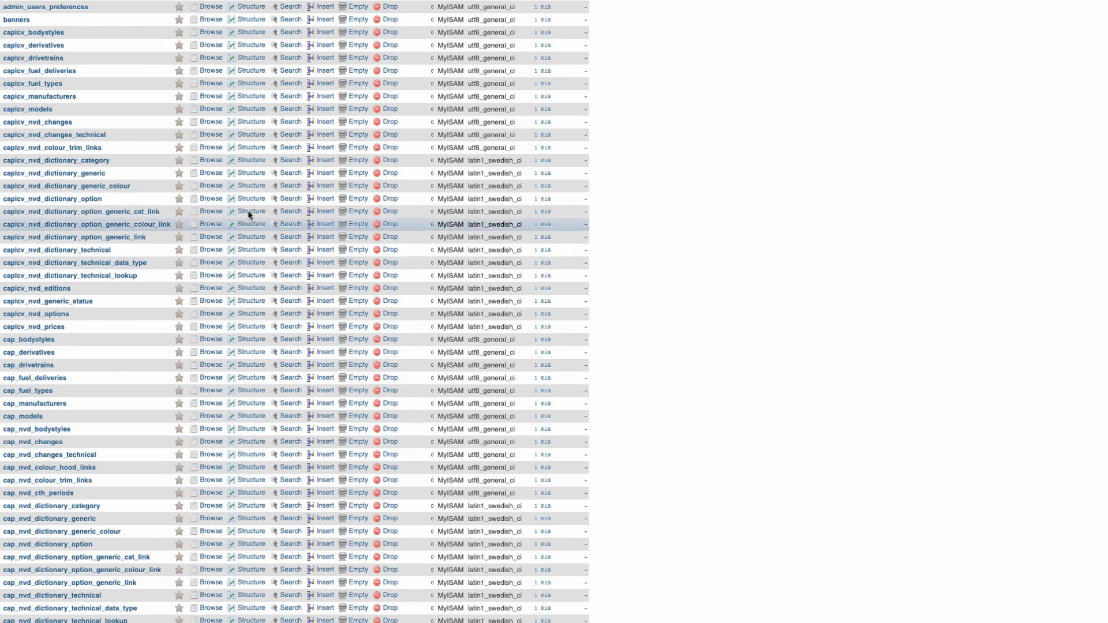
mouse_move(814, 216)
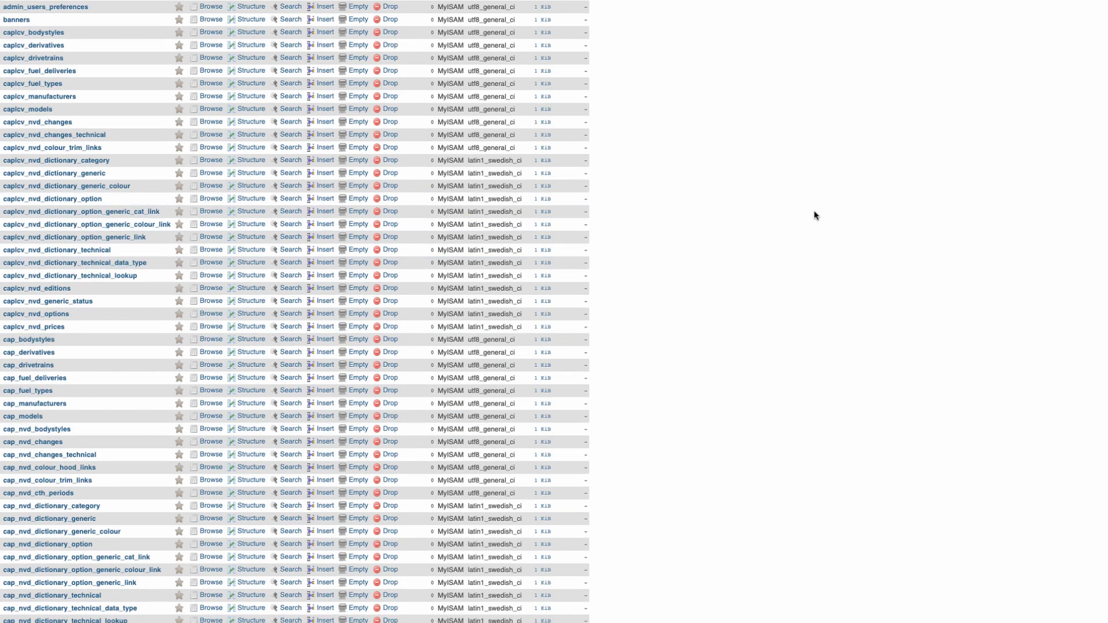